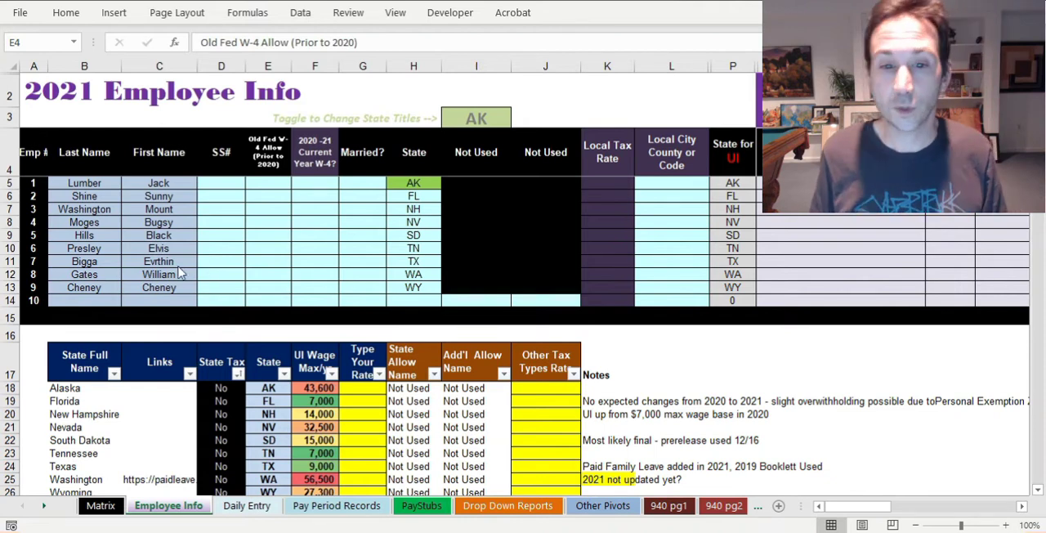
{"action": "mouse_move", "coordinate": [255, 263]}
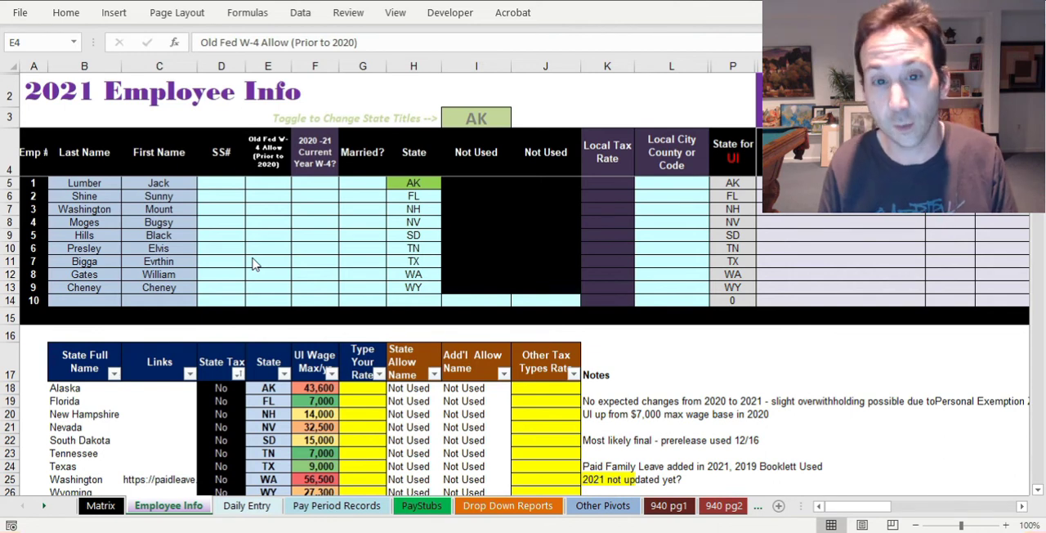
Show the Matrix sheet with the pay-period calendar and W-4 allowance tables
{"action": "left_click", "coordinate": [412, 183]}
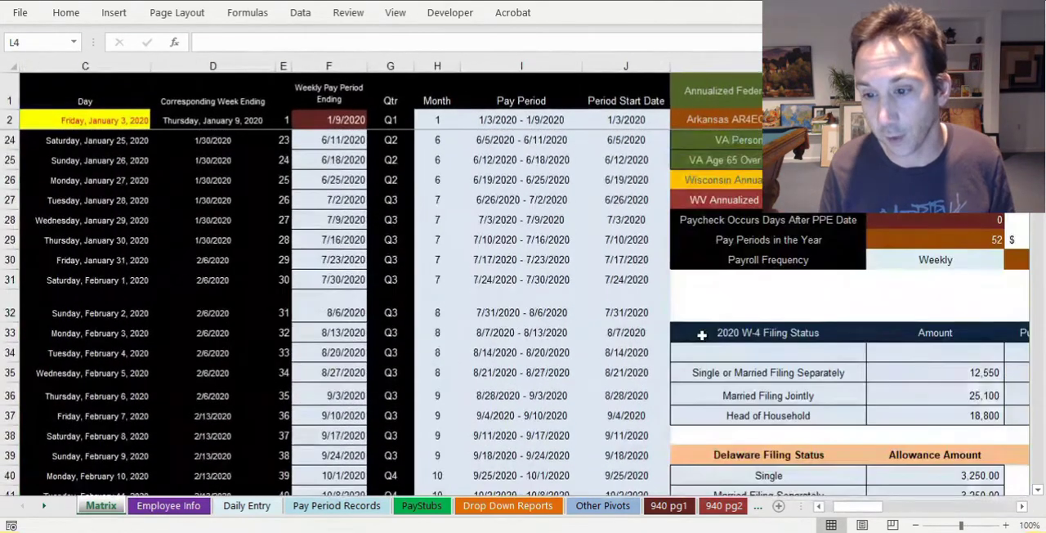
{"action": "scroll", "scroll_direction": "right", "scroll_amount": 3}
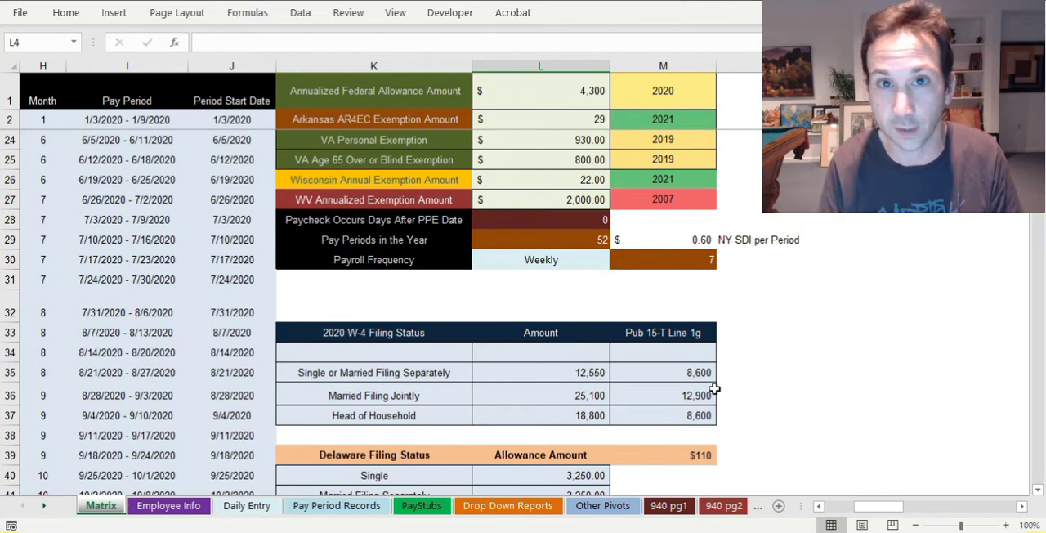
{"action": "left_click", "coordinate": [541, 280]}
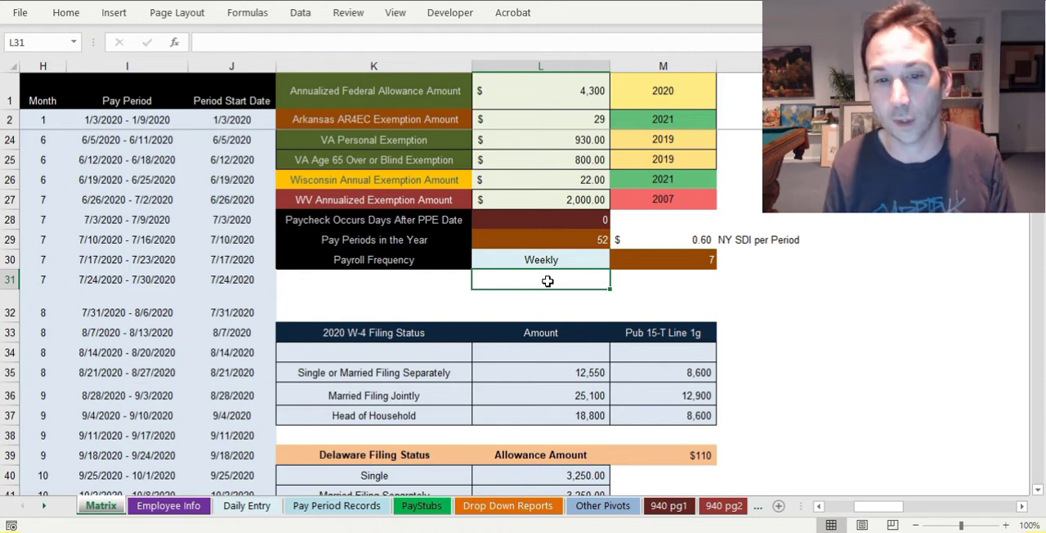
{"action": "left_click", "coordinate": [539, 258]}
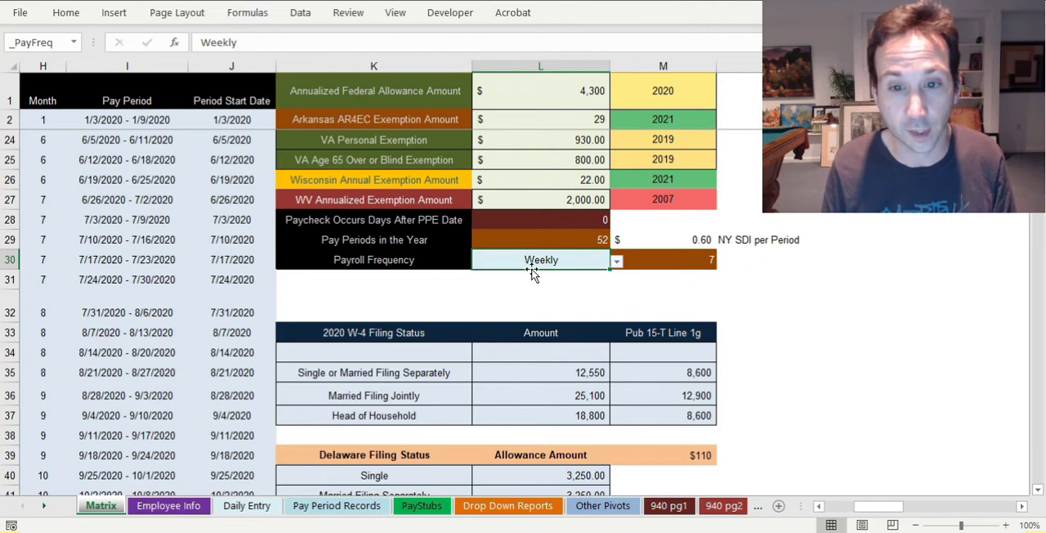
{"action": "left_click", "coordinate": [616, 260]}
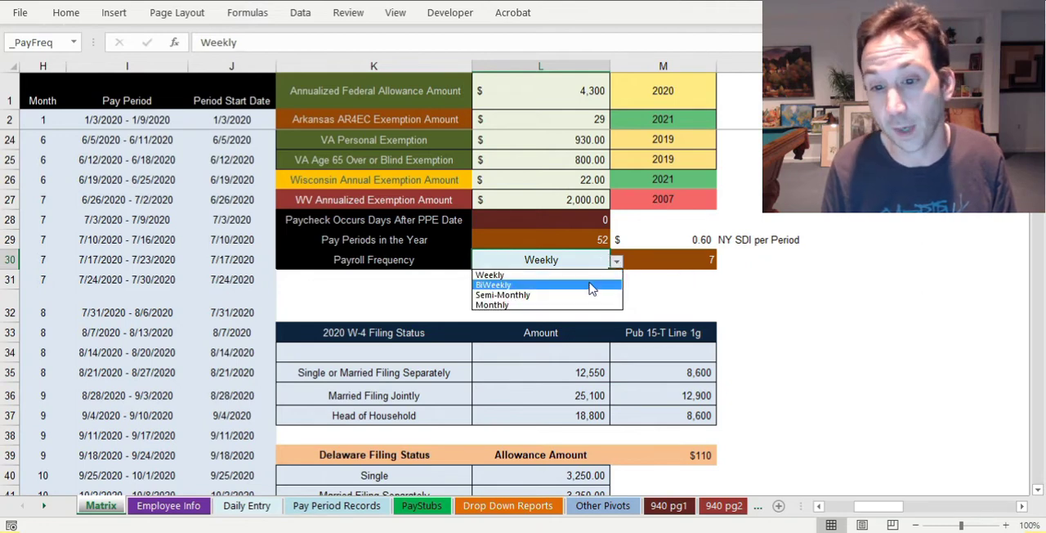
{"action": "left_click", "coordinate": [493, 285]}
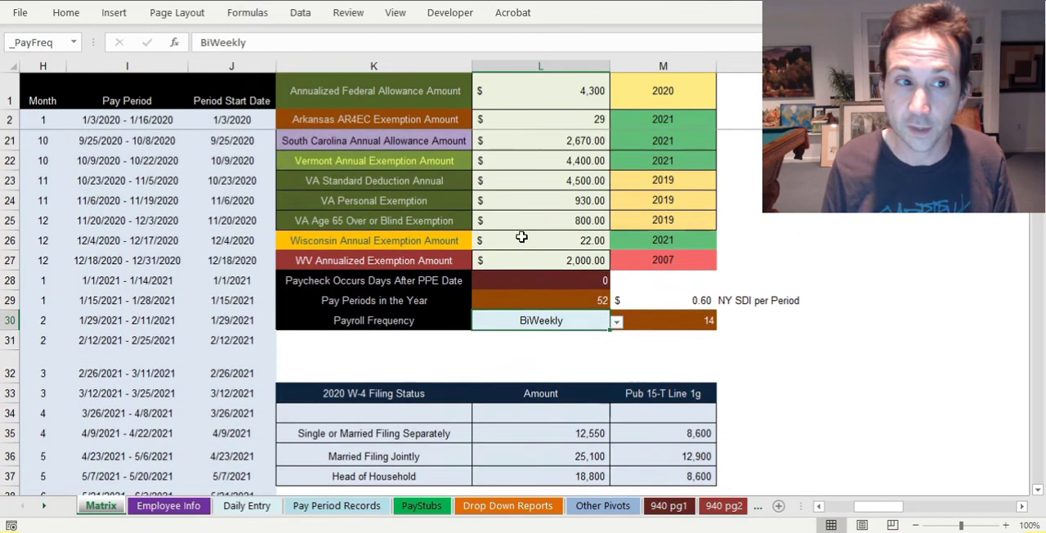
{"action": "scroll", "scroll_direction": "up", "scroll_amount": 3}
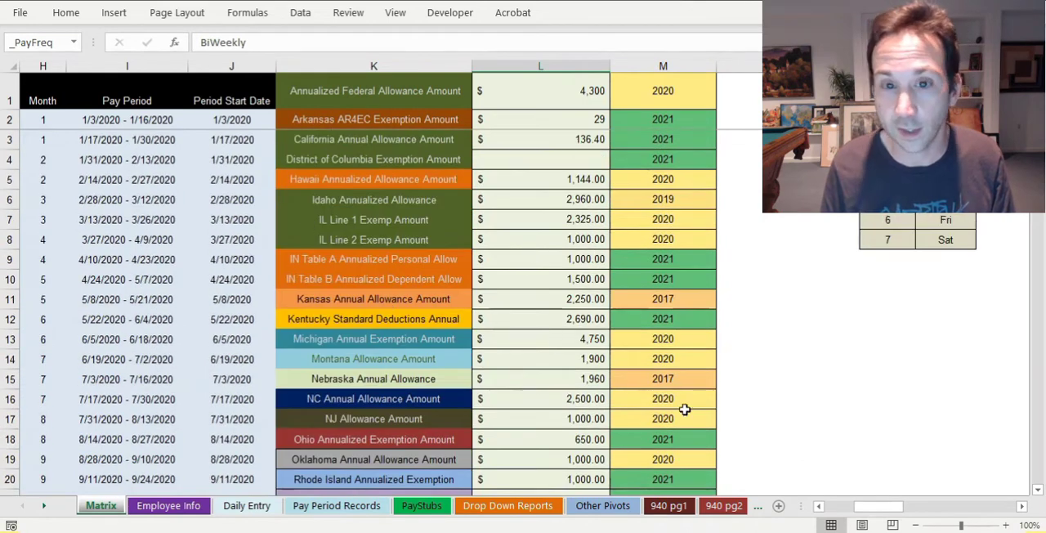
{"action": "scroll", "scroll_direction": "left", "scroll_amount": 3}
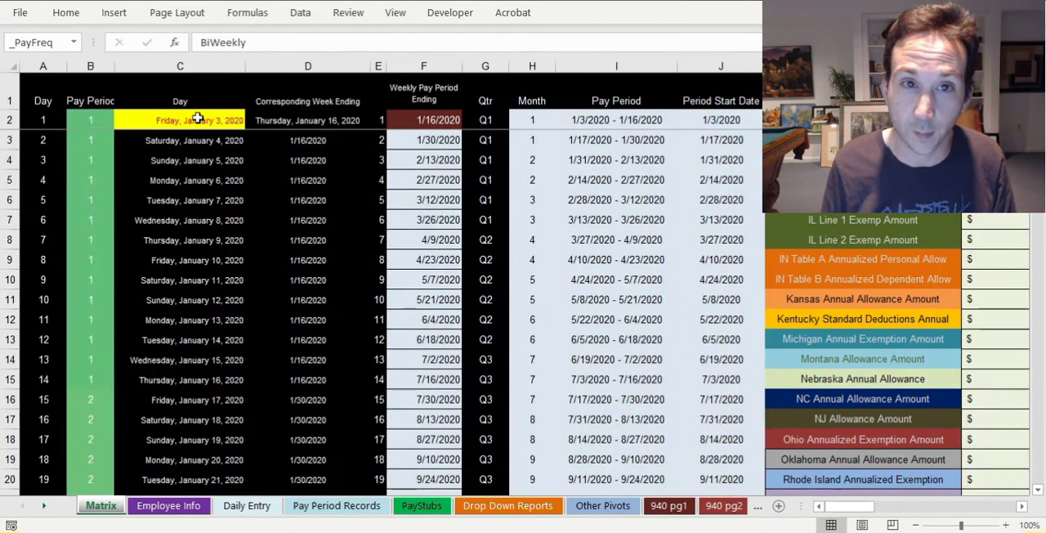
{"action": "scroll", "scroll_direction": "right", "scroll_amount": 3}
{"action": "type", "text": "2"}
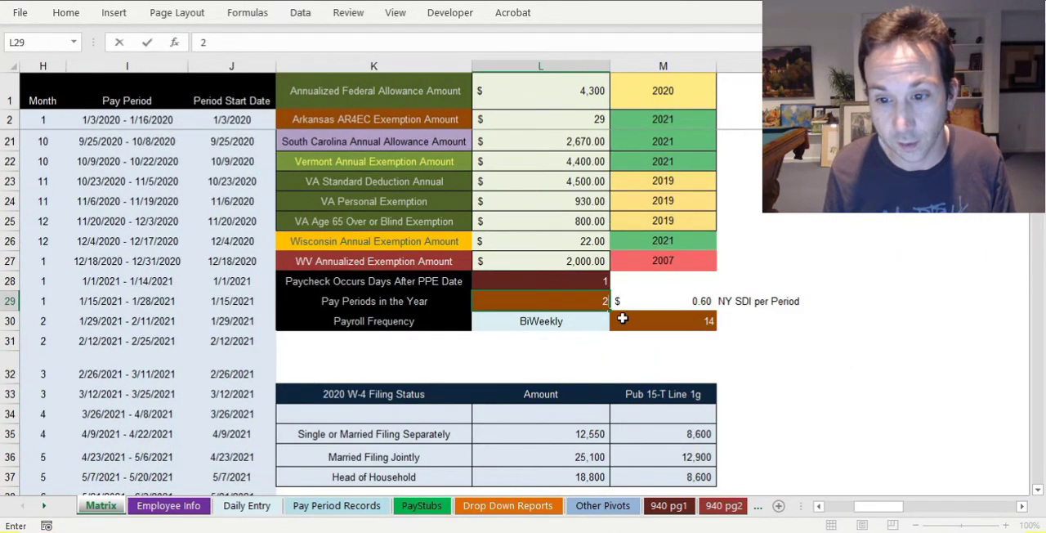
{"action": "left_click", "coordinate": [539, 262]}
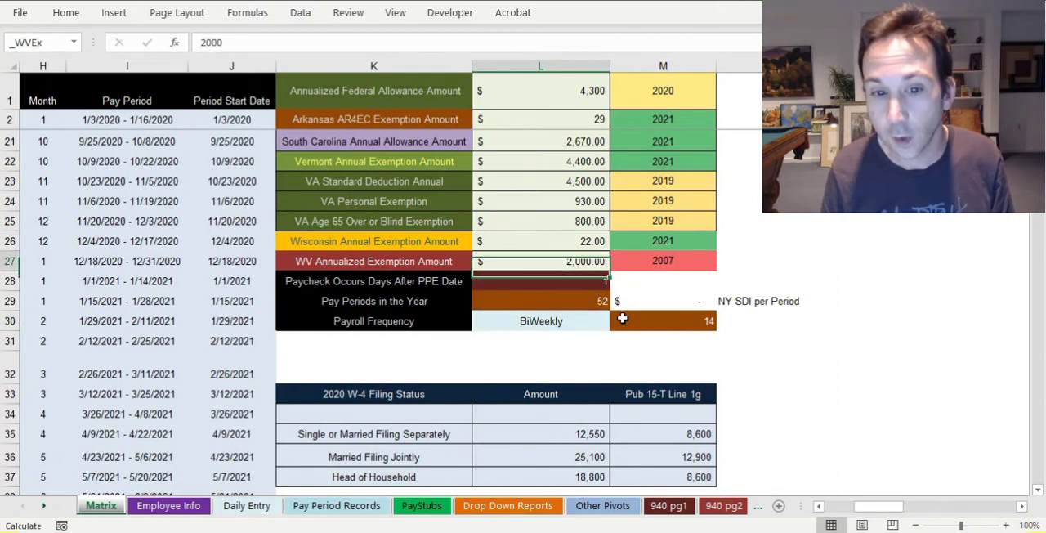
{"action": "left_click", "coordinate": [539, 281]}
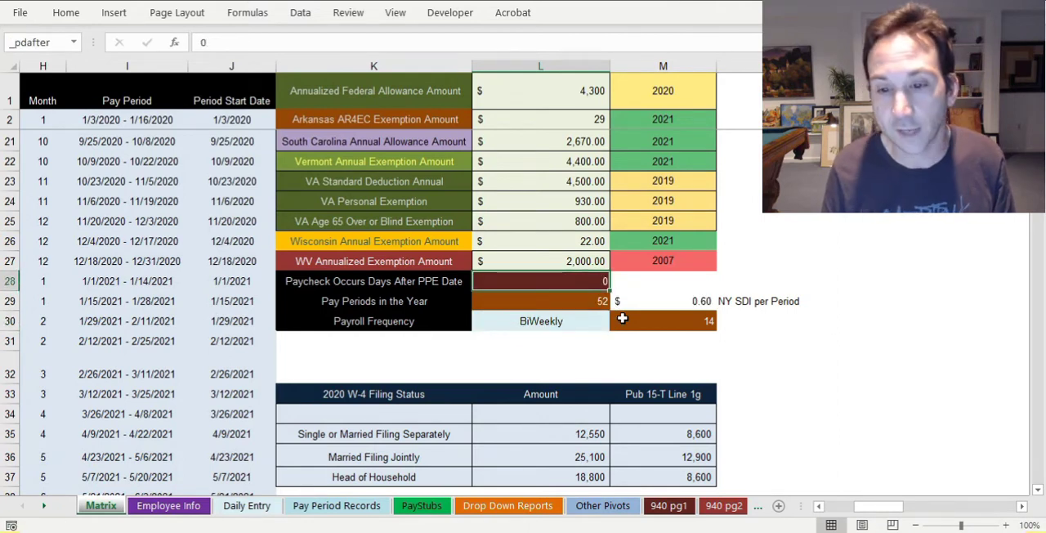
{"action": "left_click", "coordinate": [539, 320]}
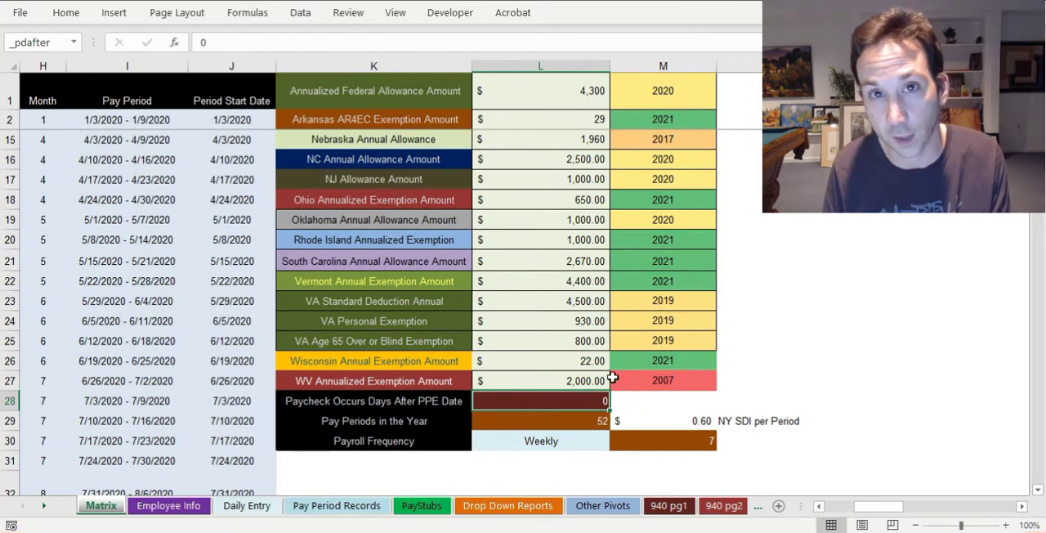
{"action": "mouse_move", "coordinate": [650, 389]}
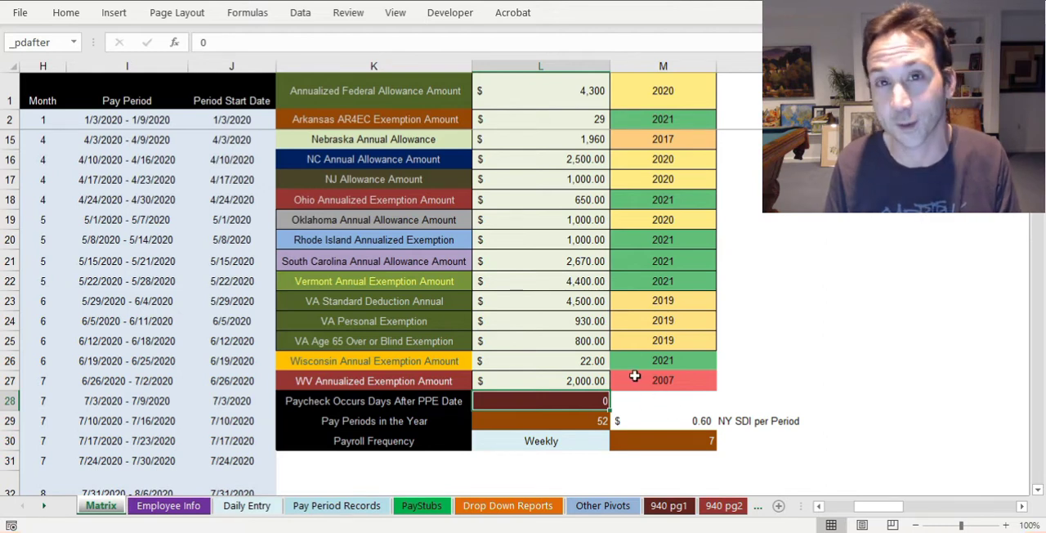
{"action": "mouse_move", "coordinate": [626, 389]}
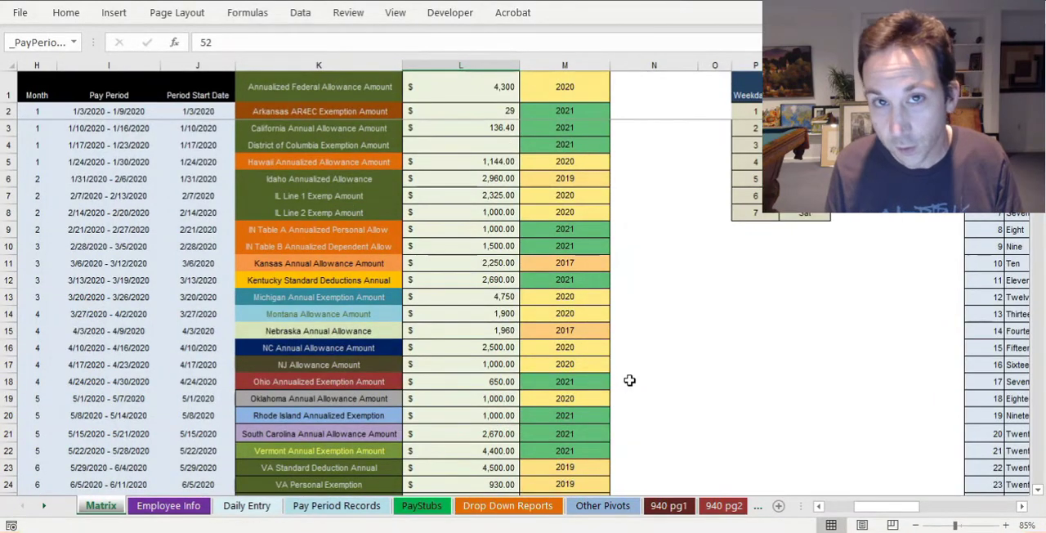
{"action": "mouse_move", "coordinate": [597, 409]}
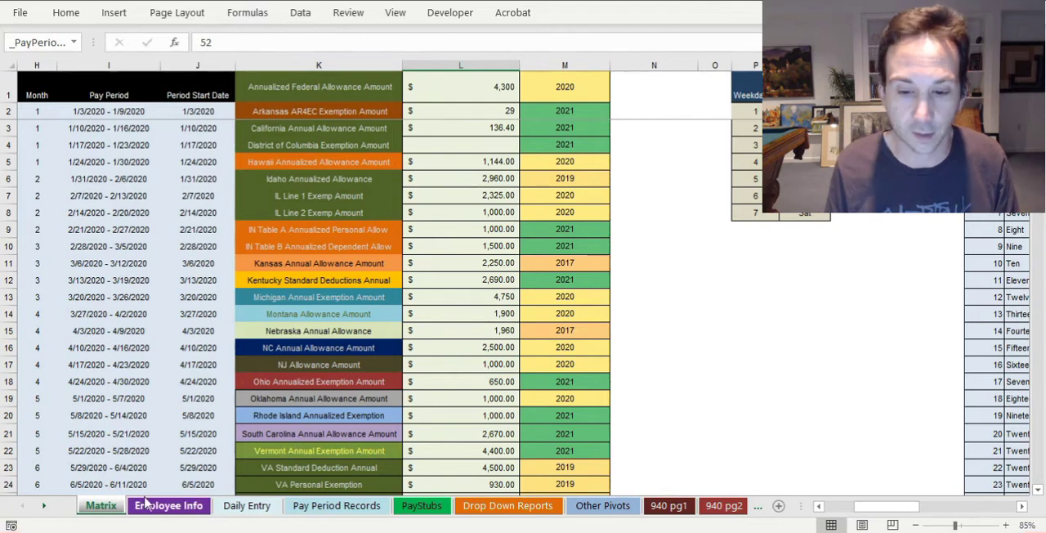
Back on the Employee Info sheet, set the empty tenth employee row's state to GA
{"action": "left_click", "coordinate": [168, 505]}
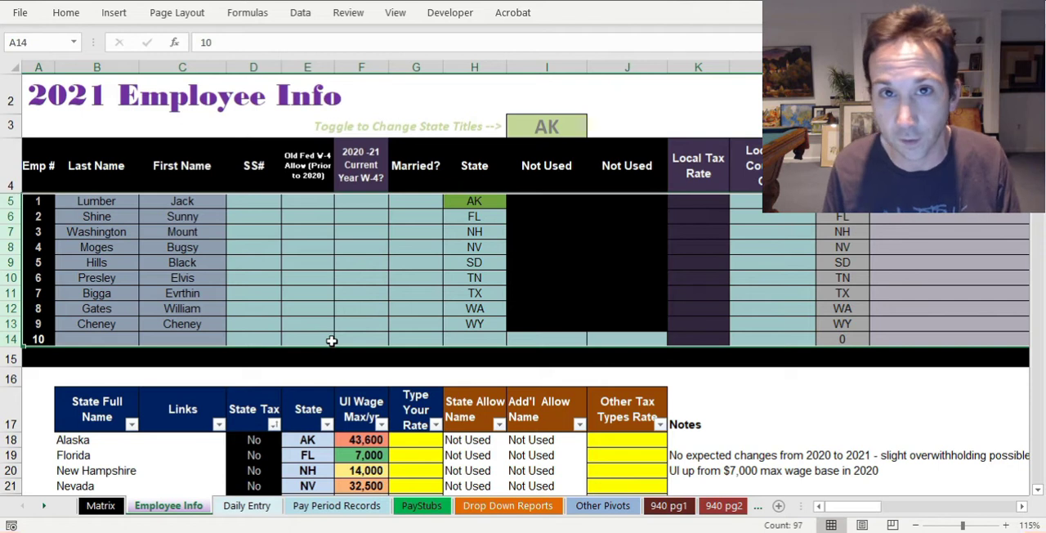
{"action": "mouse_move", "coordinate": [337, 361]}
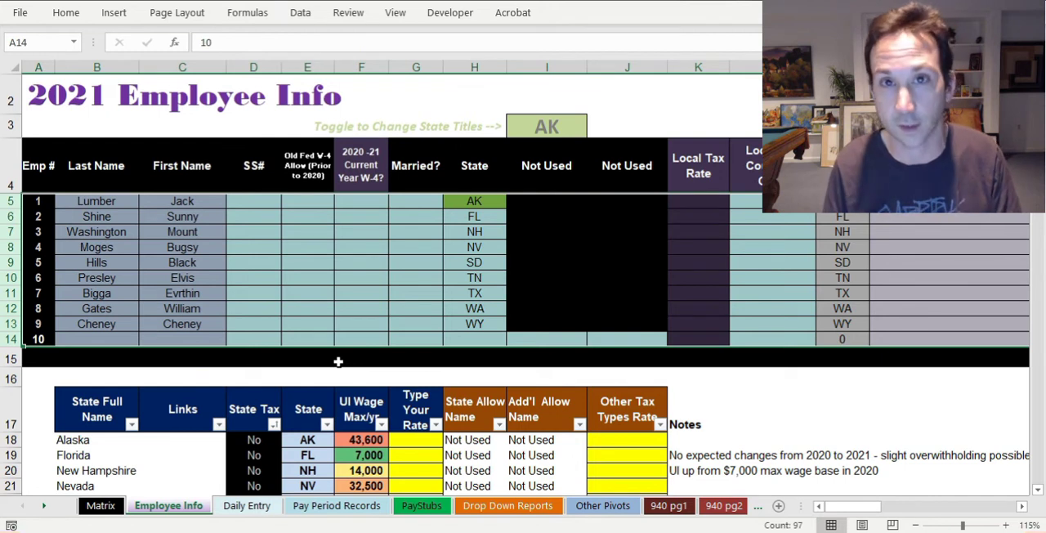
{"action": "mouse_move", "coordinate": [333, 317]}
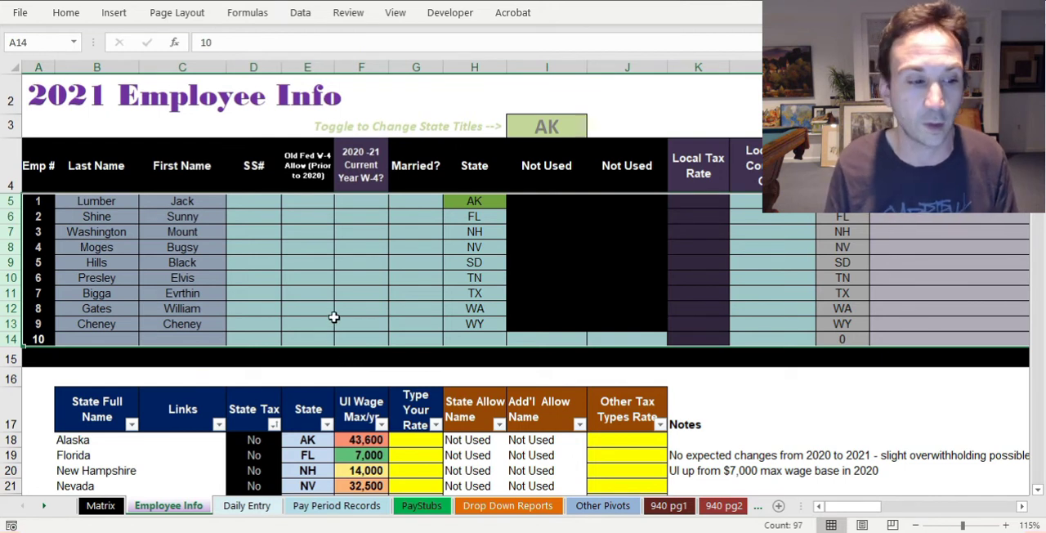
{"action": "left_click", "coordinate": [307, 324]}
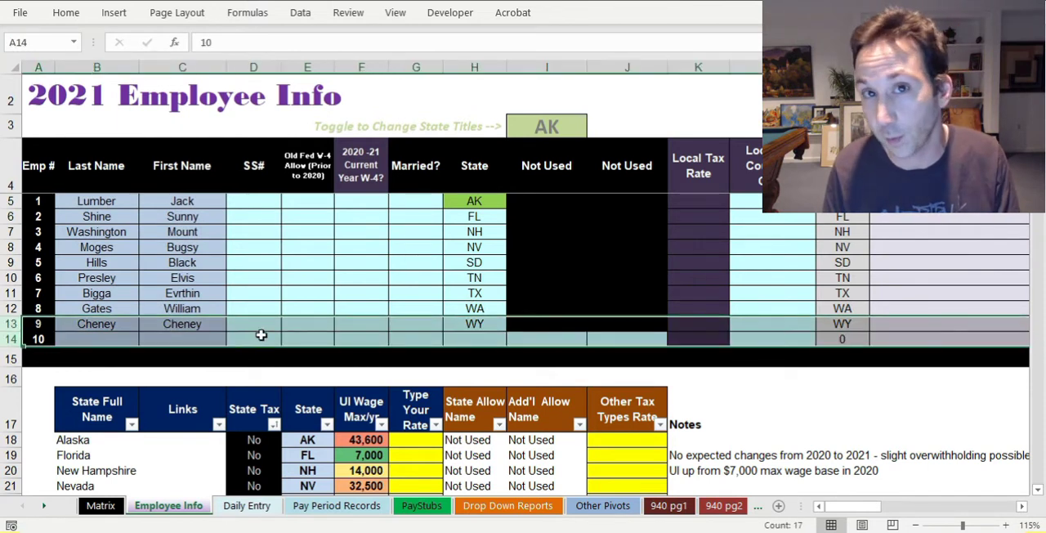
{"action": "mouse_move", "coordinate": [277, 353]}
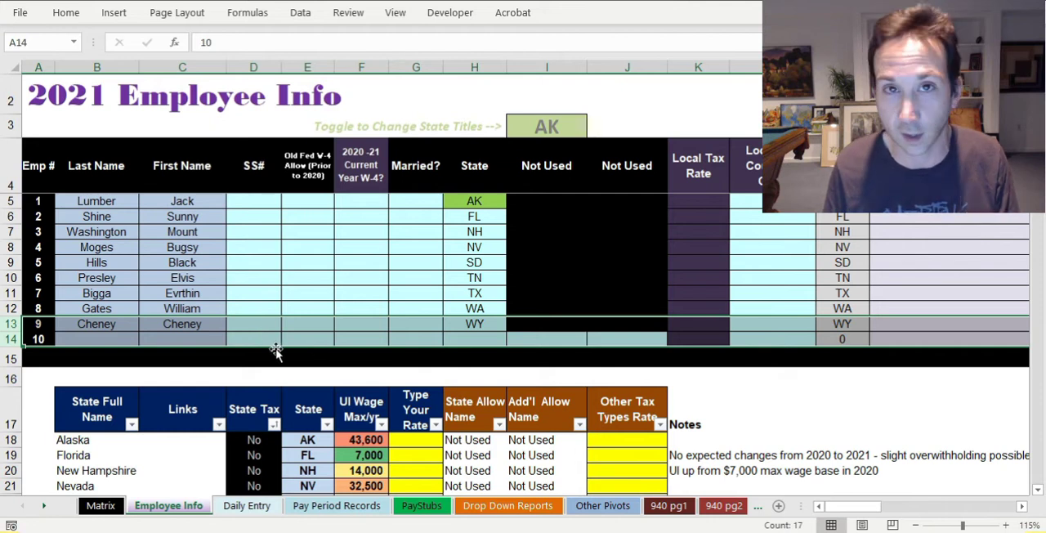
{"action": "left_click", "coordinate": [474, 278]}
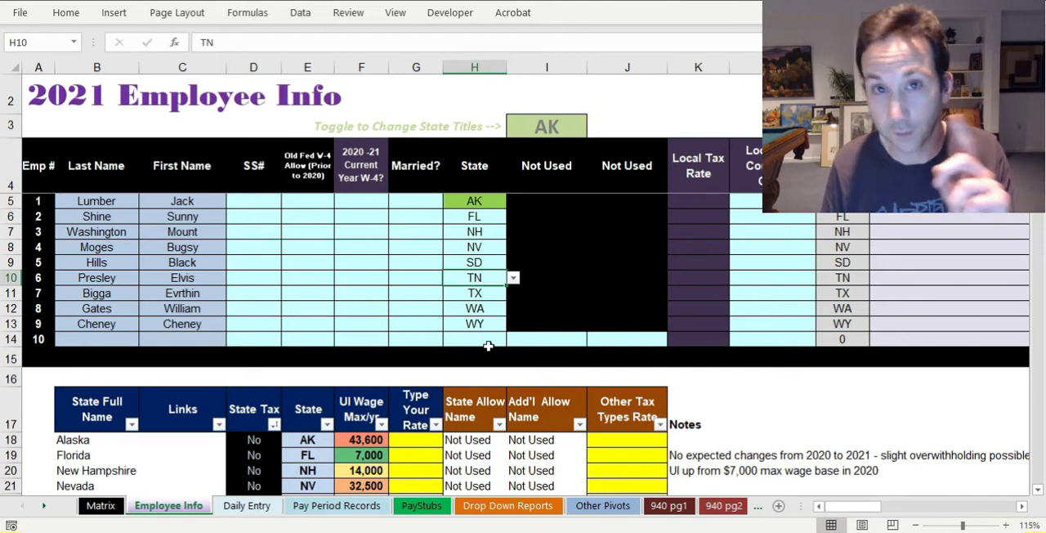
{"action": "left_click", "coordinate": [514, 338]}
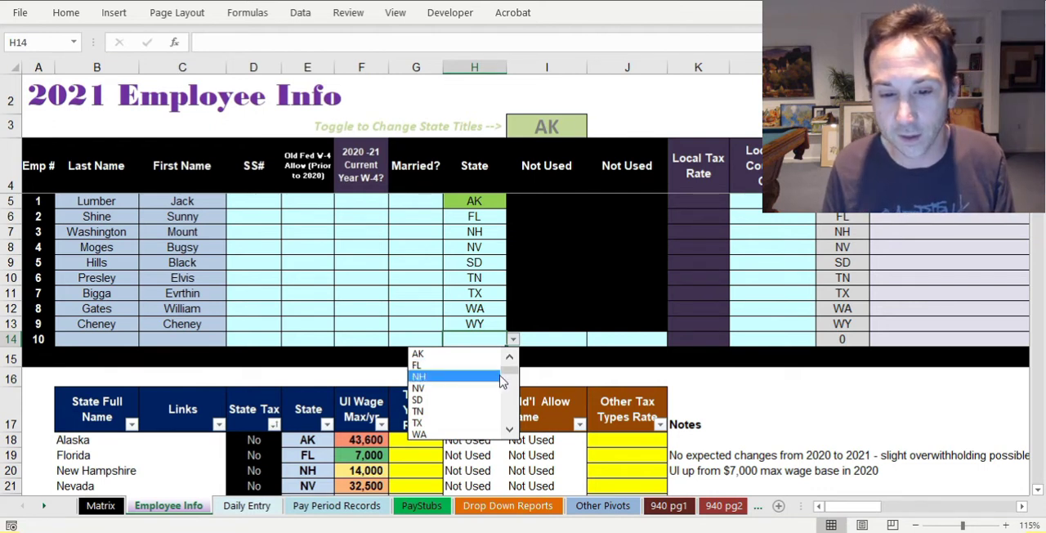
{"action": "scroll", "scroll_direction": "down", "scroll_amount": 3}
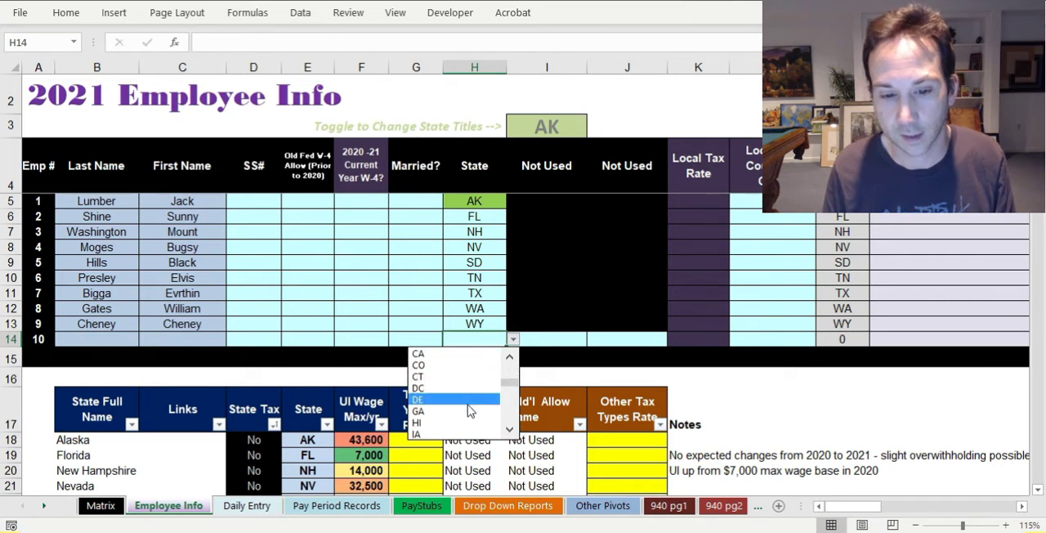
{"action": "left_click", "coordinate": [419, 410]}
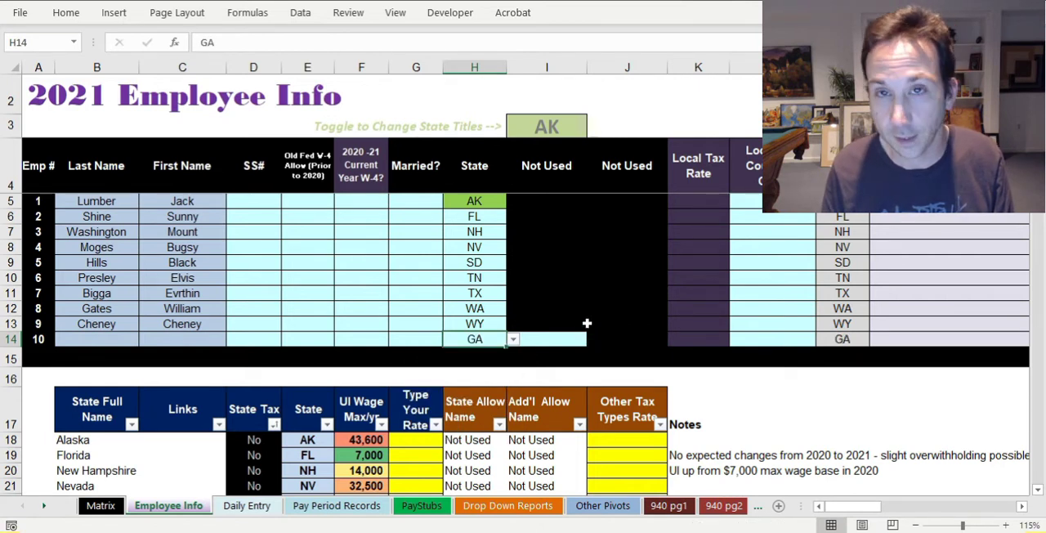
{"action": "mouse_move", "coordinate": [571, 309]}
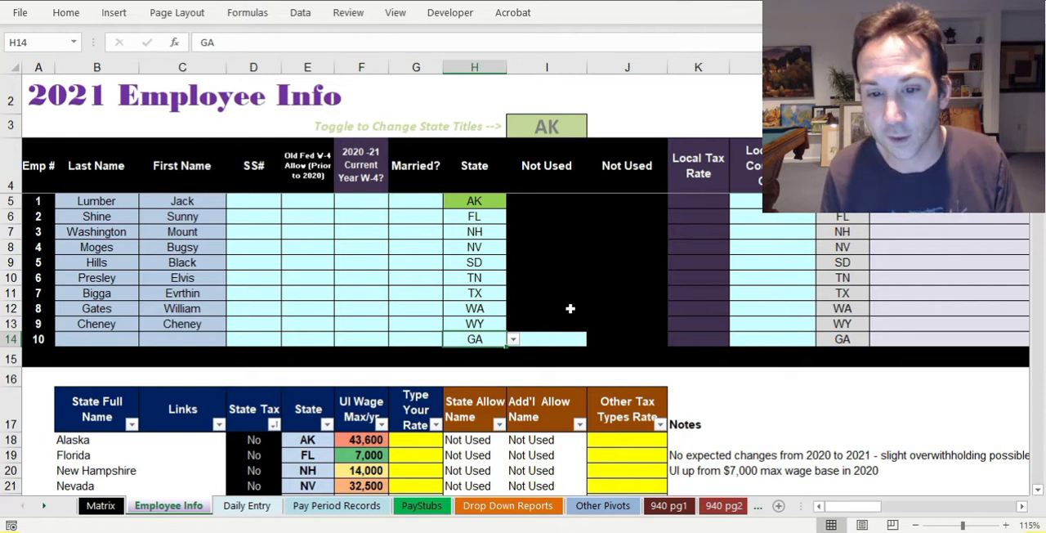
{"action": "mouse_move", "coordinate": [486, 299]}
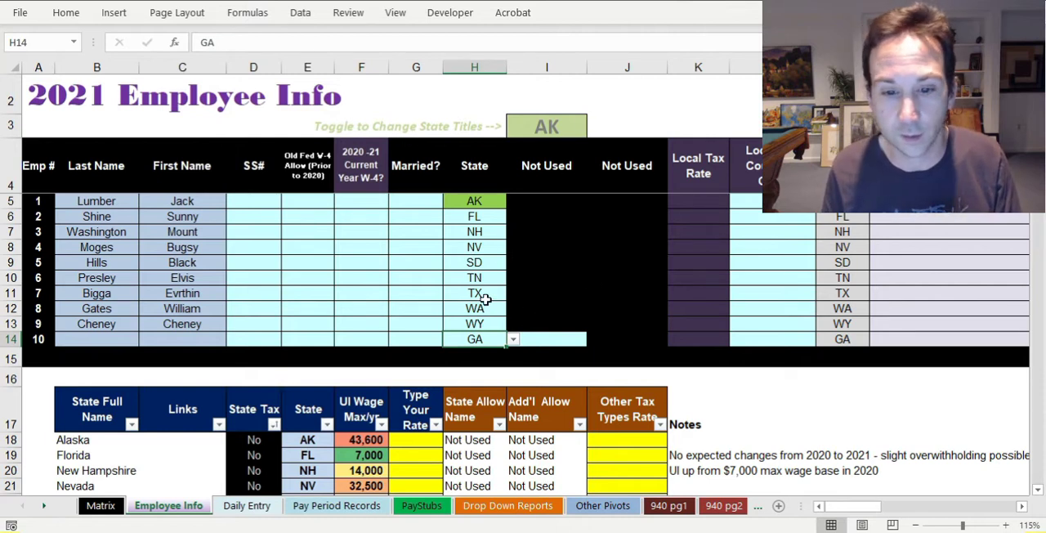
{"action": "mouse_move", "coordinate": [897, 285]}
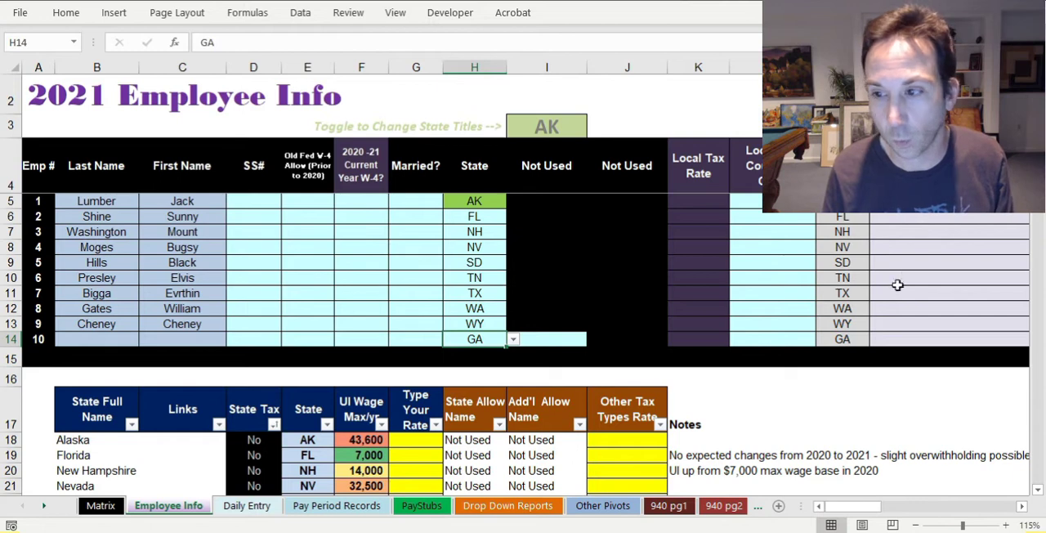
{"action": "mouse_move", "coordinate": [624, 454]}
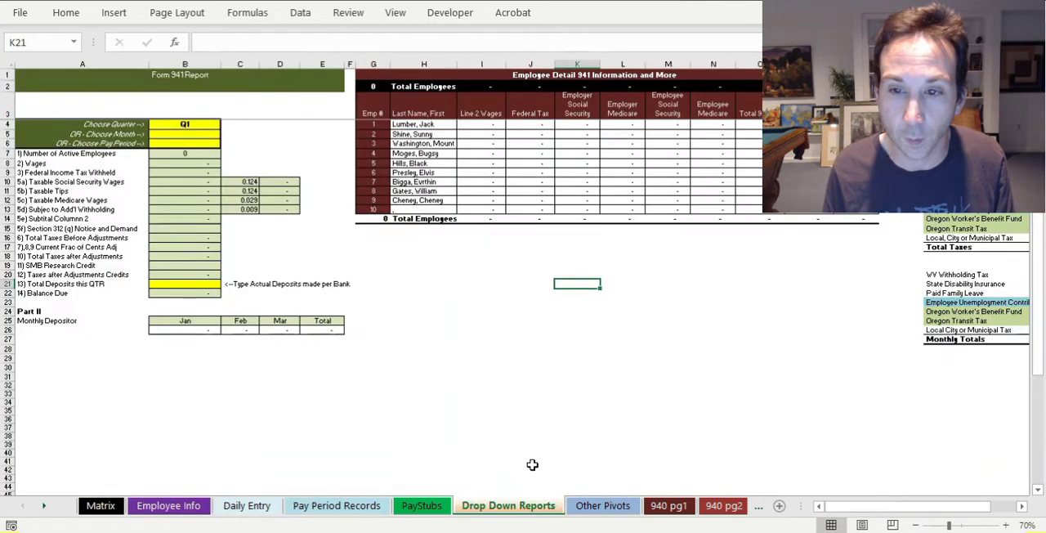
{"action": "scroll", "scroll_direction": "right", "scroll_amount": 3}
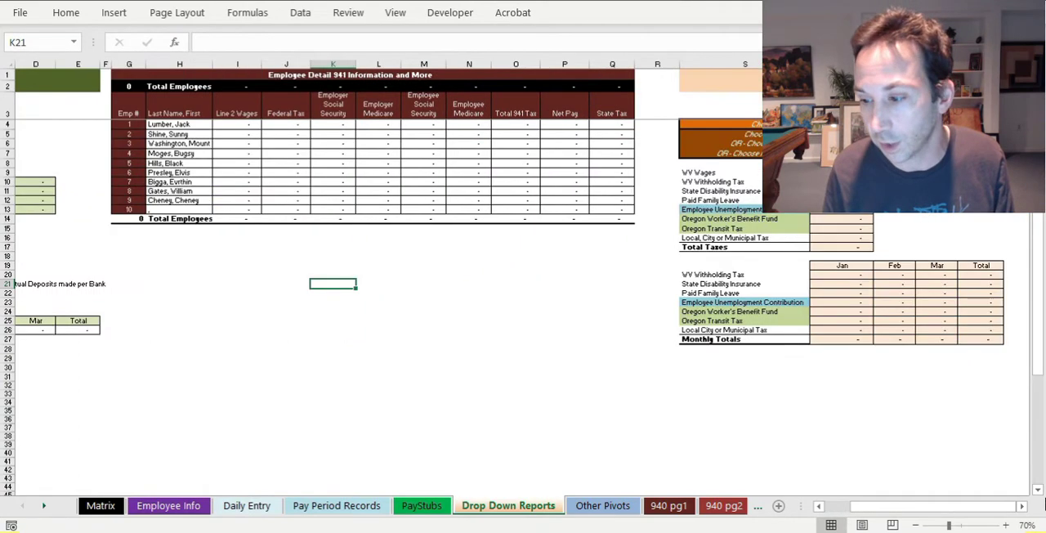
{"action": "left_click", "coordinate": [1007, 526]}
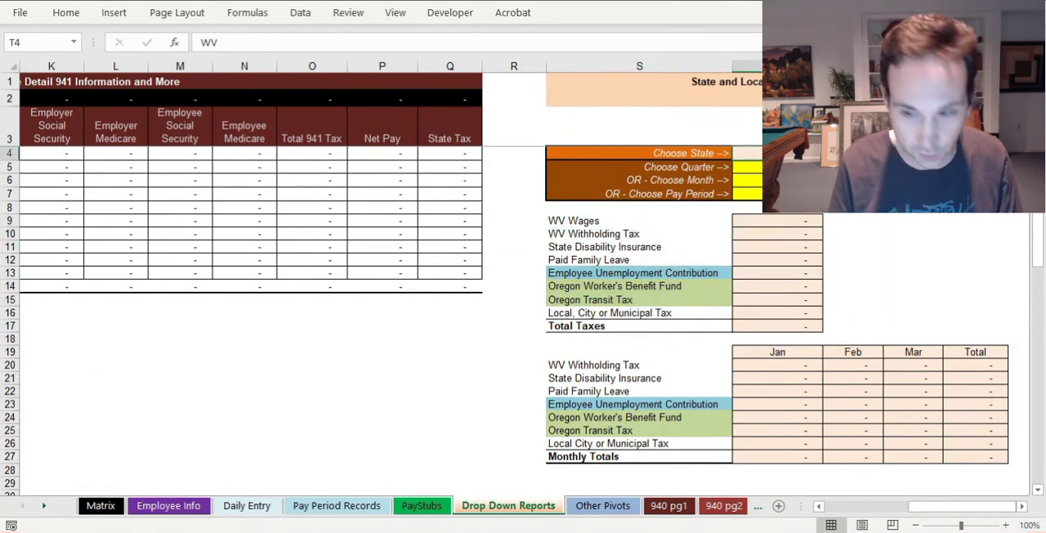
{"action": "left_click", "coordinate": [614, 284]}
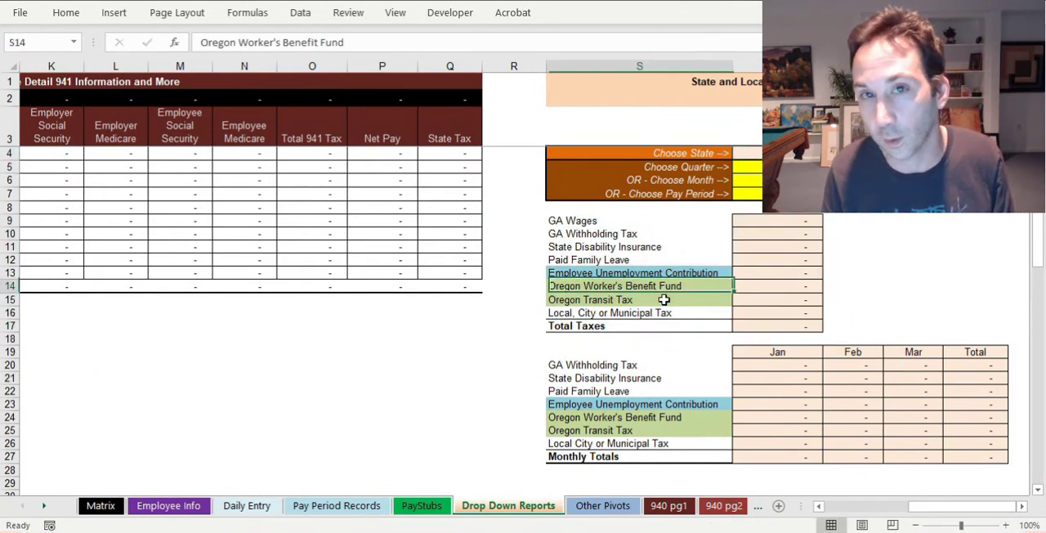
{"action": "left_click", "coordinate": [634, 273]}
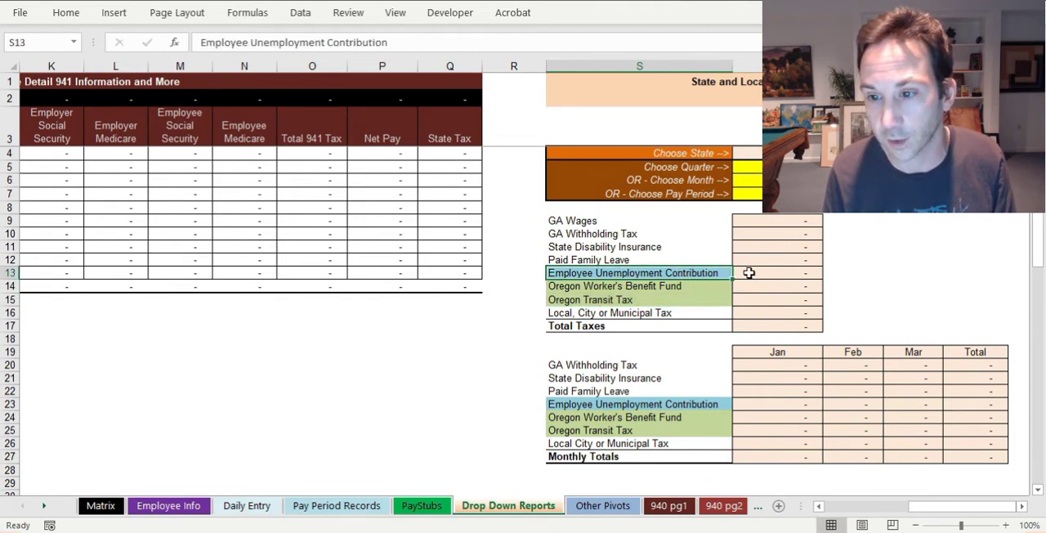
{"action": "mouse_move", "coordinate": [801, 217]}
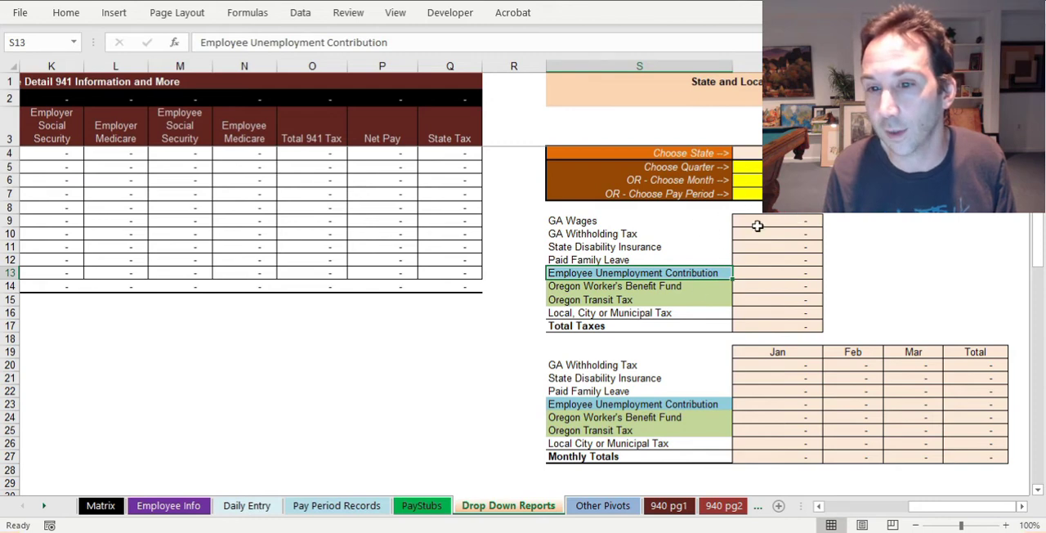
{"action": "left_click", "coordinate": [777, 226]}
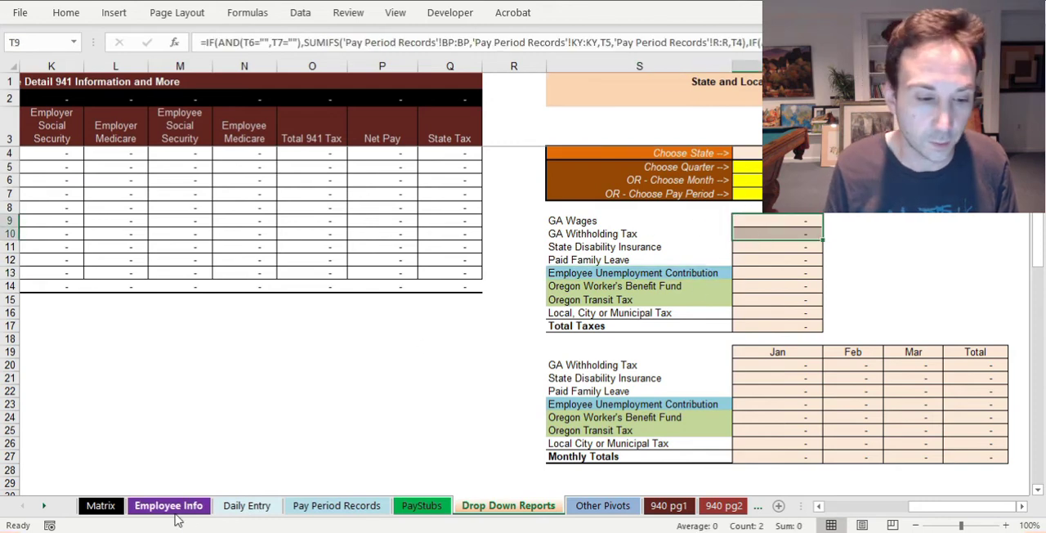
On Employee Info, record the first employee's SS# as xxxx and current-year W-4 as No
{"action": "left_click", "coordinate": [169, 506]}
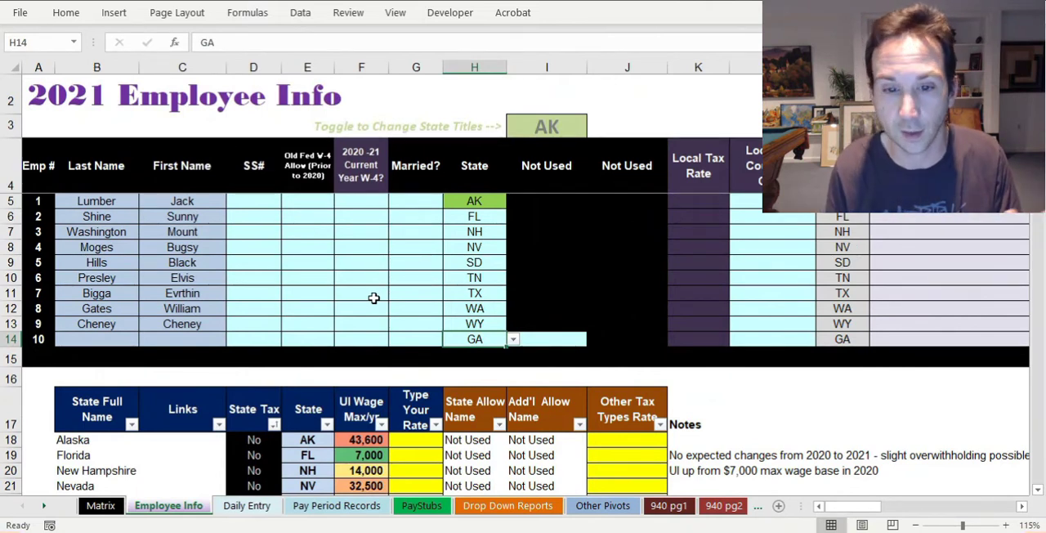
{"action": "mouse_move", "coordinate": [448, 319]}
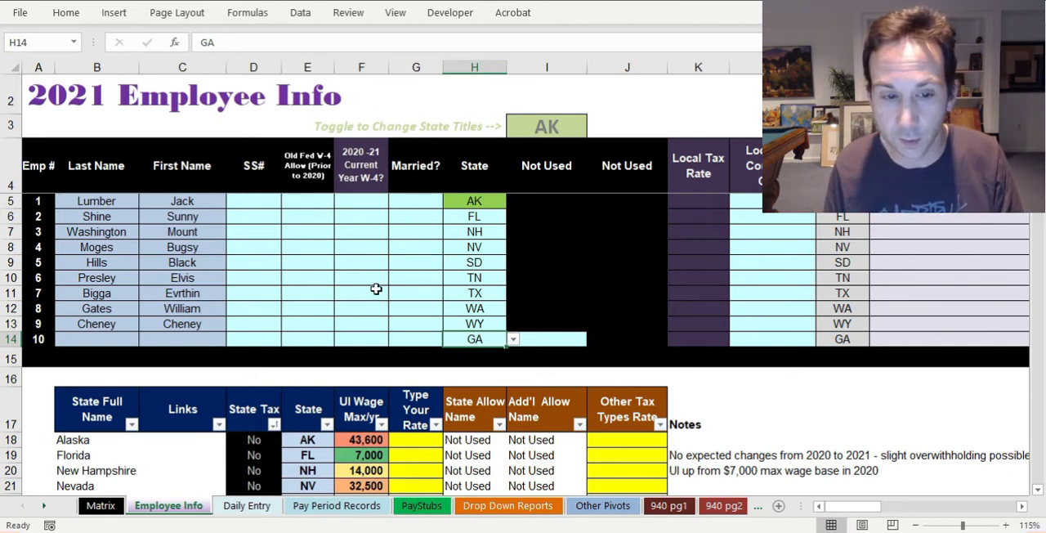
{"action": "mouse_move", "coordinate": [335, 263]}
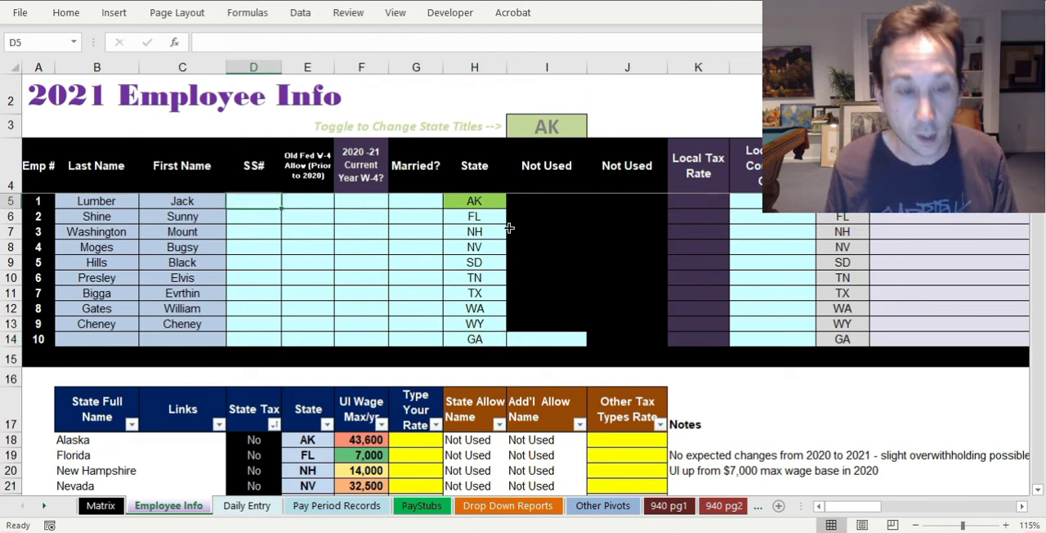
{"action": "type", "text": "xxxx"}
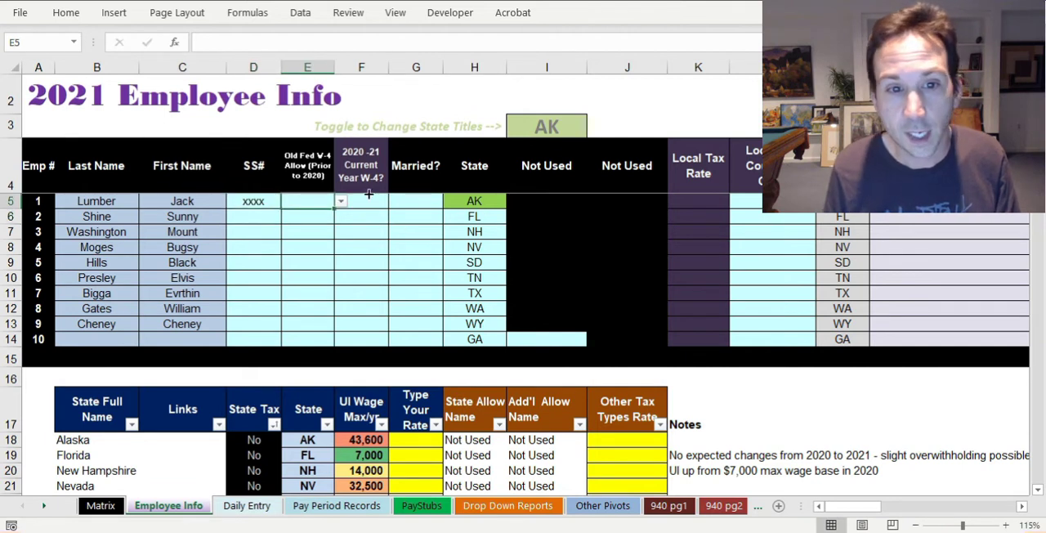
{"action": "left_click", "coordinate": [360, 165]}
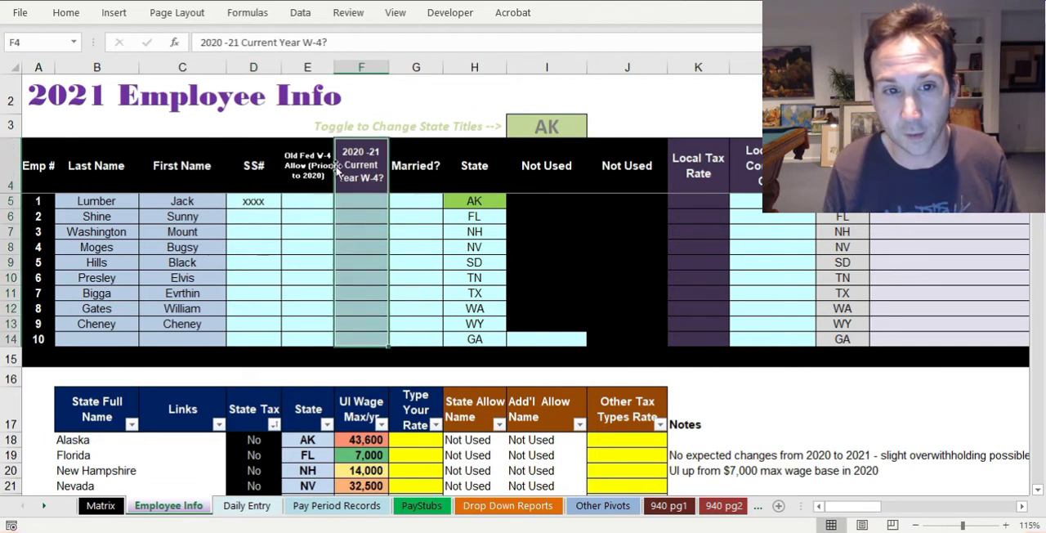
{"action": "left_click", "coordinate": [359, 201]}
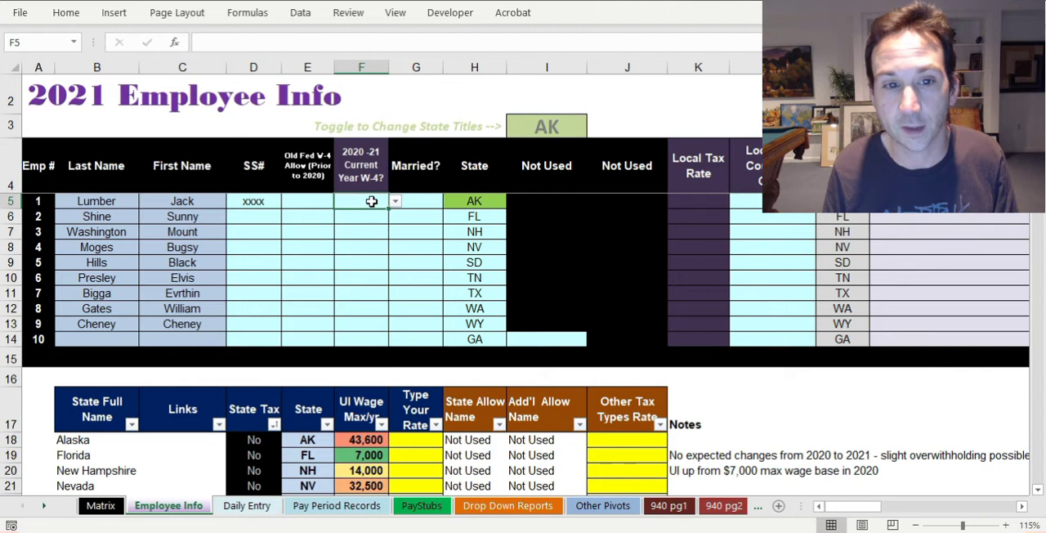
{"action": "mouse_move", "coordinate": [375, 211]}
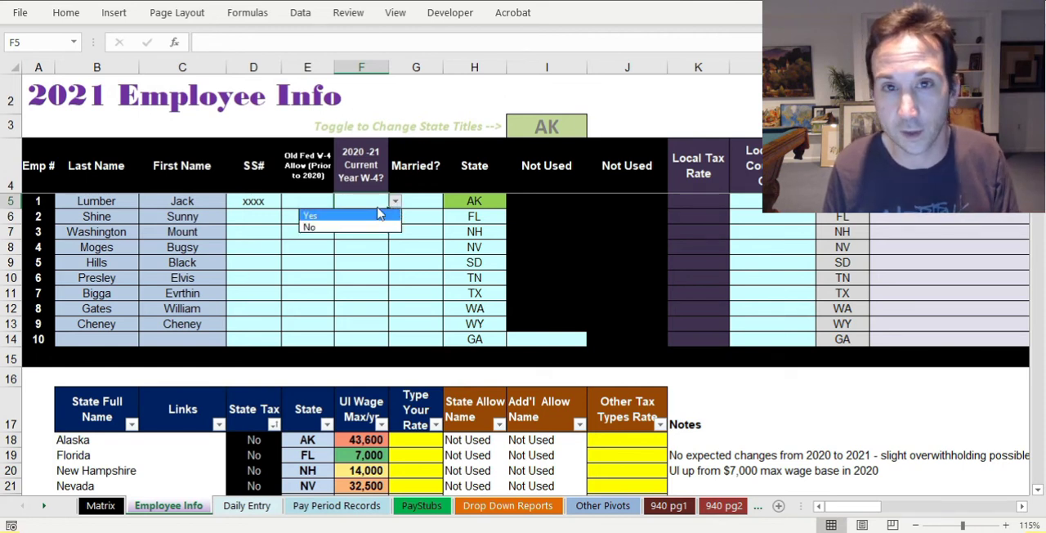
{"action": "mouse_move", "coordinate": [350, 225]}
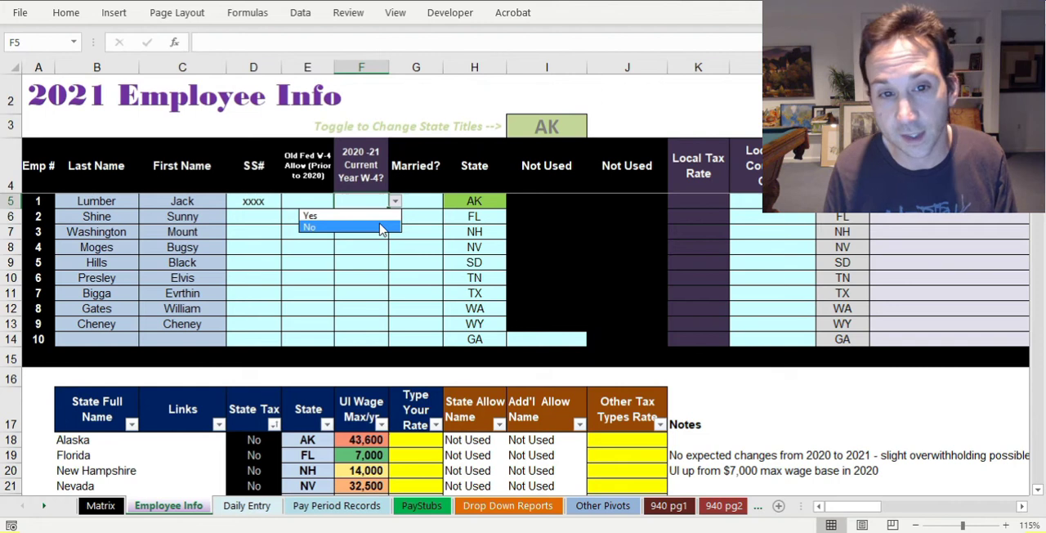
{"action": "left_click", "coordinate": [310, 226]}
{"action": "type", "text": "1"}
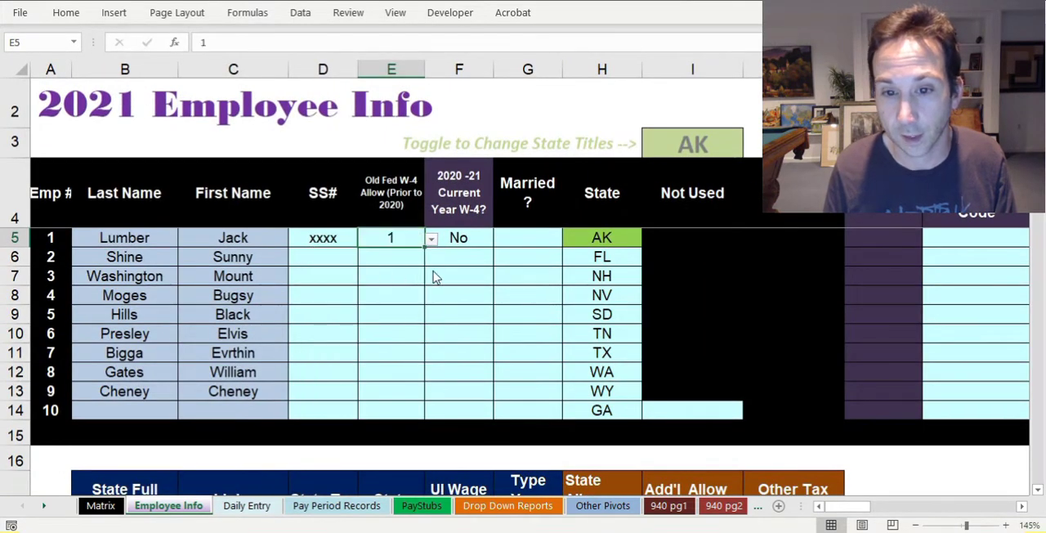
Mark the first employee as married Yes and review the FL and NV state cells below
{"action": "left_click", "coordinate": [569, 239]}
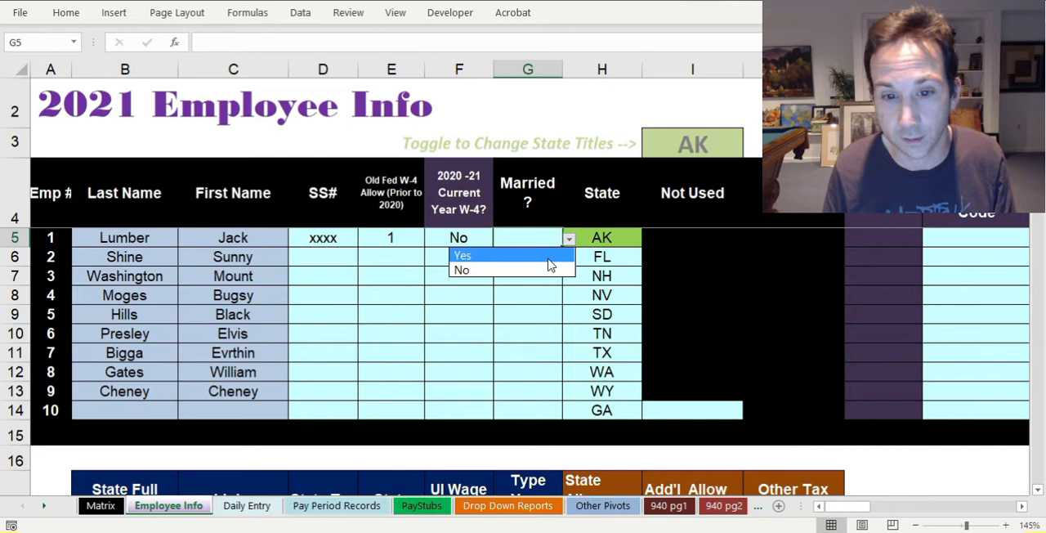
{"action": "left_click", "coordinate": [462, 255]}
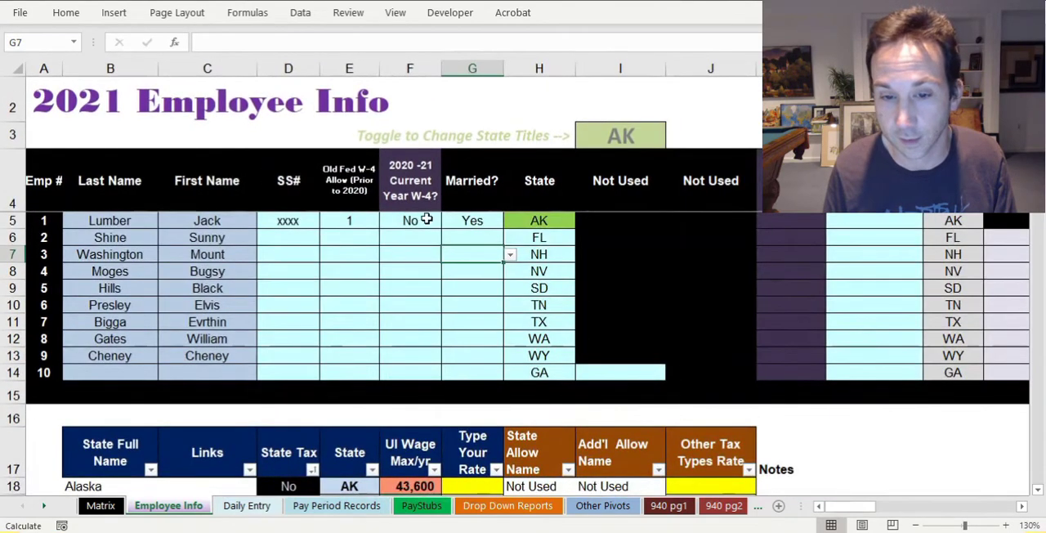
{"action": "left_click", "coordinate": [470, 219]}
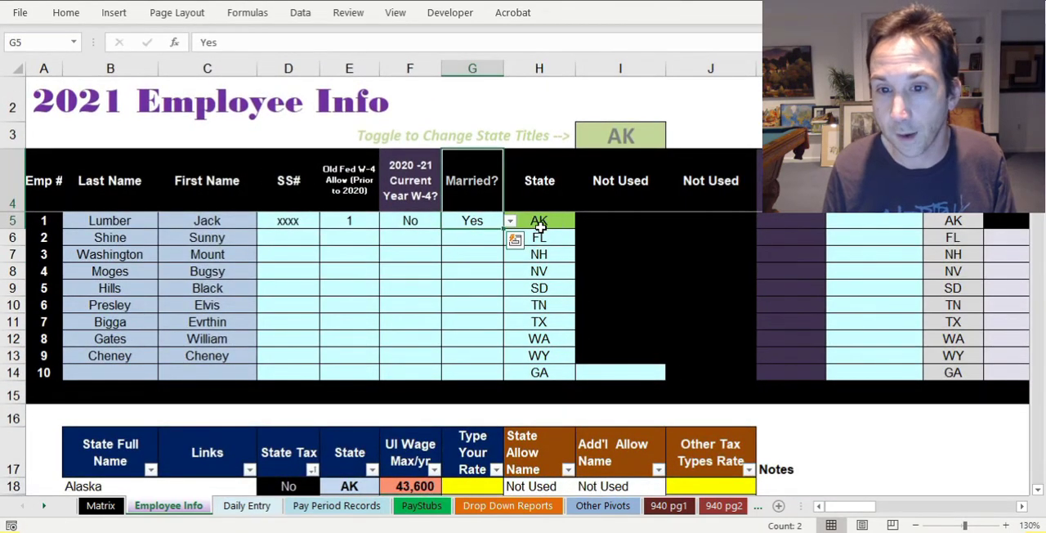
{"action": "left_click", "coordinate": [539, 237]}
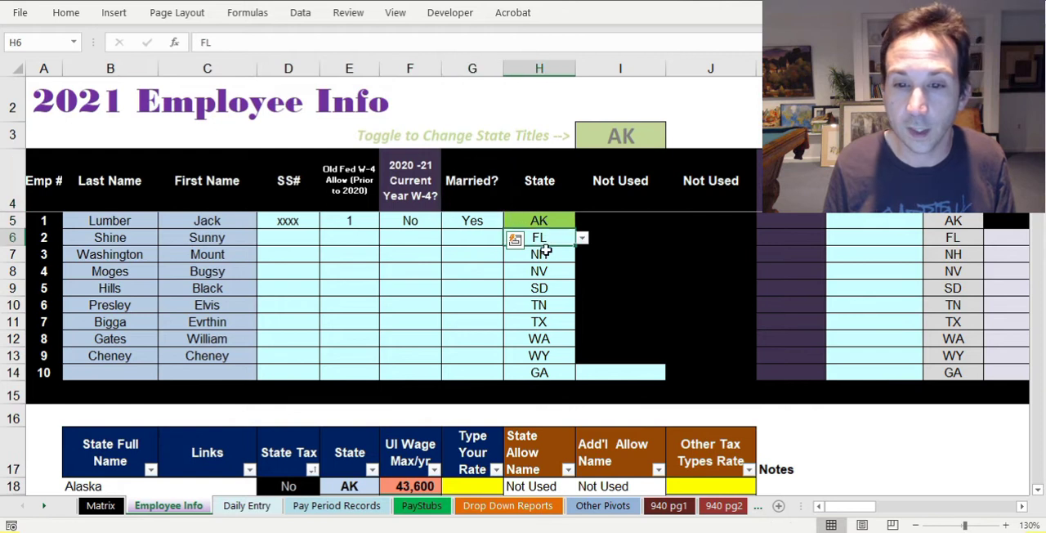
{"action": "left_click", "coordinate": [539, 270]}
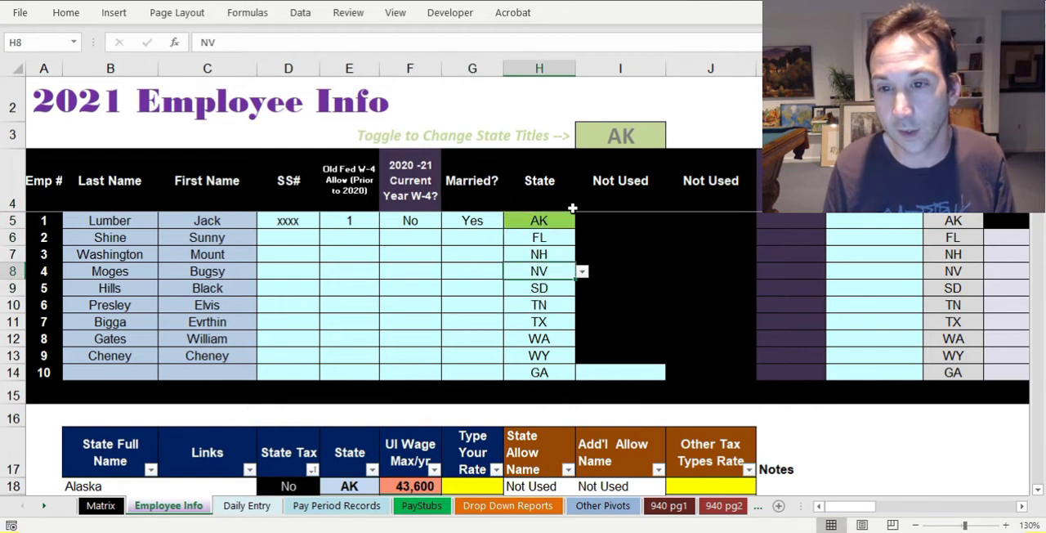
Set the state-title toggle to GA, relabeling the column Dependent & Additional Allowances, and review the address columns
{"action": "left_click", "coordinate": [619, 136]}
{"action": "type", "text": "FL"}
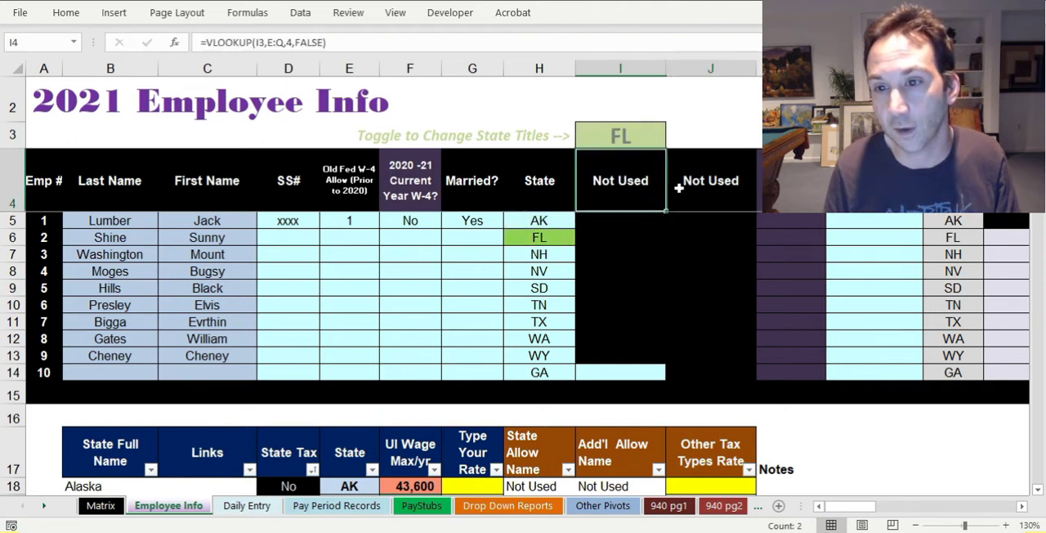
{"action": "left_click", "coordinate": [670, 134]}
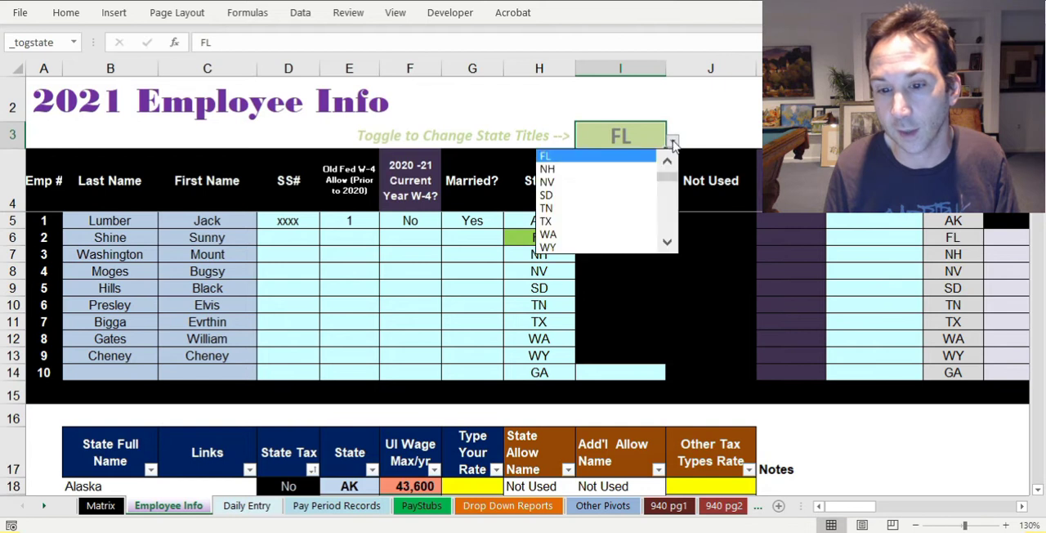
{"action": "scroll", "scroll_direction": "down", "scroll_amount": 3}
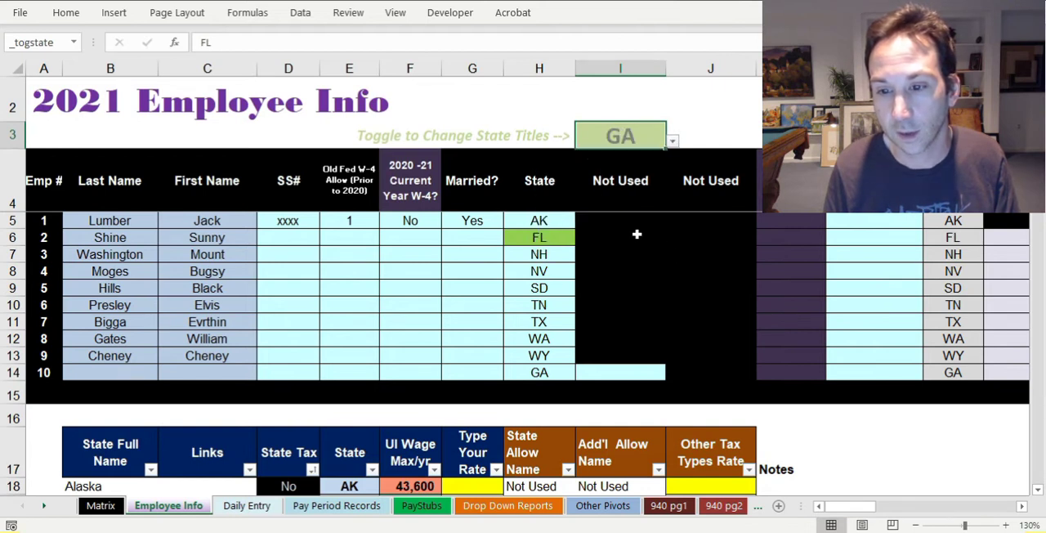
{"action": "left_click", "coordinate": [621, 373]}
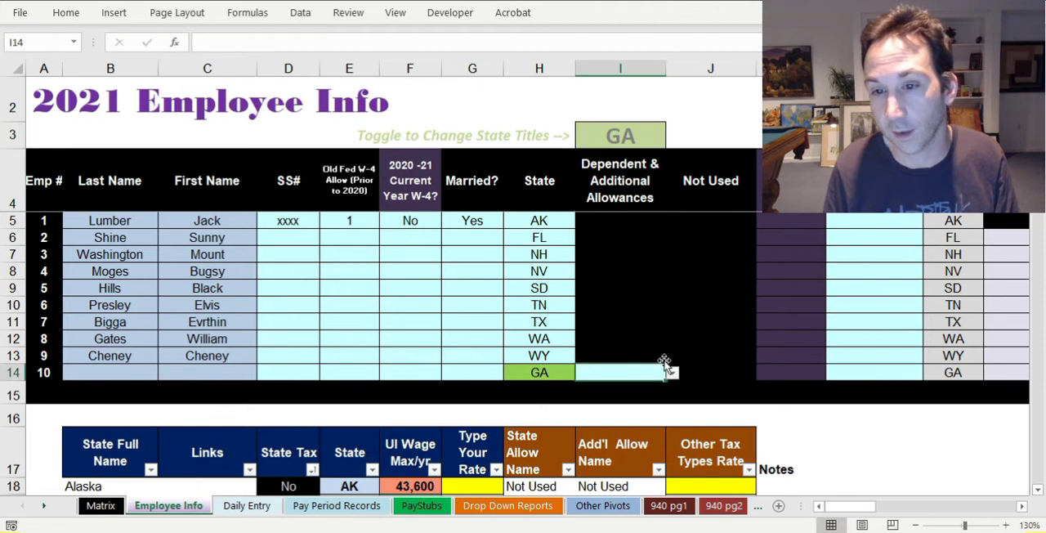
{"action": "left_click", "coordinate": [539, 237]}
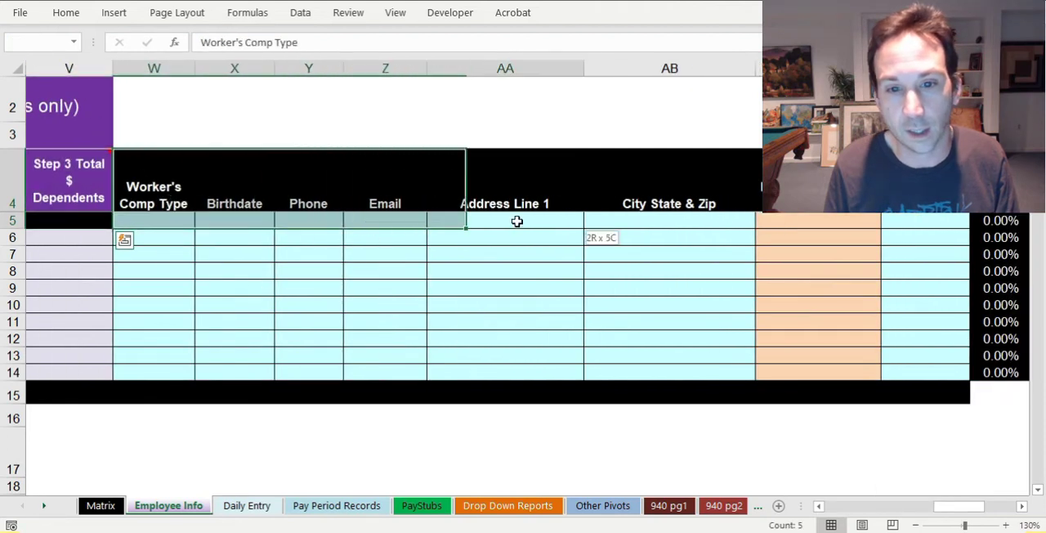
{"action": "left_click", "coordinate": [817, 221]}
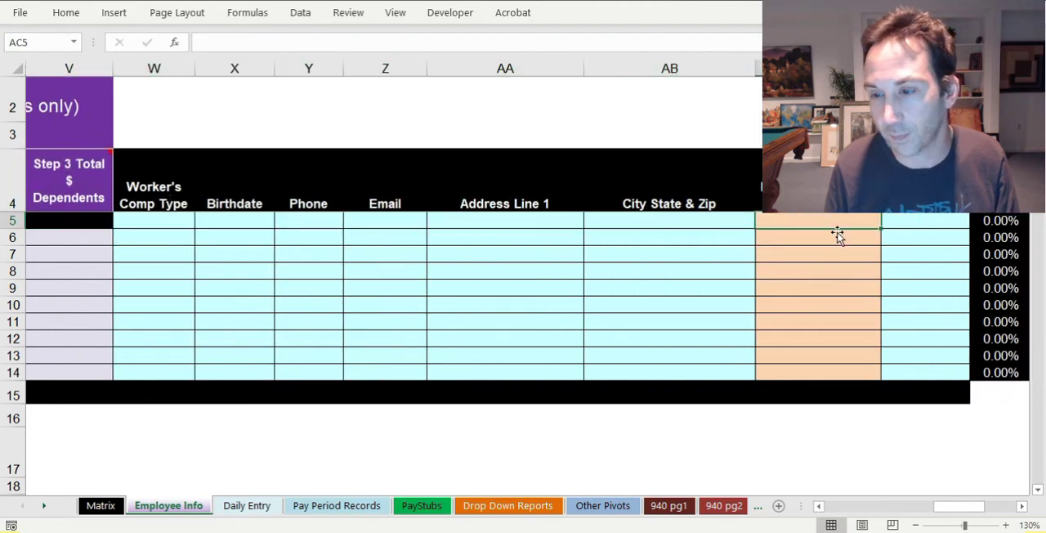
{"action": "scroll", "scroll_direction": "left", "scroll_amount": 3}
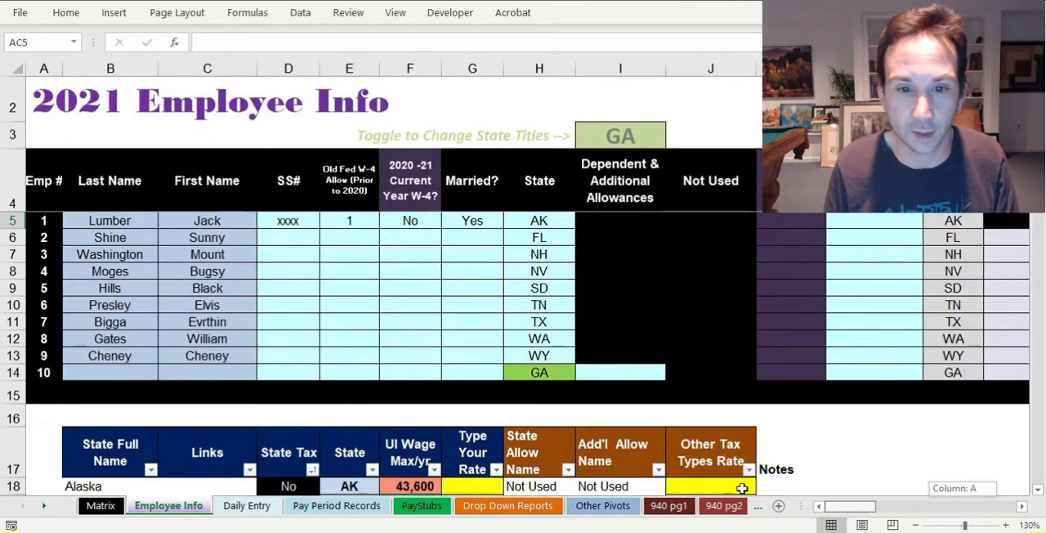
{"action": "mouse_move", "coordinate": [322, 244]}
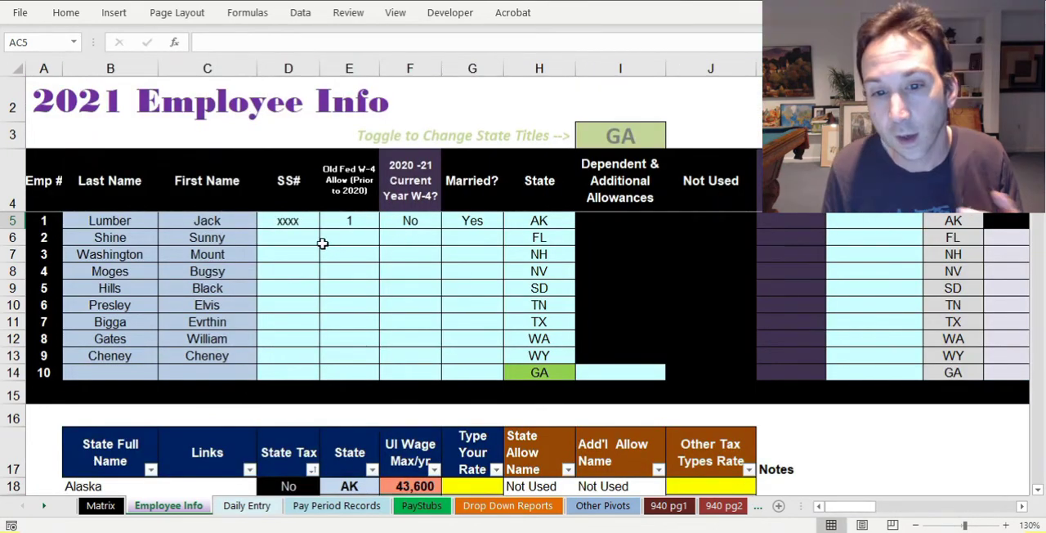
Give the second employee the SS# placeholder 'ss#' and mark them as not married
{"action": "left_click", "coordinate": [288, 237]}
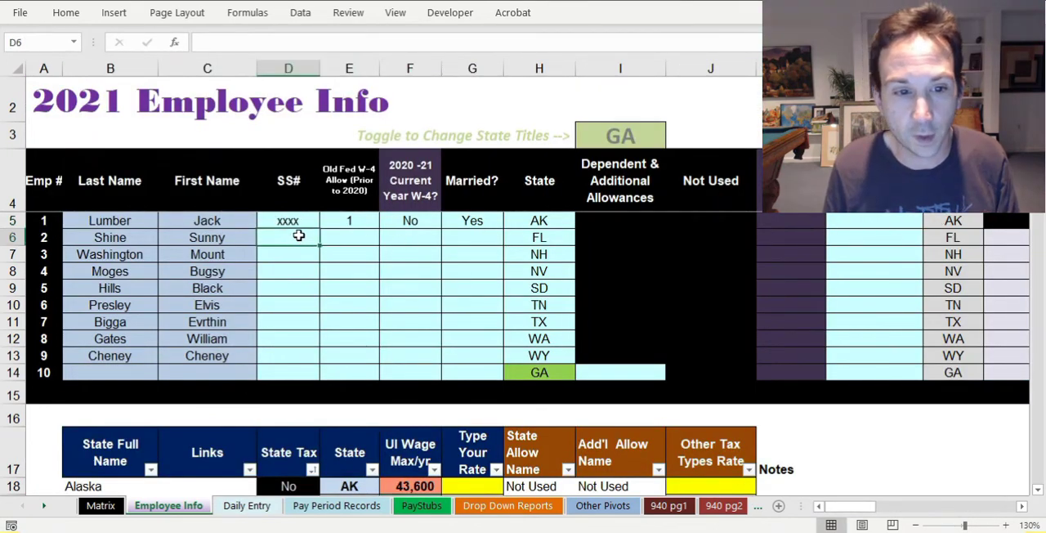
{"action": "type", "text": "ss#"}
{"action": "left_click", "coordinate": [410, 237]}
{"action": "type", "text": "Yes"}
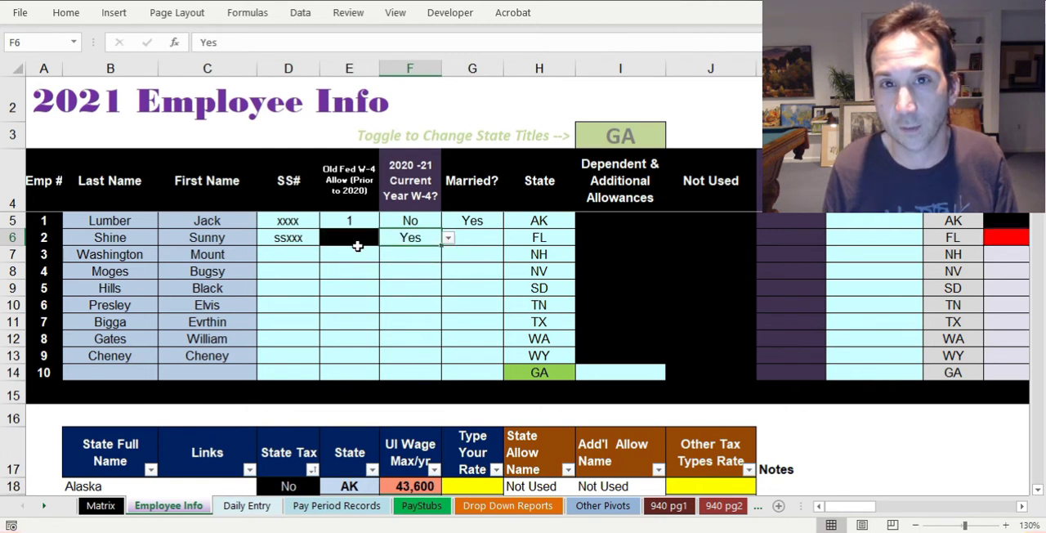
{"action": "left_click", "coordinate": [470, 236]}
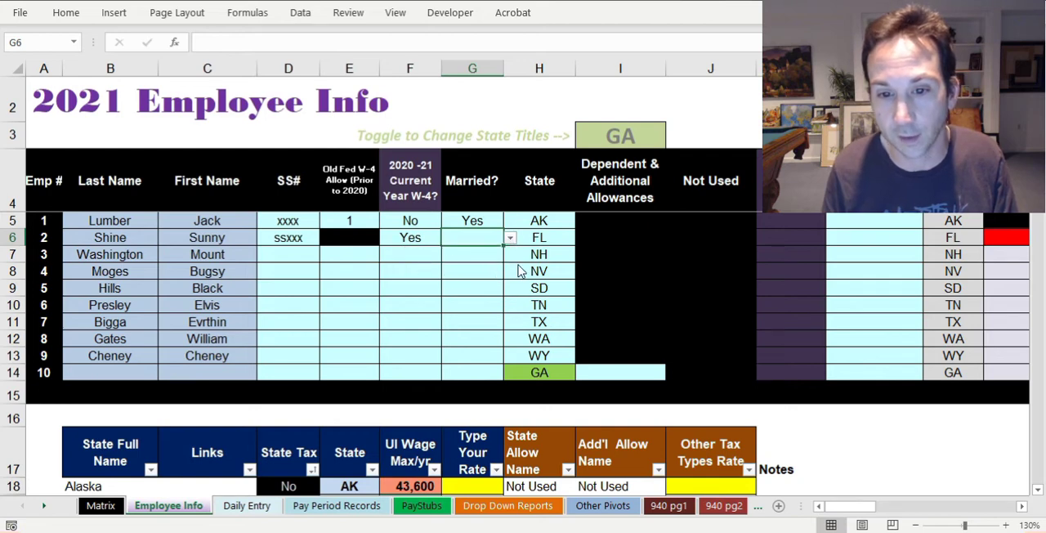
{"action": "left_click", "coordinate": [471, 237]}
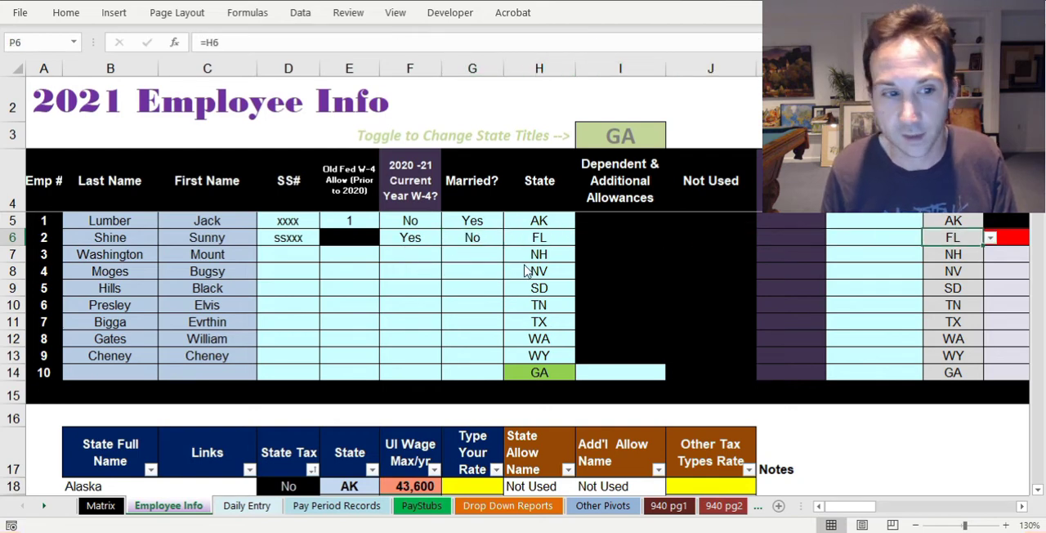
{"action": "scroll", "scroll_direction": "right", "scroll_amount": 3}
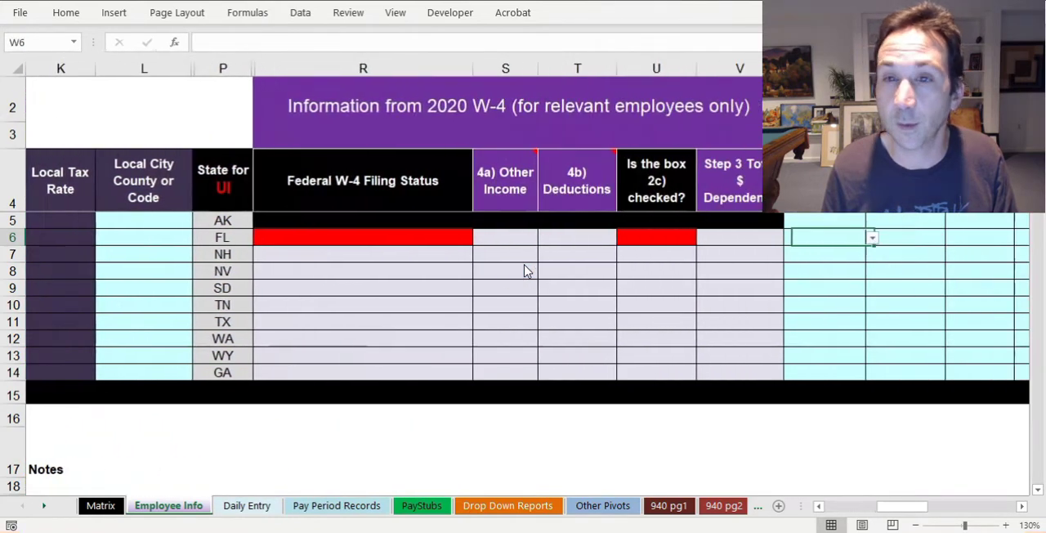
Set the FL row's 2020 W-4 to box 2c No and filing status Single or Married Filing Separately
{"action": "left_click", "coordinate": [363, 237]}
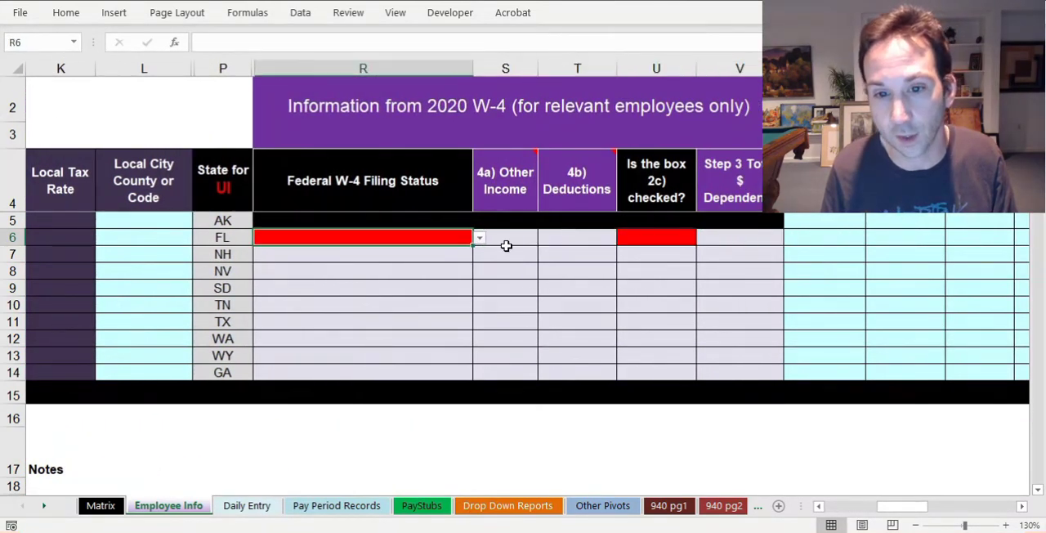
{"action": "left_click", "coordinate": [739, 237]}
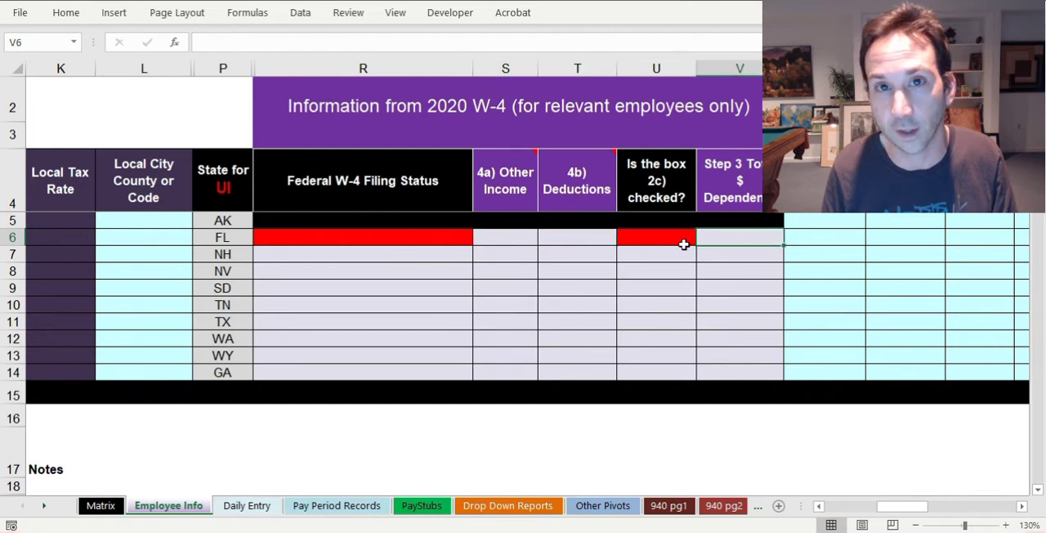
{"action": "left_click", "coordinate": [702, 237]}
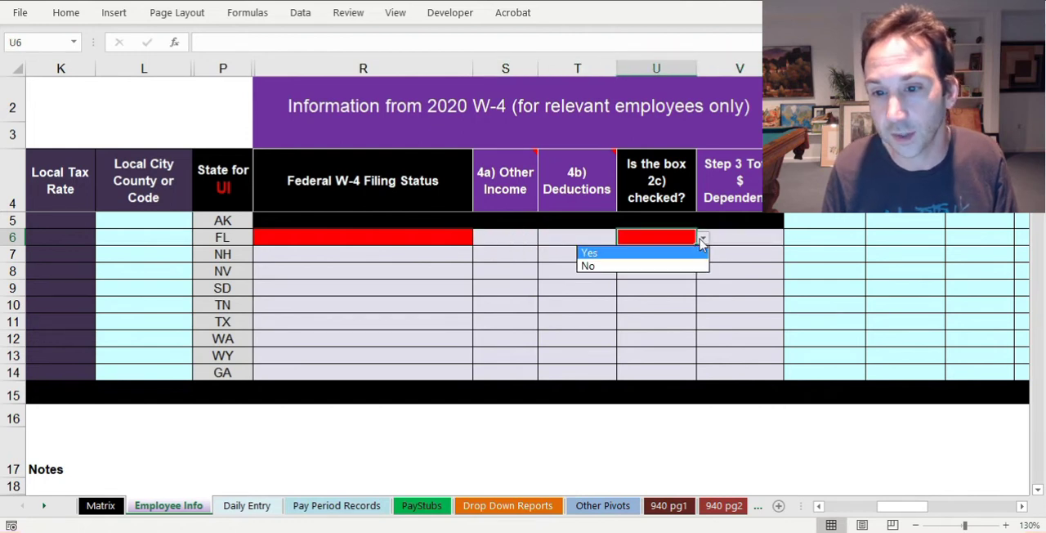
{"action": "left_click", "coordinate": [589, 264]}
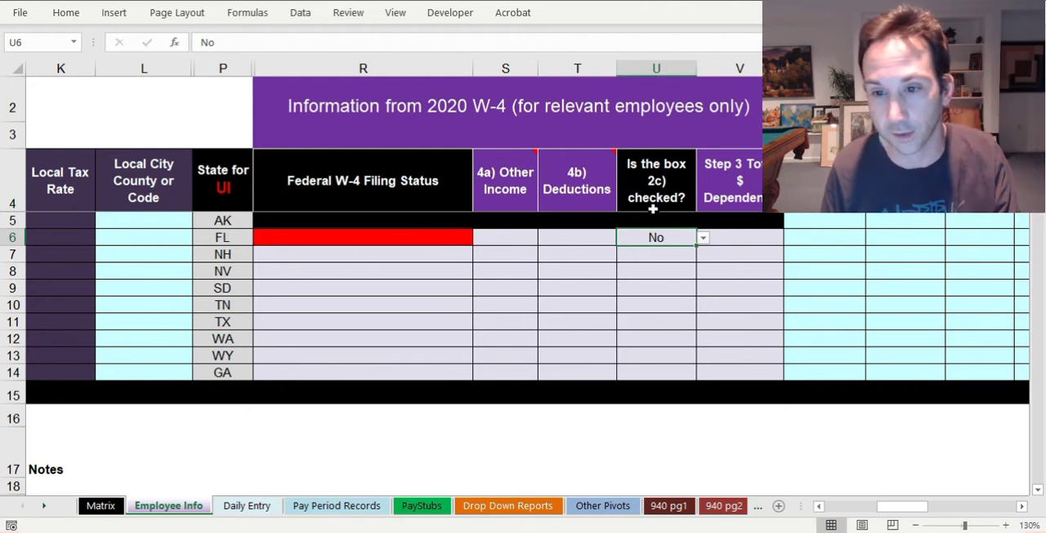
{"action": "left_click", "coordinate": [479, 237]}
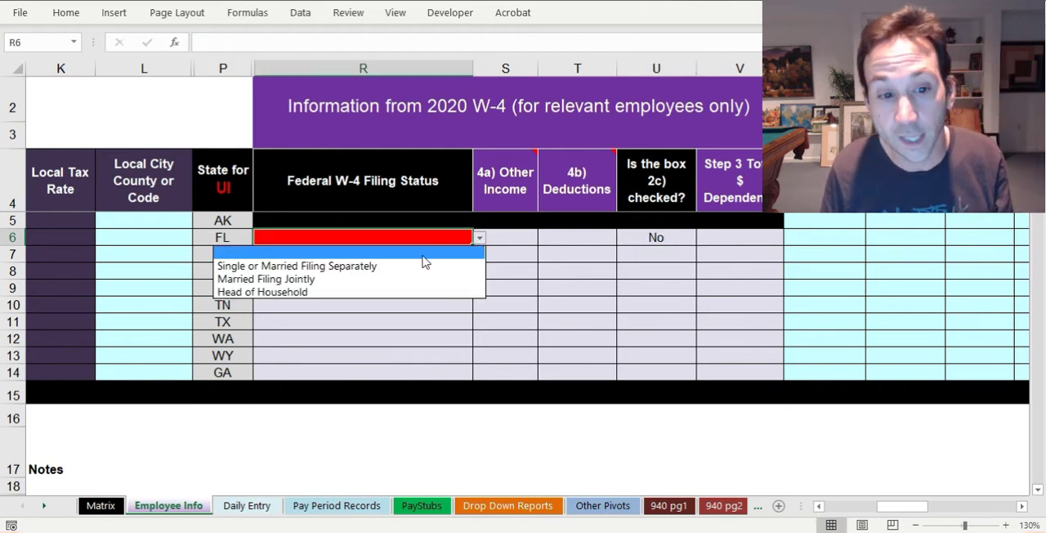
{"action": "left_click", "coordinate": [400, 270]}
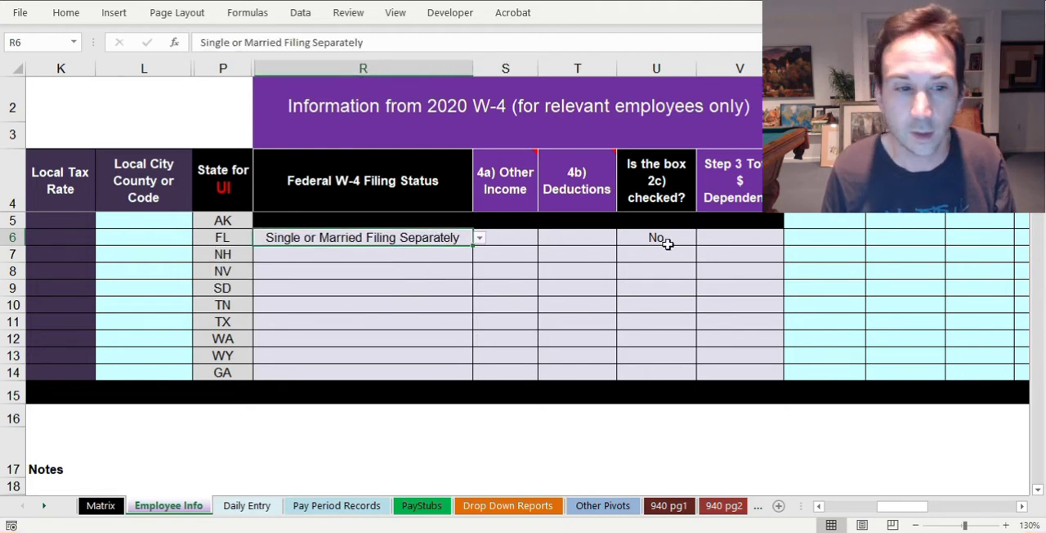
{"action": "scroll", "scroll_direction": "left", "scroll_amount": 3}
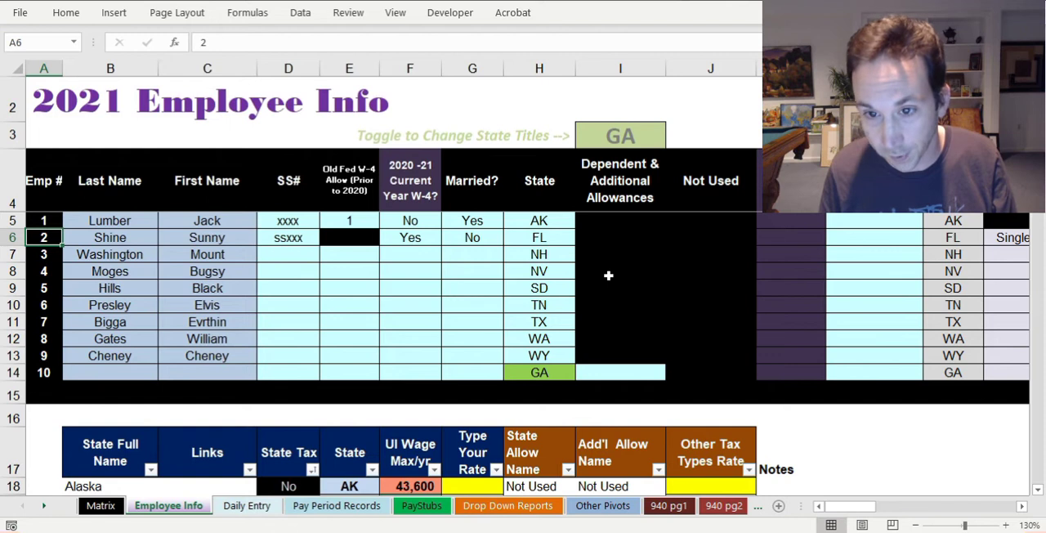
{"action": "left_click", "coordinate": [539, 373]}
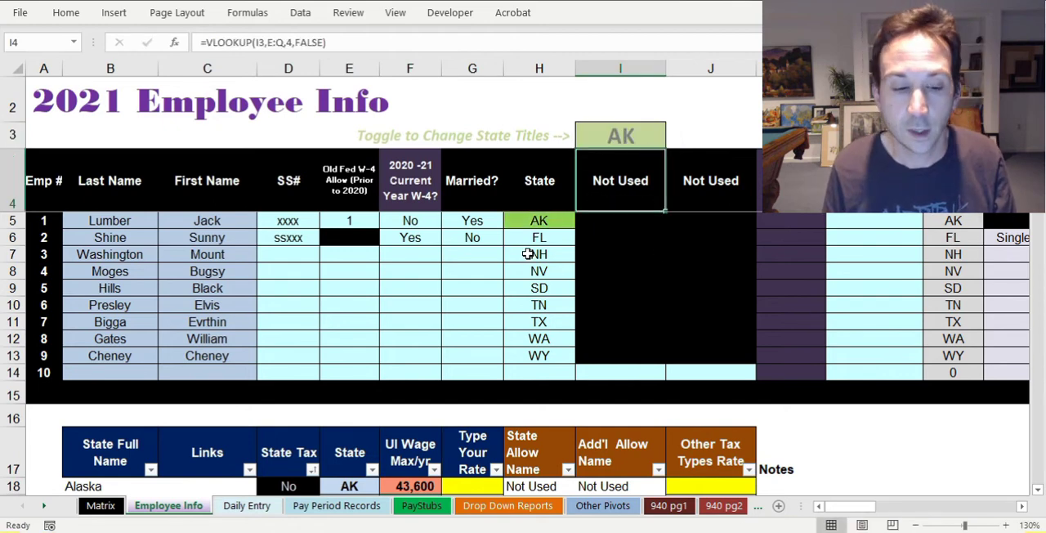
On Daily Entry, pick Lumber, Jack for the first entry with a 'big sale' project type
{"action": "left_click", "coordinate": [247, 505]}
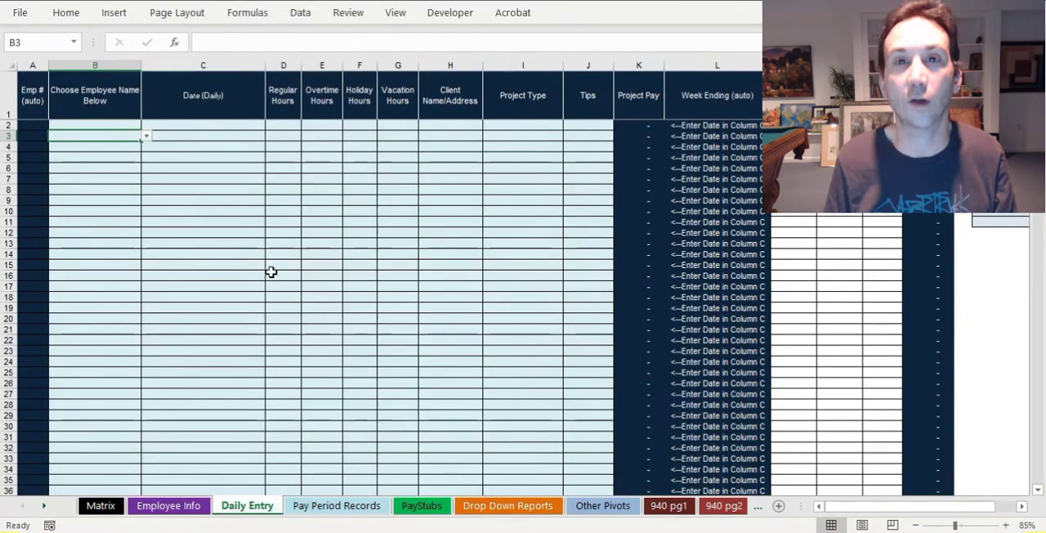
{"action": "mouse_move", "coordinate": [371, 244]}
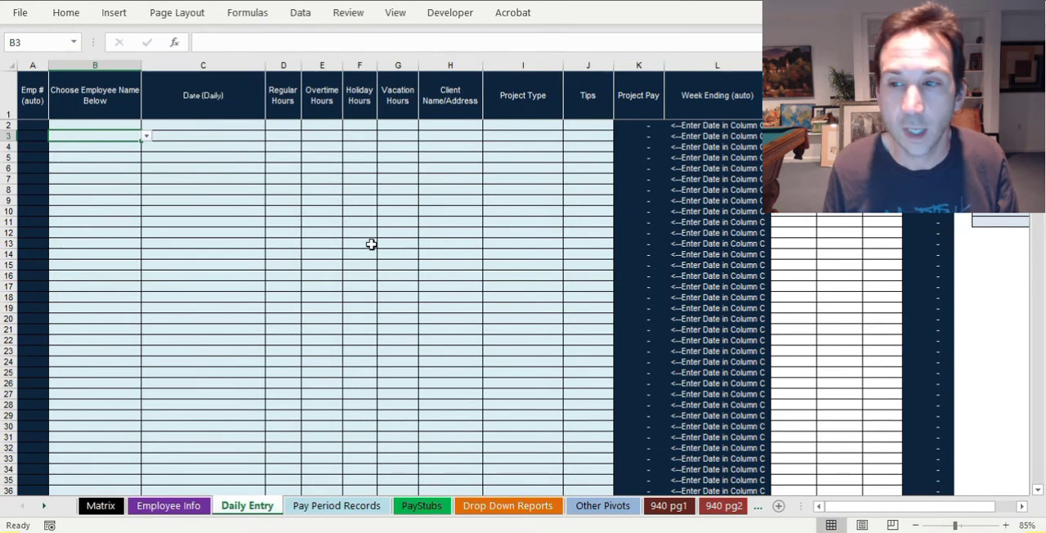
{"action": "mouse_move", "coordinate": [235, 196]}
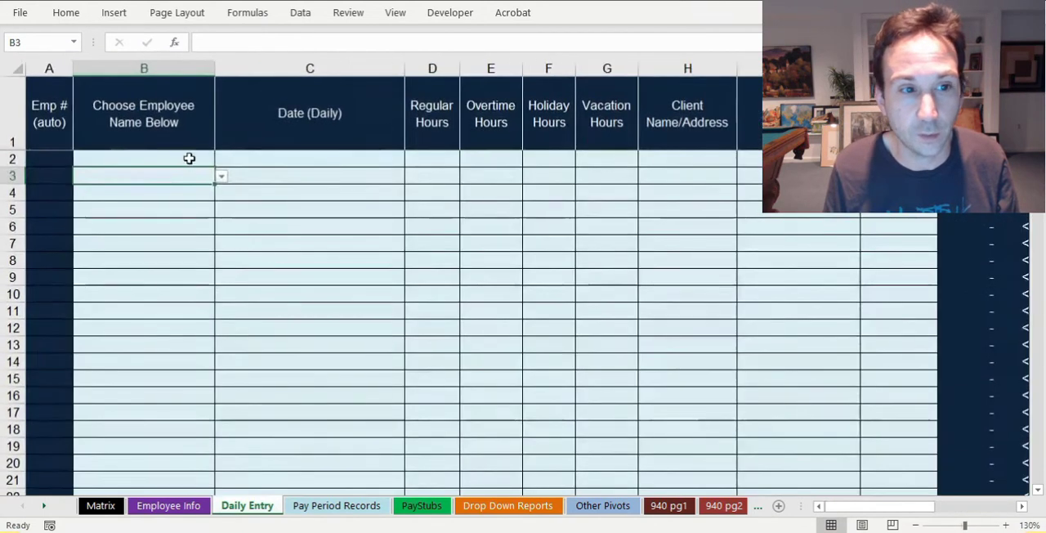
{"action": "left_click", "coordinate": [221, 159]}
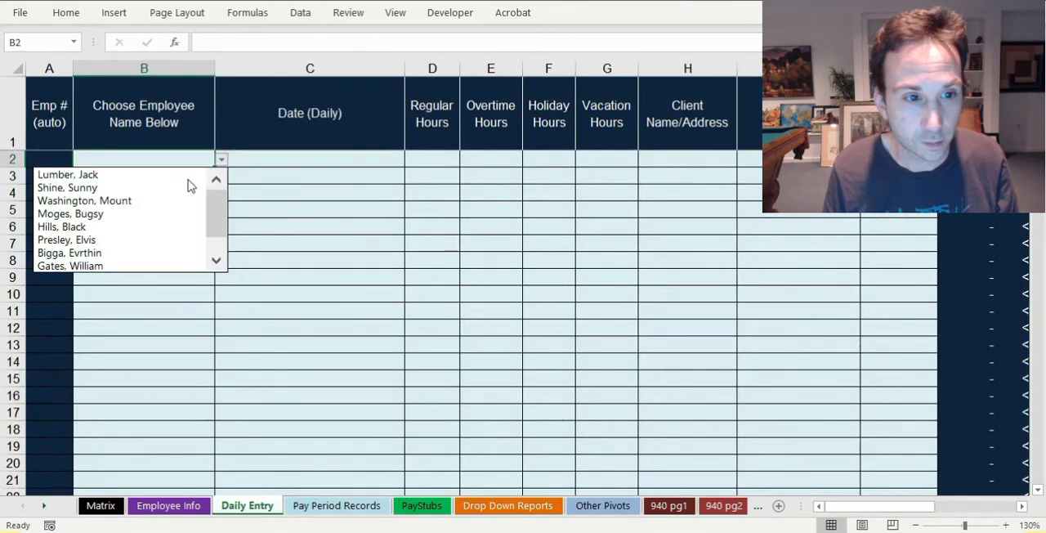
{"action": "left_click", "coordinate": [68, 173]}
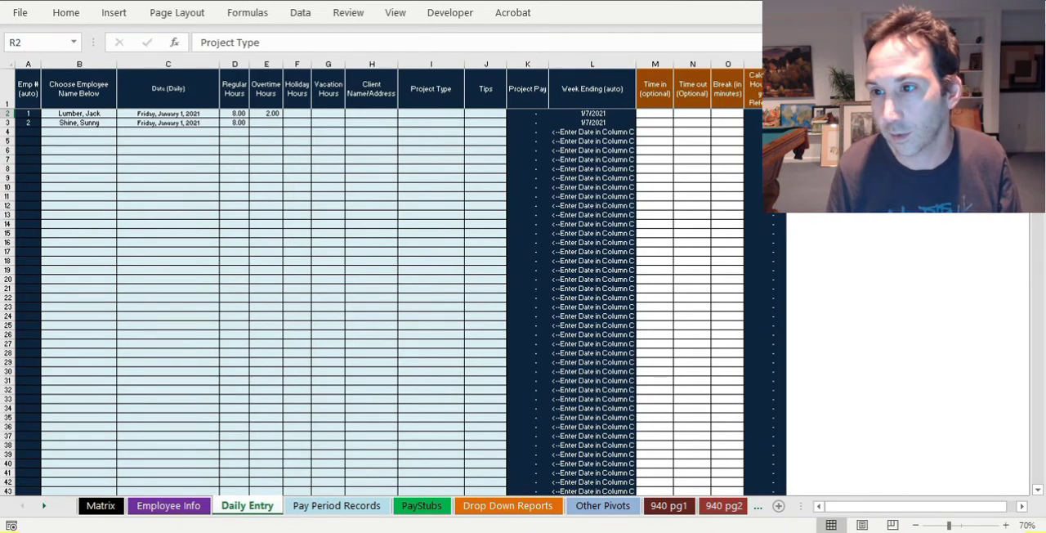
{"action": "type", "text": "big"}
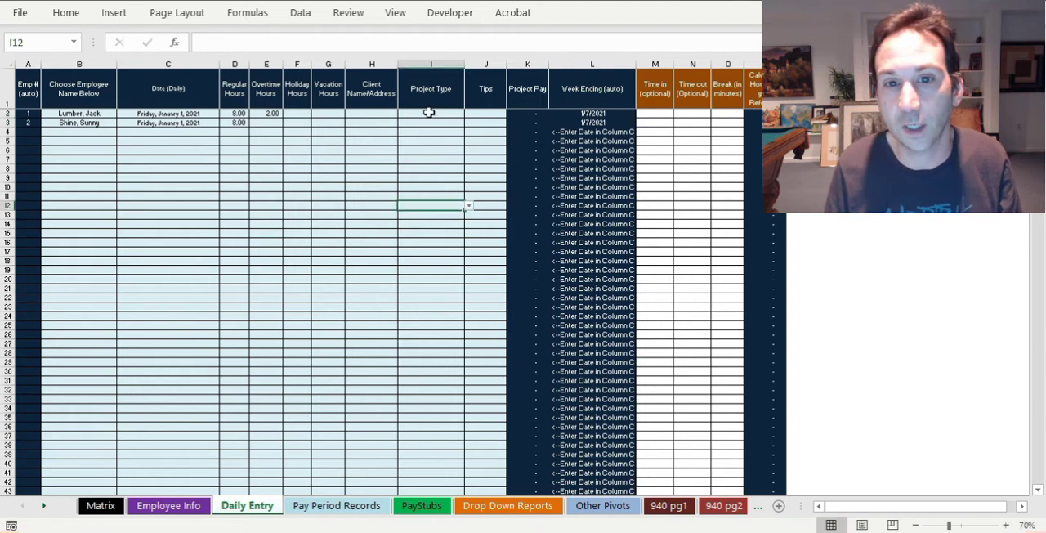
{"action": "left_click", "coordinate": [468, 113]}
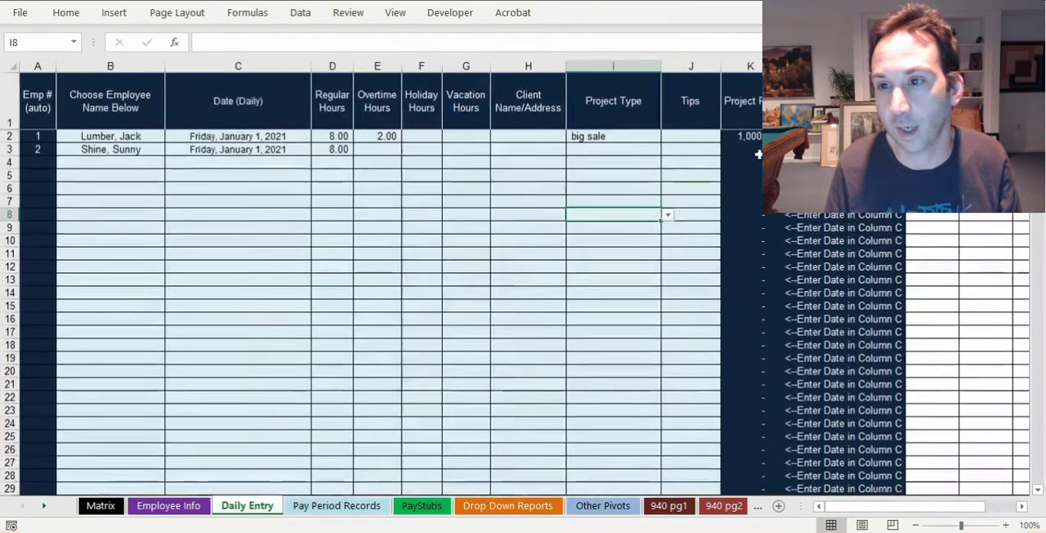
Enter Jack's time in as 14:00 (2:00 PM) and time out as 22:00
{"action": "left_click", "coordinate": [613, 135]}
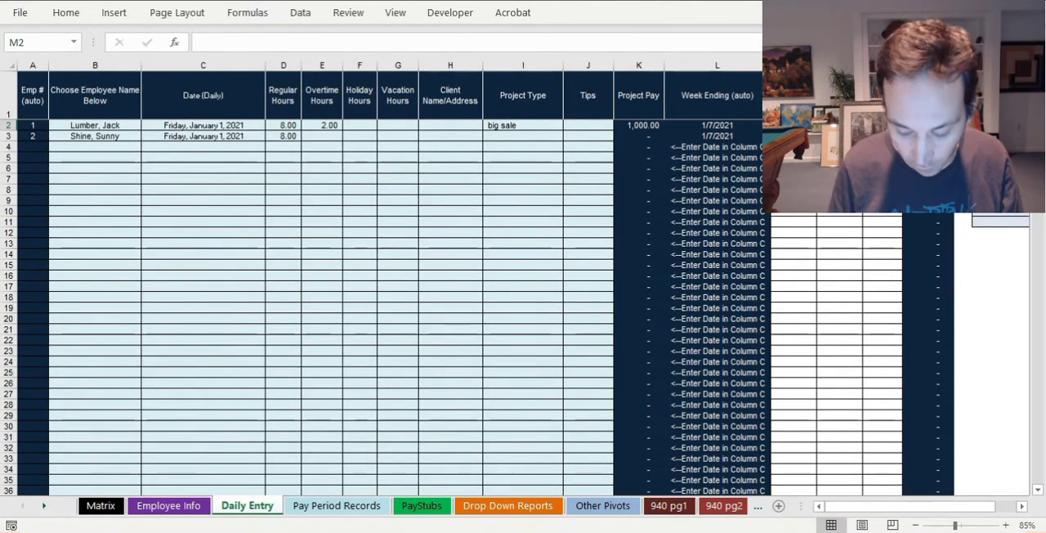
{"action": "type", "text": "14"}
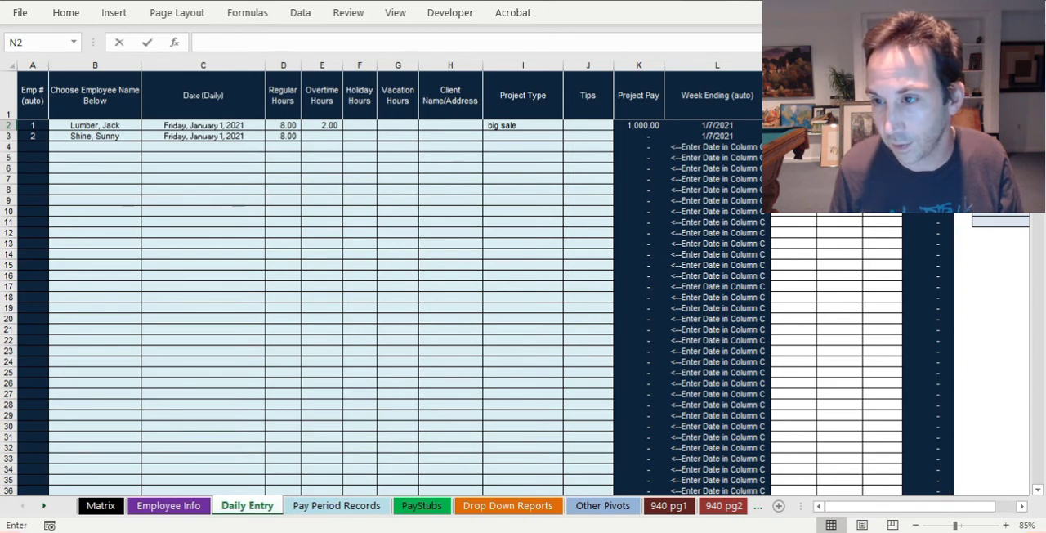
{"action": "type", "text": "22:00"}
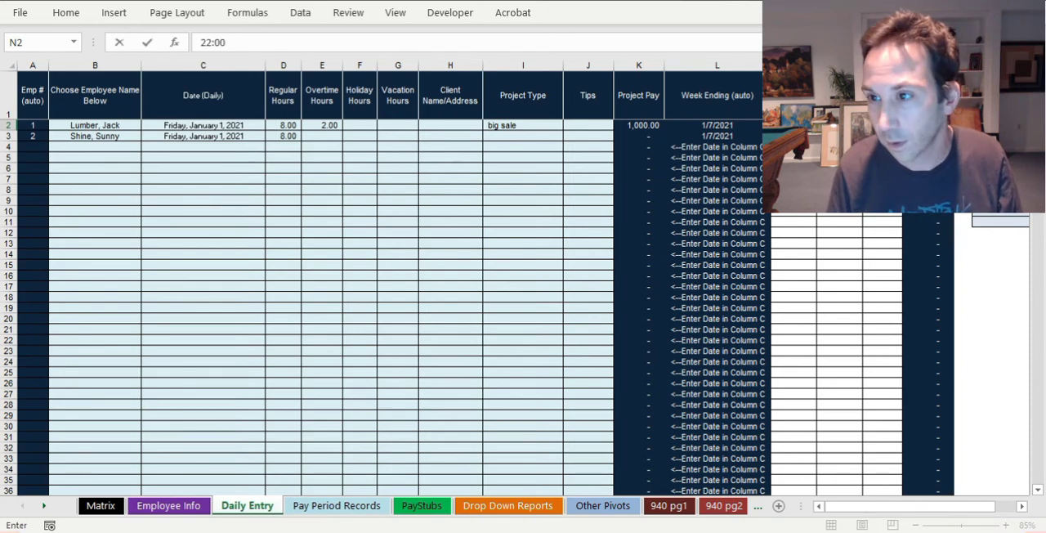
{"action": "key", "text": "tab"}
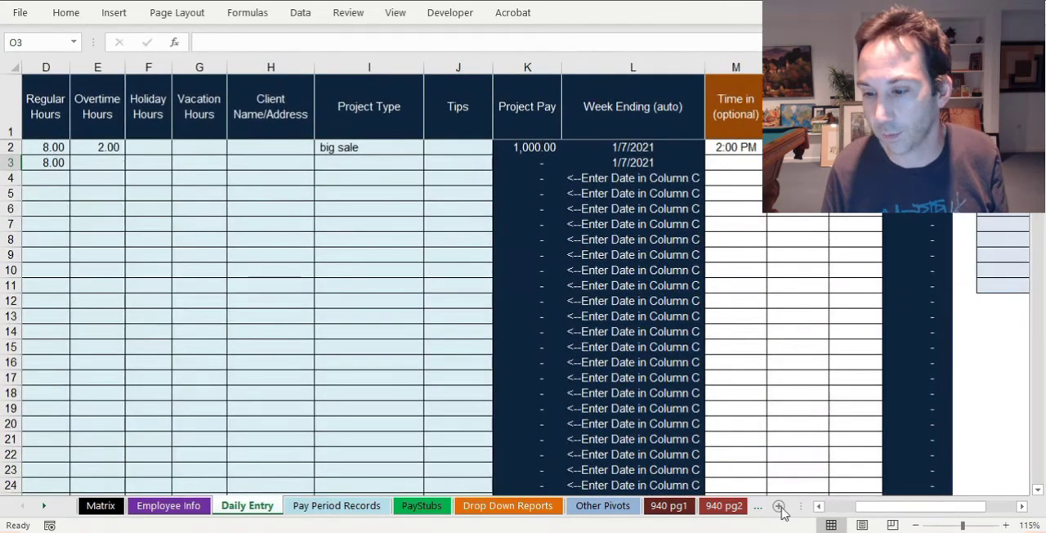
{"action": "scroll", "scroll_direction": "right", "scroll_amount": 3}
{"action": "type", "text": "1"}
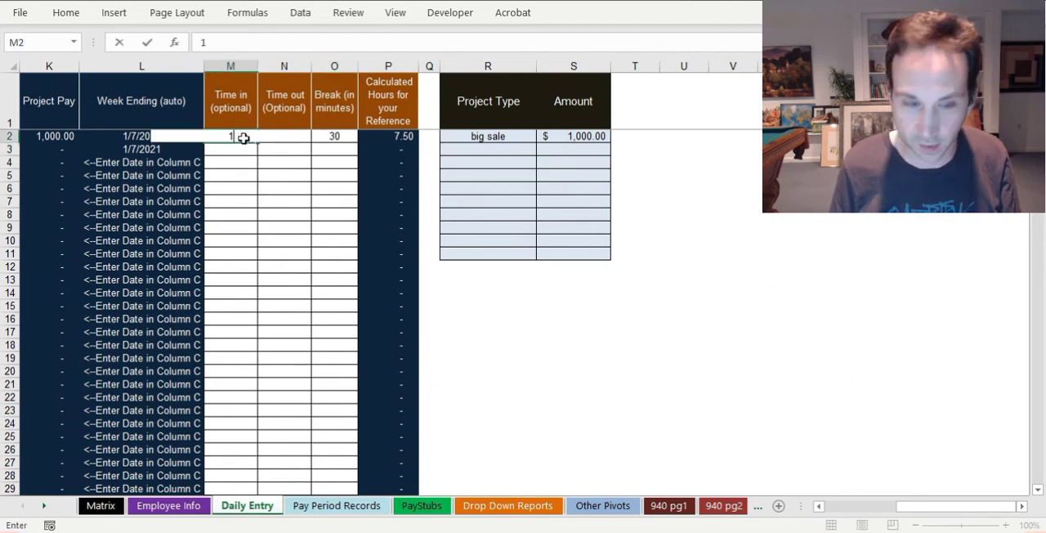
{"action": "type", "text": "4:"}
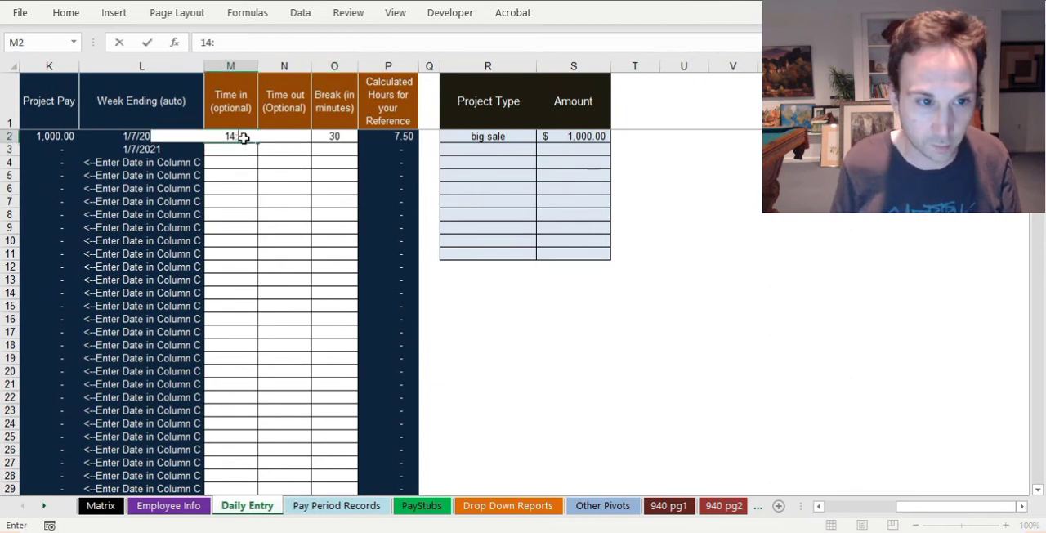
{"action": "key", "text": "Return"}
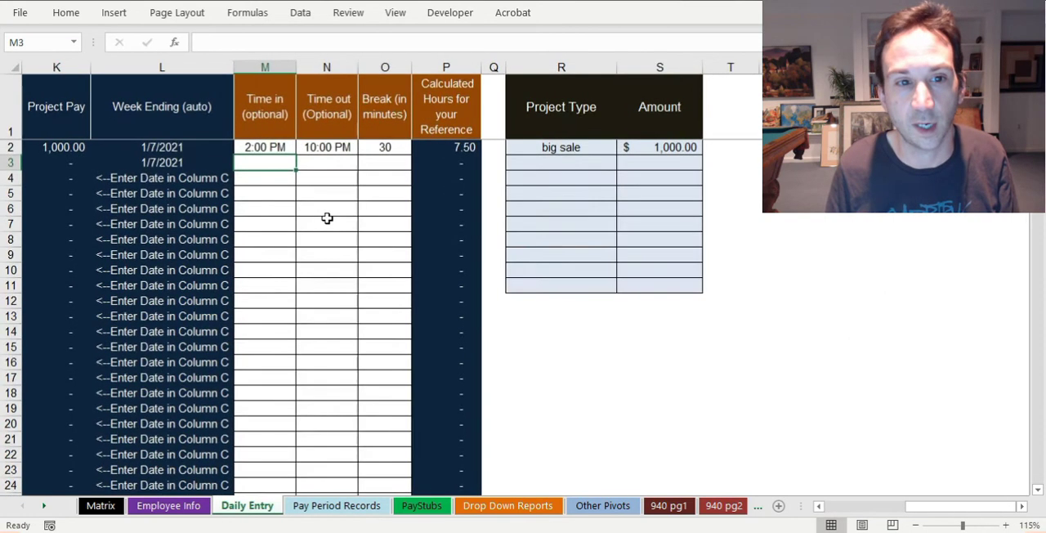
{"action": "left_click", "coordinate": [444, 147]}
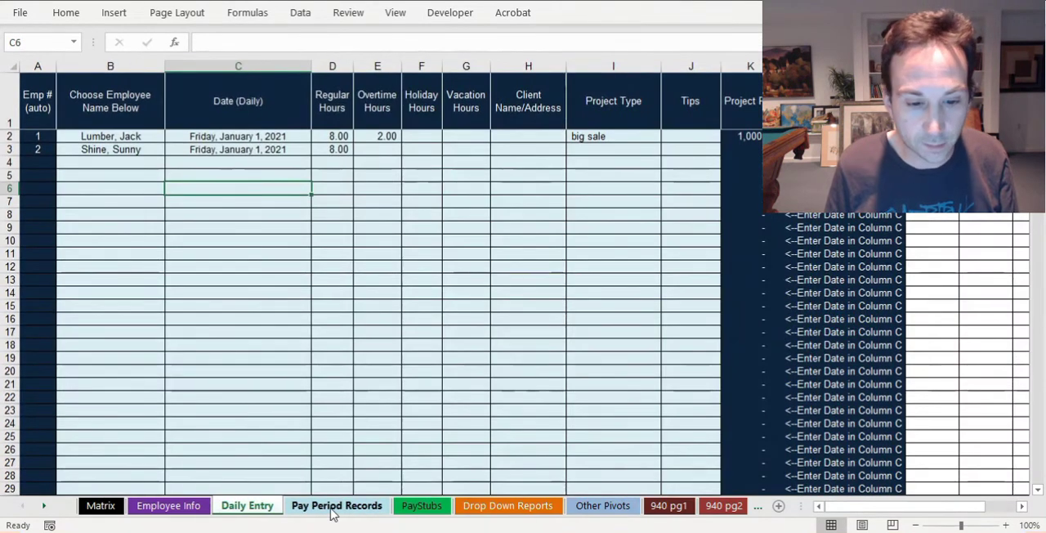
Filter Pay Period Records to the January 9 pay period only, then return to Daily Entry
{"action": "left_click", "coordinate": [337, 505]}
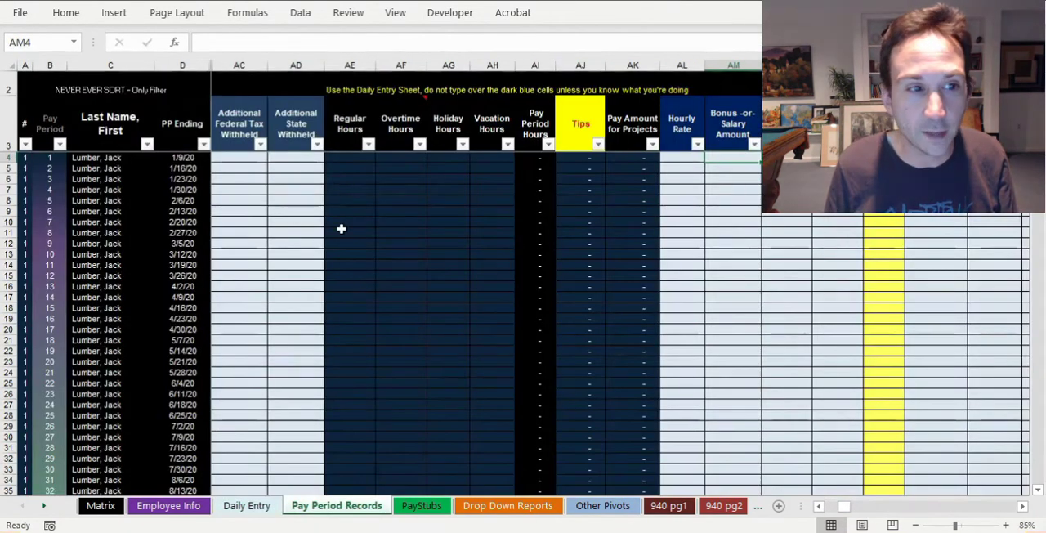
{"action": "mouse_move", "coordinate": [277, 265]}
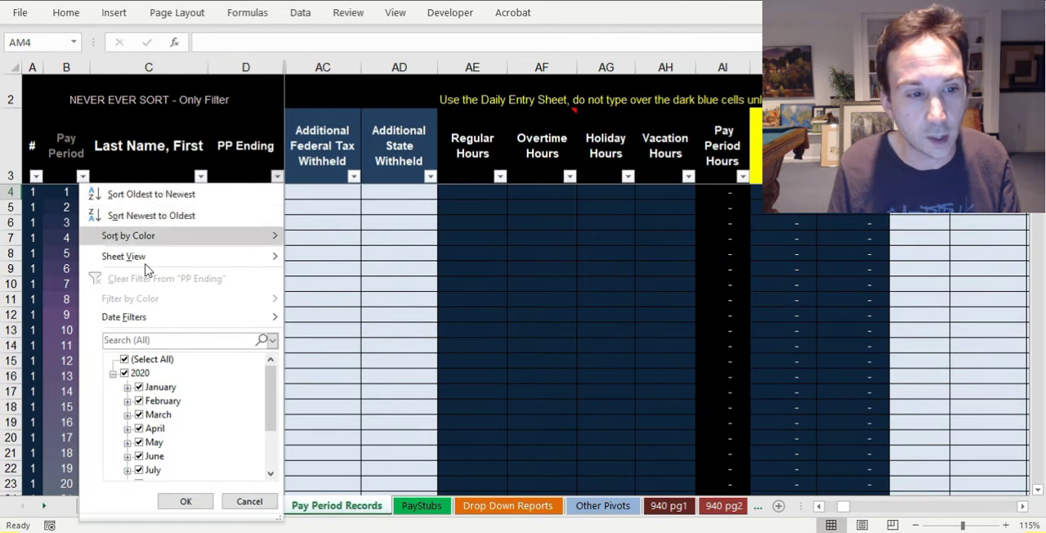
{"action": "left_click", "coordinate": [124, 360]}
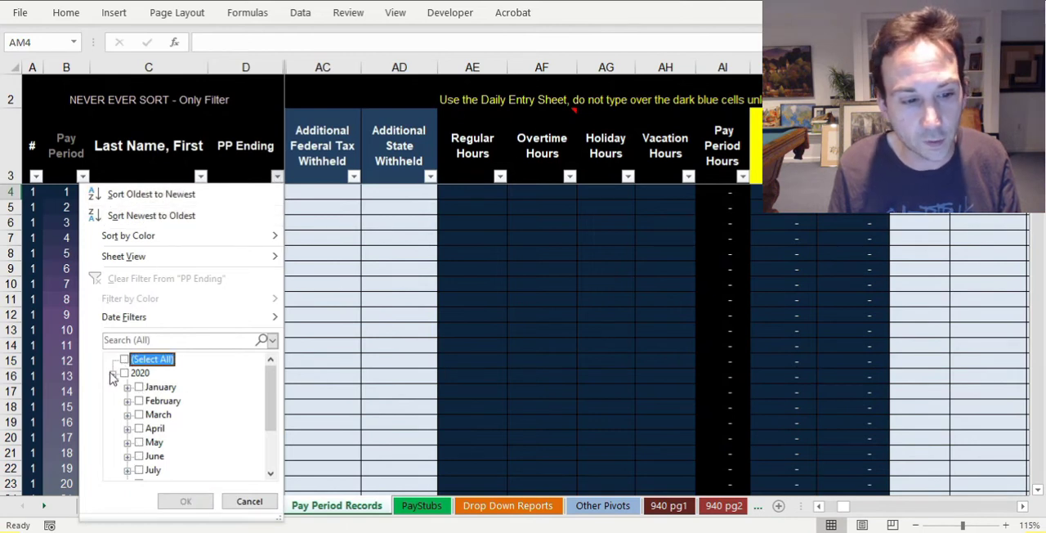
{"action": "left_click", "coordinate": [128, 372]}
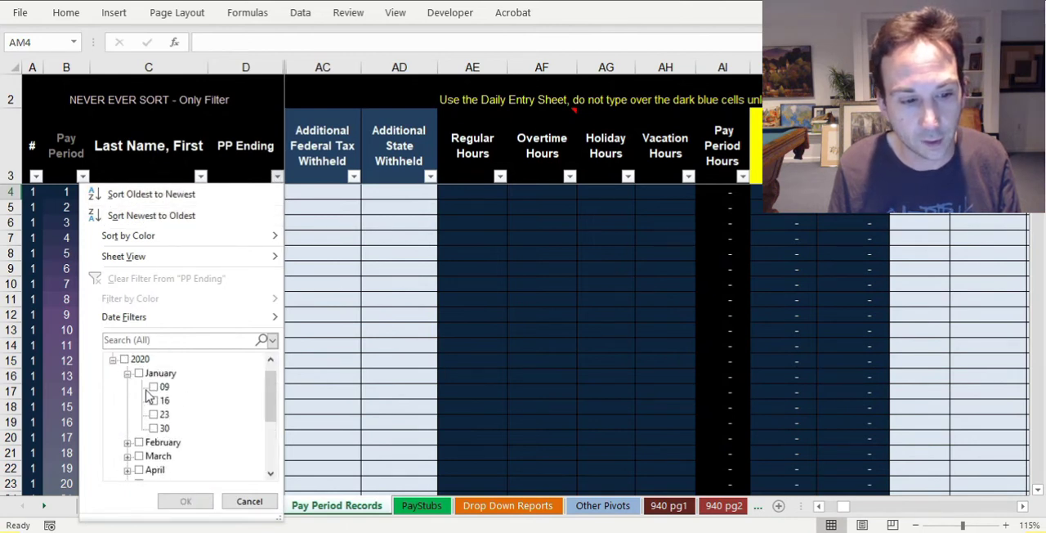
{"action": "left_click", "coordinate": [154, 386]}
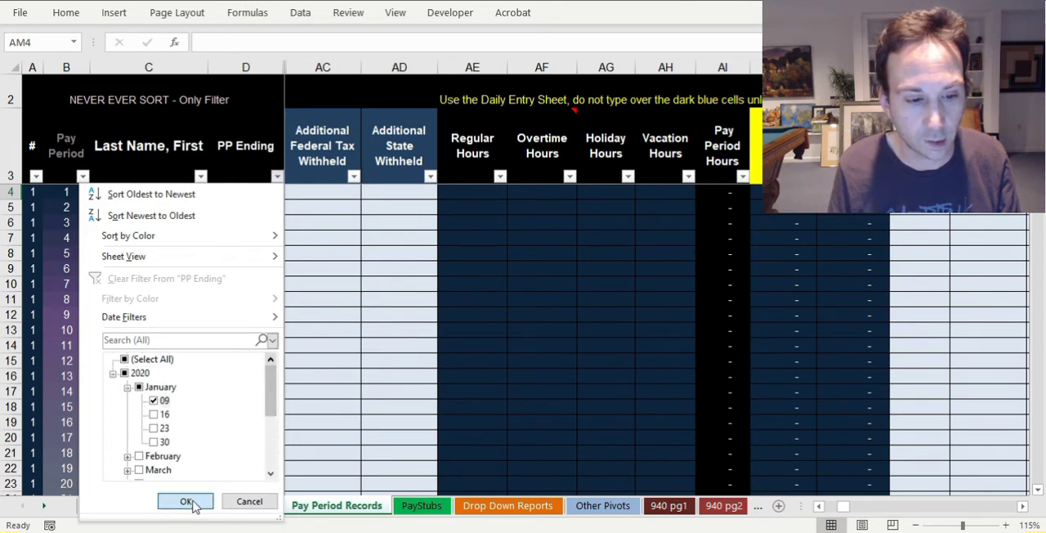
{"action": "left_click", "coordinate": [186, 500]}
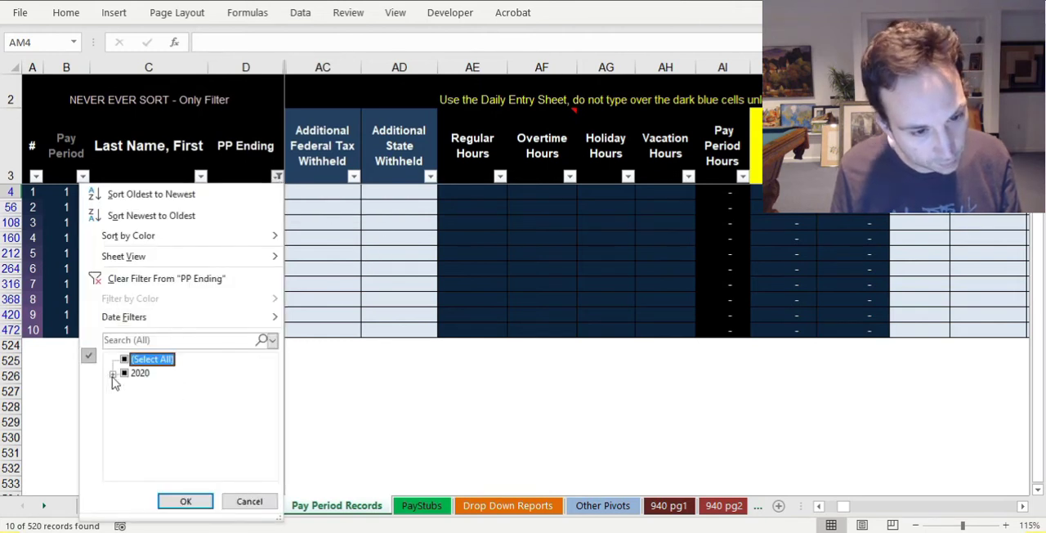
{"action": "left_click", "coordinate": [113, 373]}
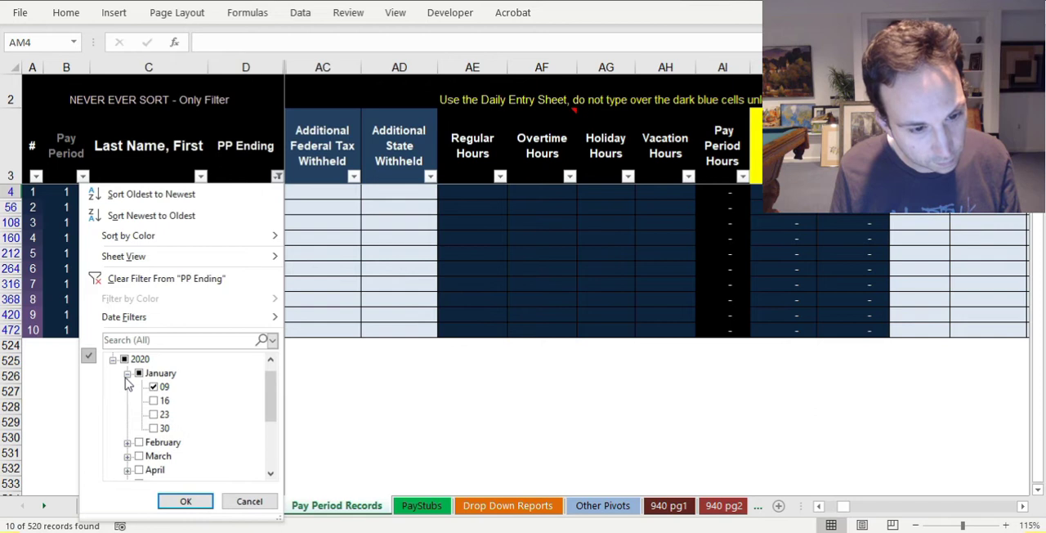
{"action": "left_click", "coordinate": [185, 501]}
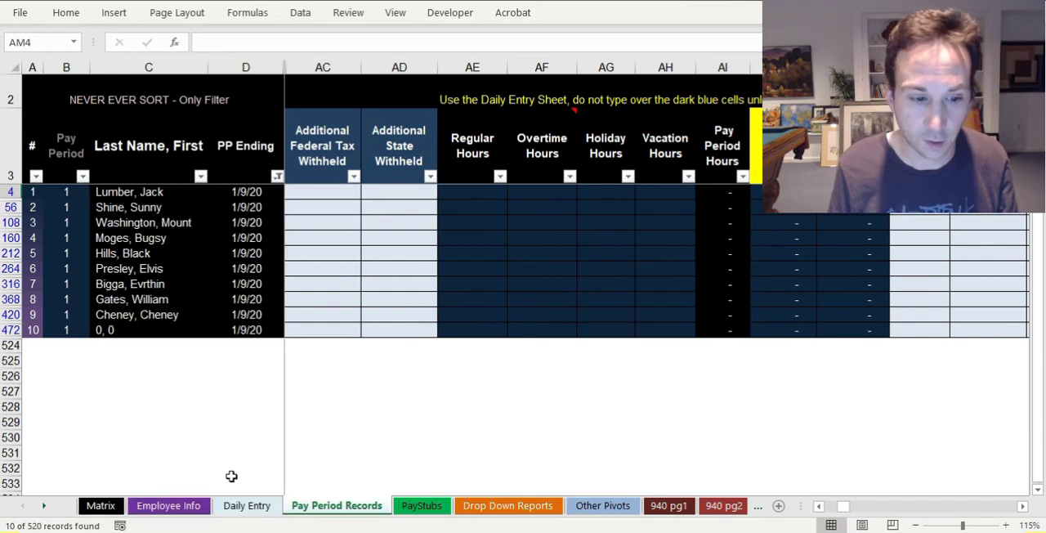
{"action": "left_click", "coordinate": [245, 505]}
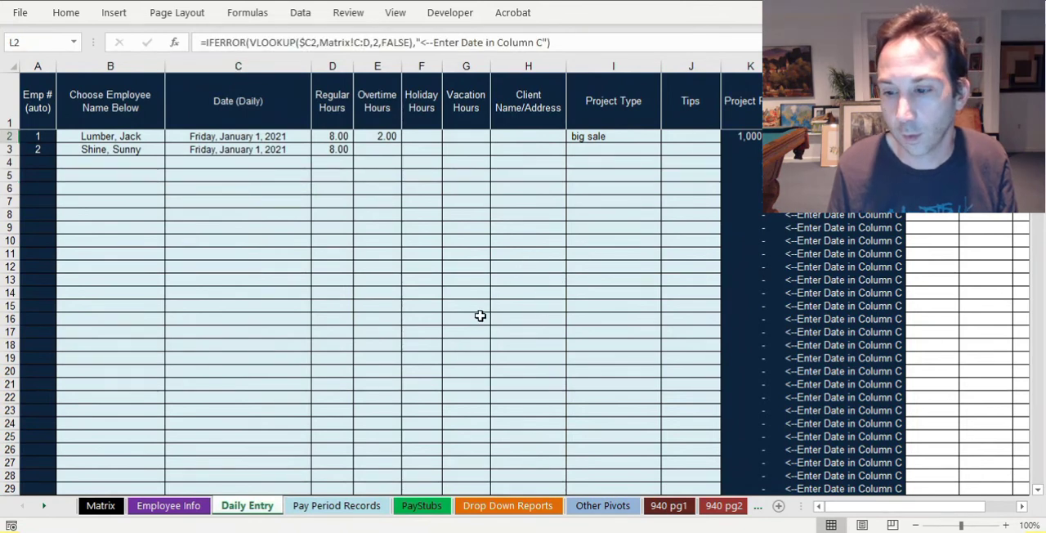
{"action": "mouse_move", "coordinate": [438, 346]}
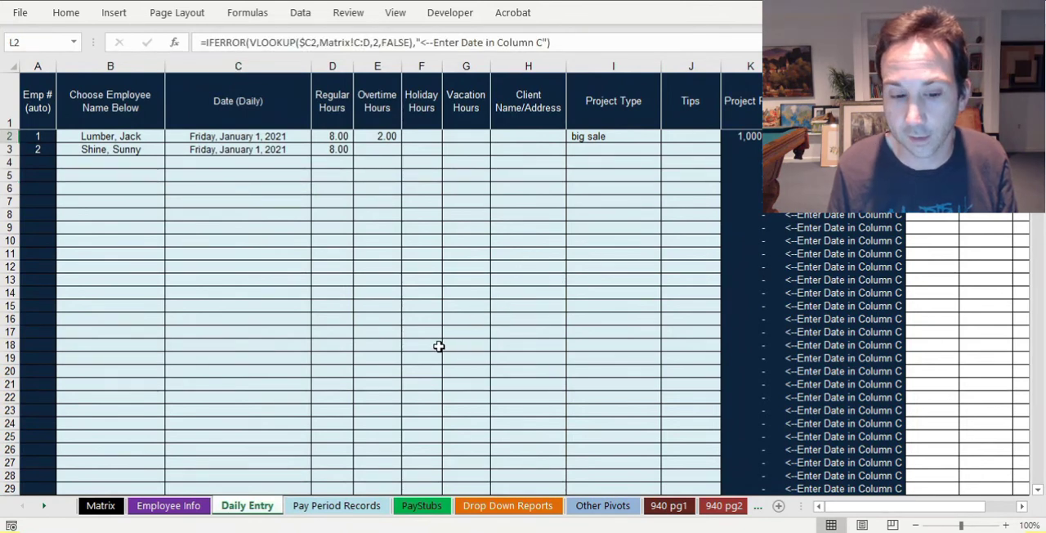
{"action": "mouse_move", "coordinate": [409, 411]}
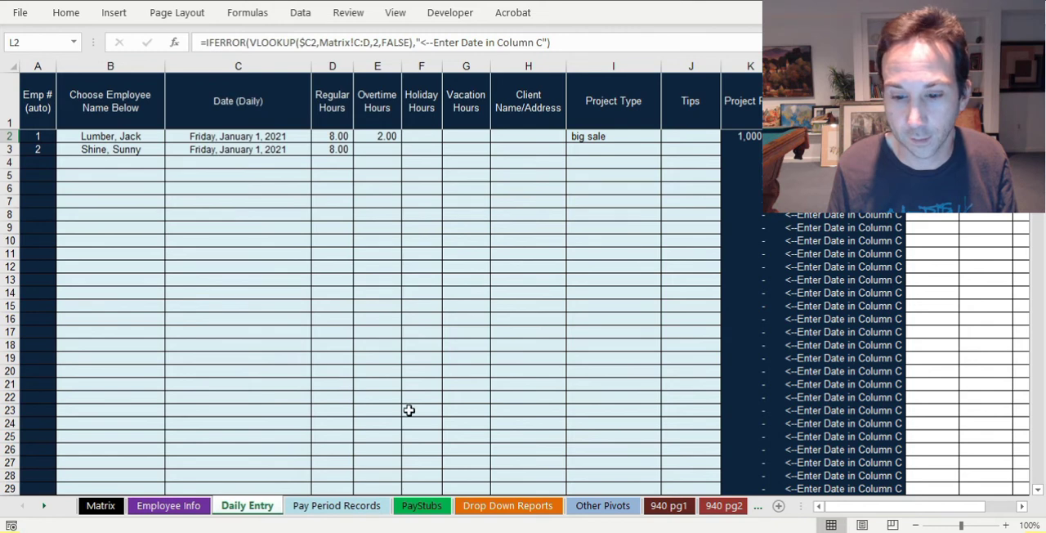
With PayFreq Weekly confirmed, set the Matrix calendar's first day to 1/1/2021
{"action": "left_click", "coordinate": [168, 505]}
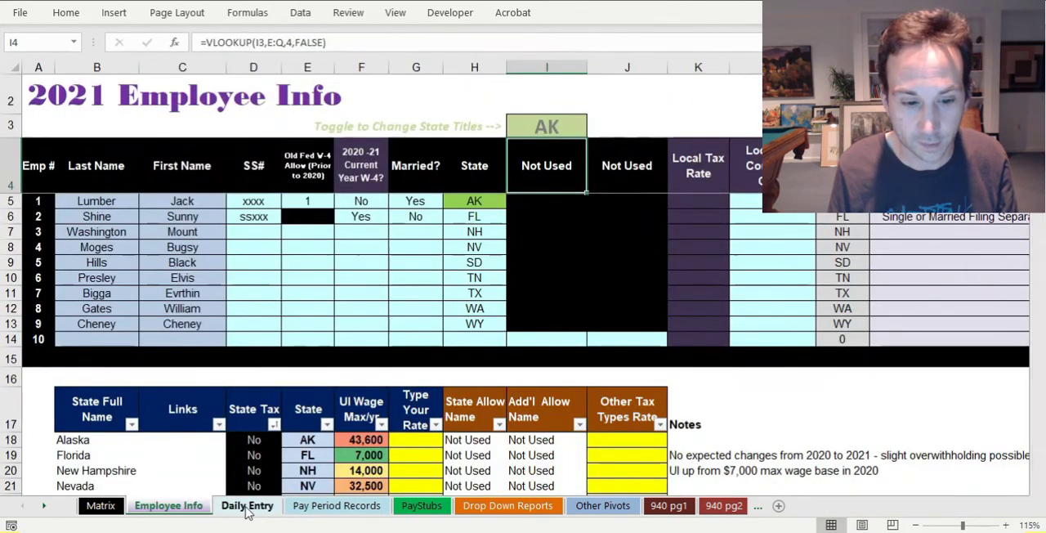
{"action": "left_click", "coordinate": [102, 505]}
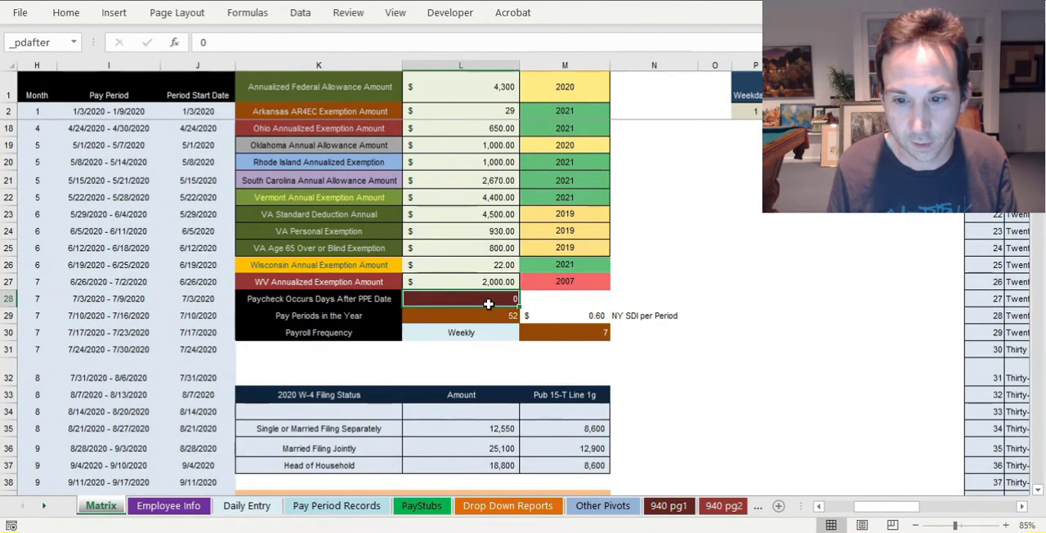
{"action": "left_click", "coordinate": [461, 332]}
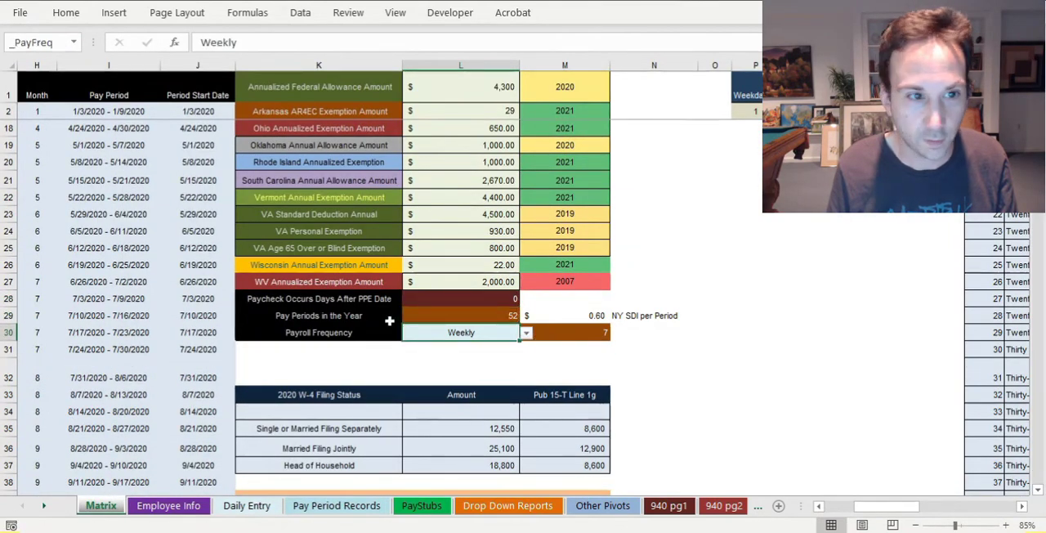
{"action": "scroll", "scroll_direction": "left", "scroll_amount": 3}
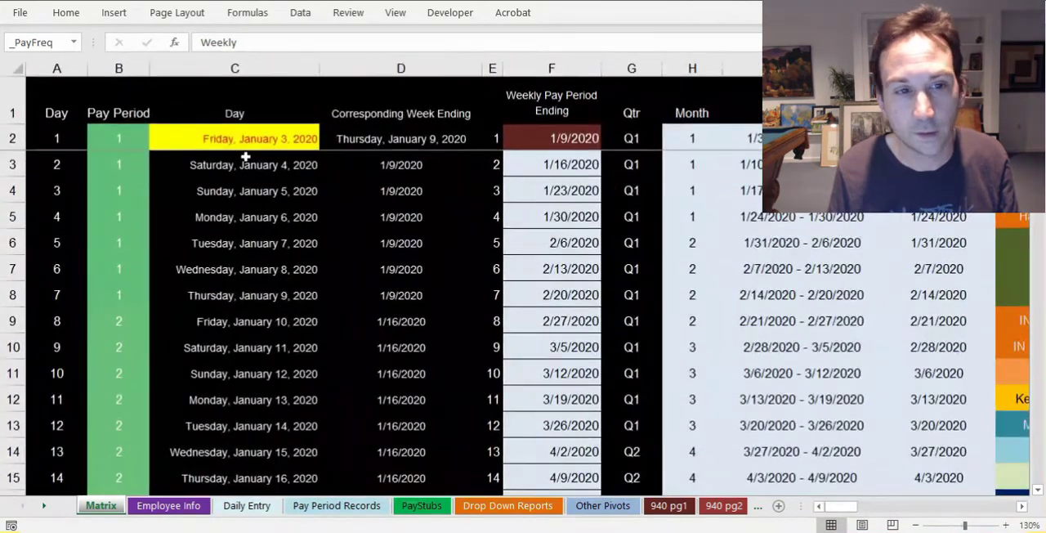
{"action": "left_click", "coordinate": [236, 137]}
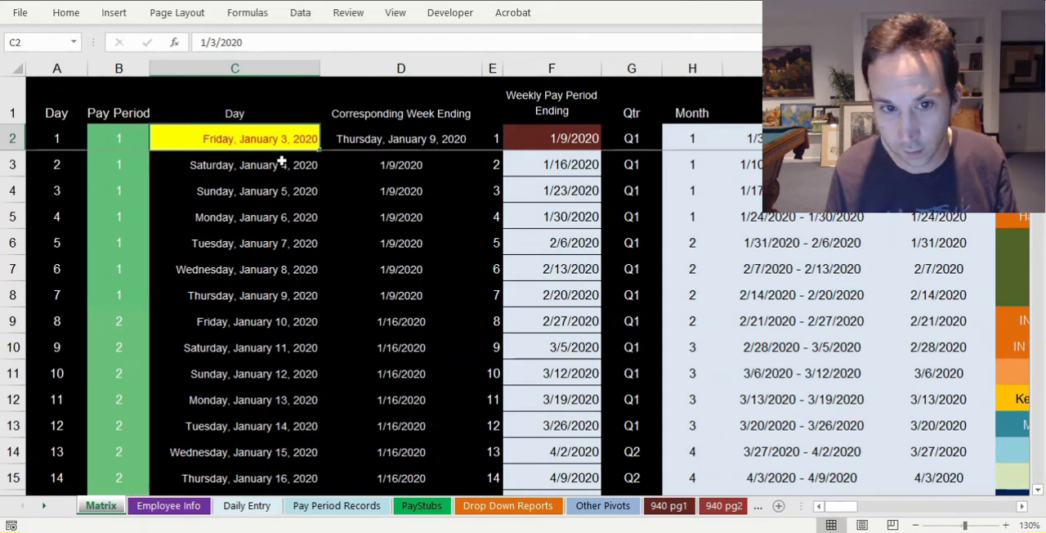
{"action": "type", "text": "12"}
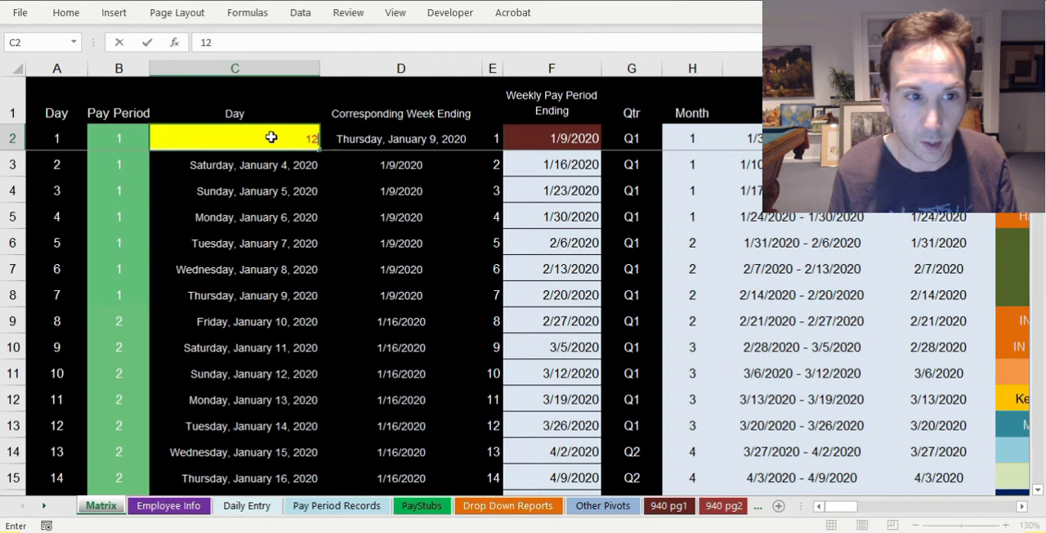
{"action": "type", "text": "1/"}
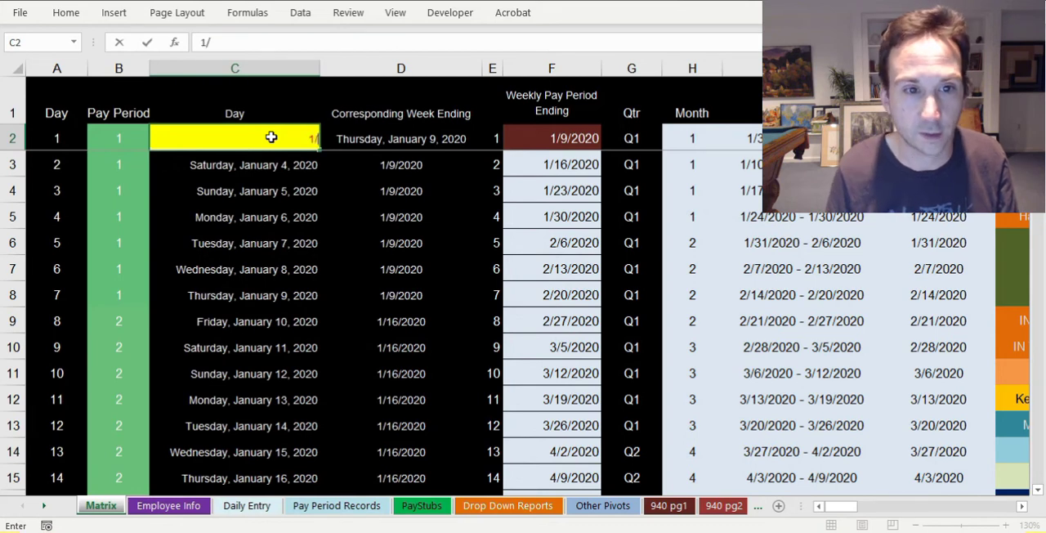
{"action": "key", "text": "Return"}
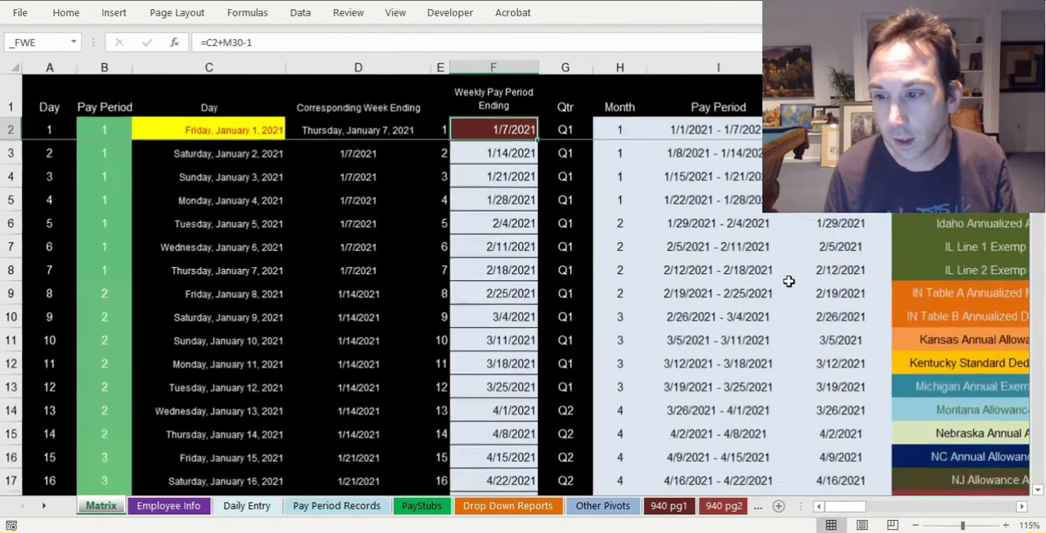
{"action": "scroll", "scroll_direction": "down", "scroll_amount": 3}
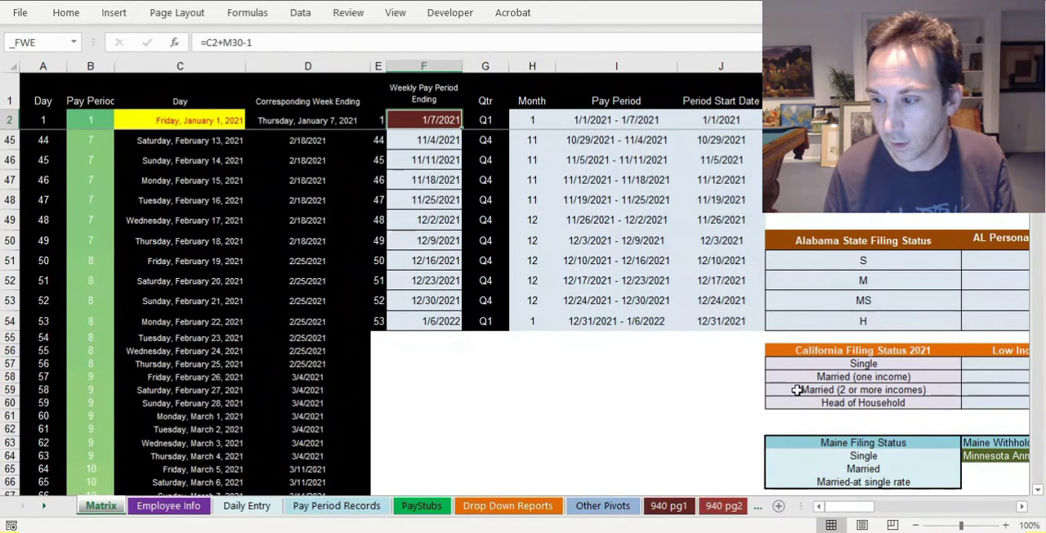
{"action": "scroll", "scroll_direction": "up", "scroll_amount": 3}
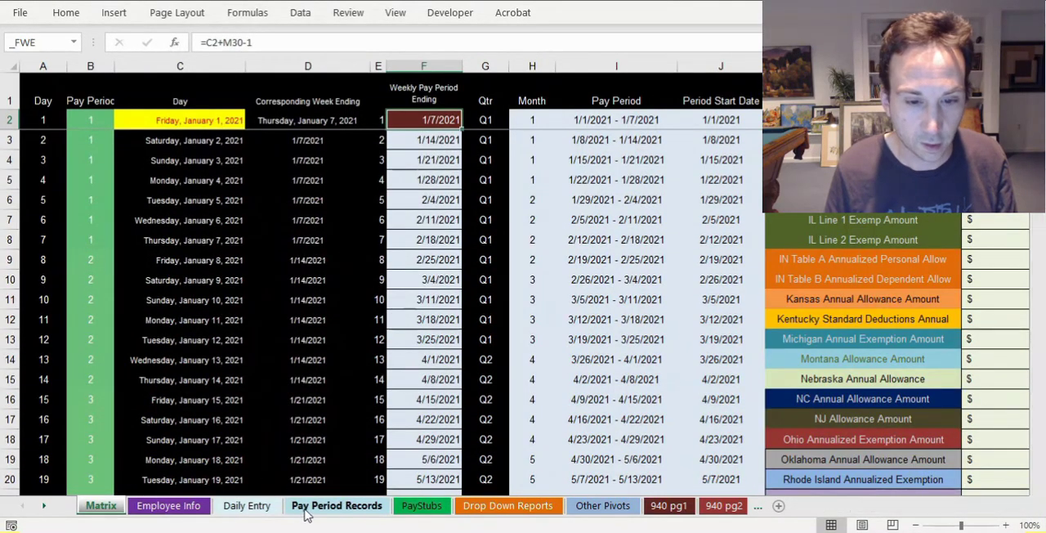
Filter Pay Period Records to the 1/7/21 period ending and inspect the hours formulas
{"action": "left_click", "coordinate": [336, 505]}
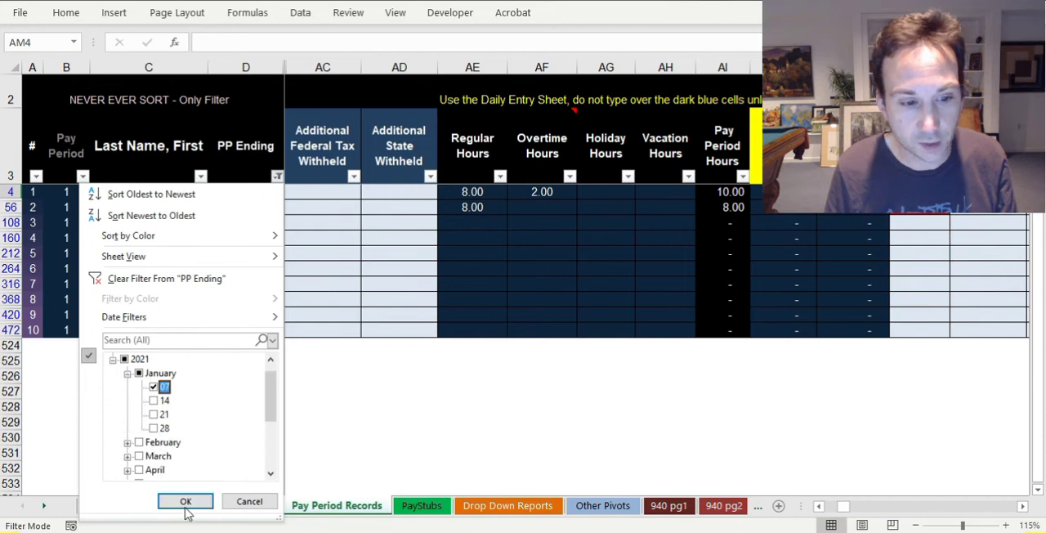
{"action": "left_click", "coordinate": [185, 500]}
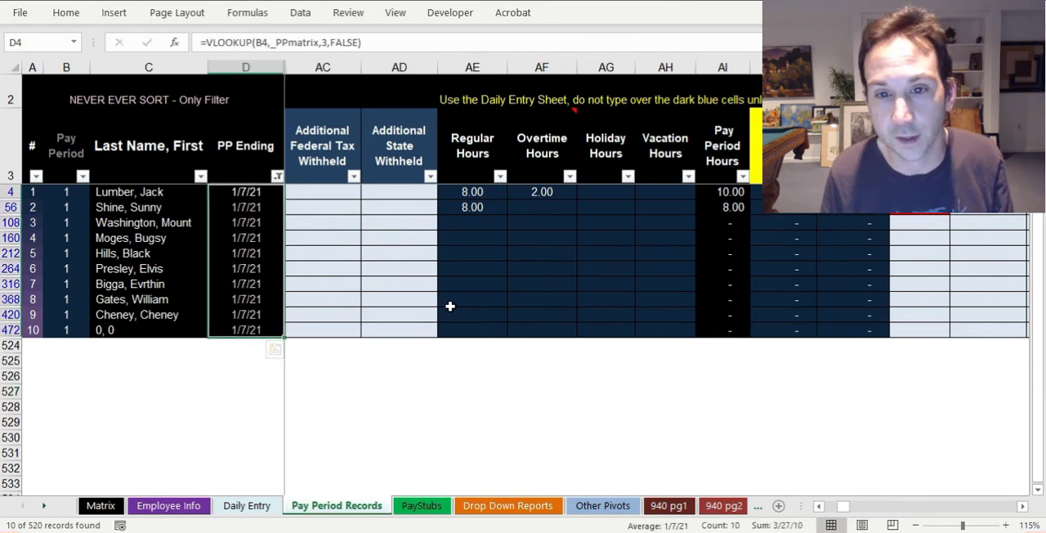
{"action": "mouse_move", "coordinate": [451, 245]}
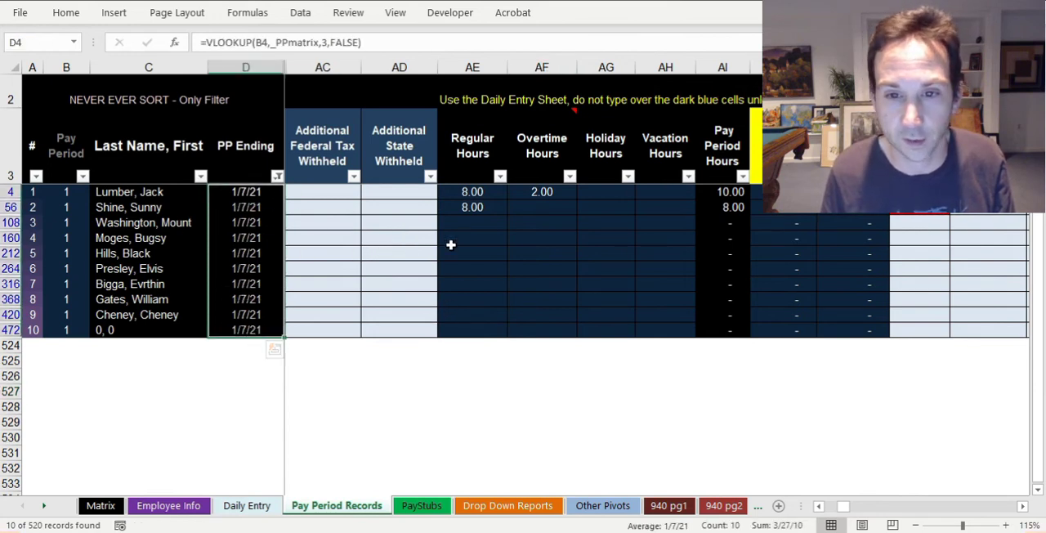
{"action": "left_click", "coordinate": [470, 192]}
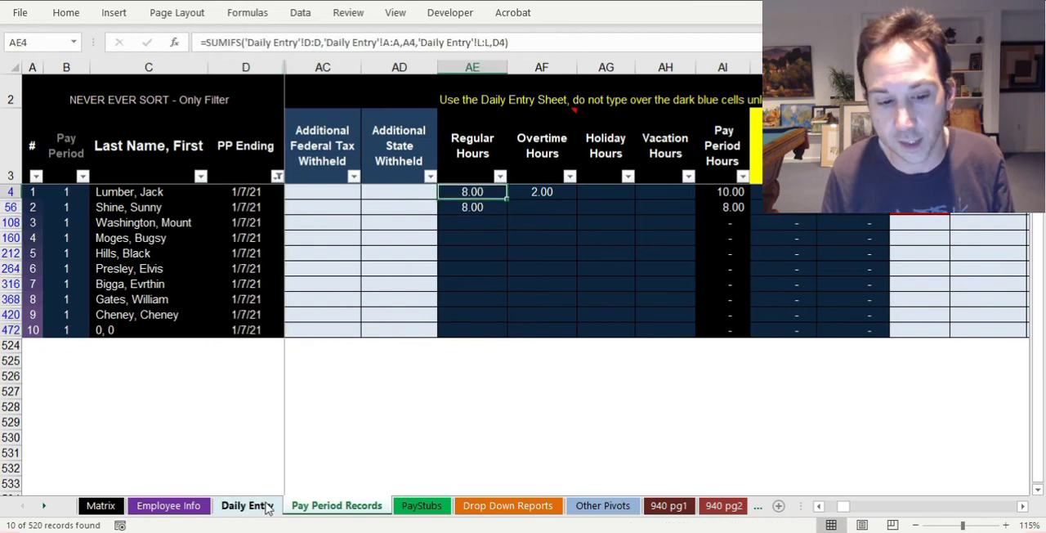
{"action": "left_click", "coordinate": [541, 192]}
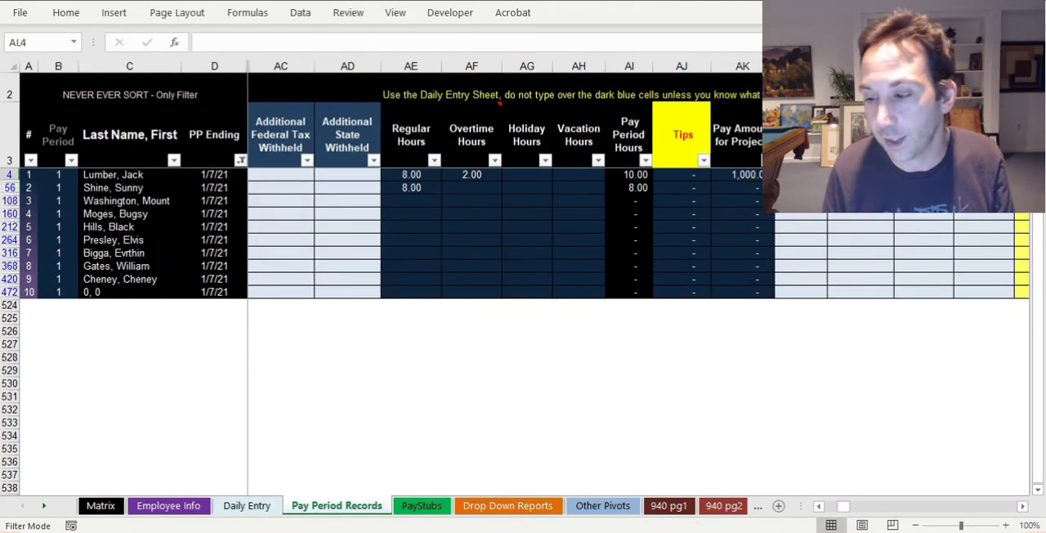
{"action": "scroll", "scroll_direction": "right", "scroll_amount": 3}
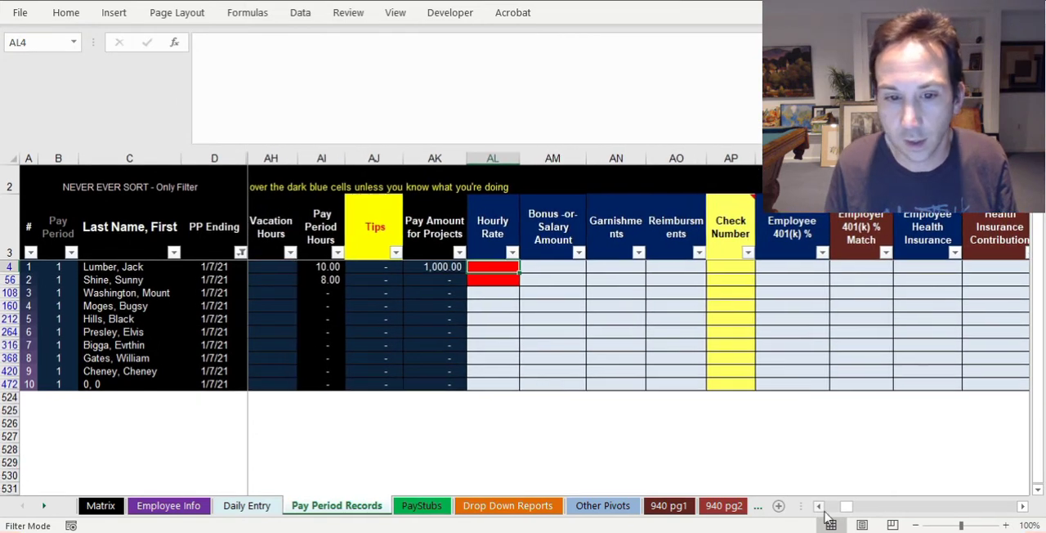
{"action": "left_click", "coordinate": [819, 507]}
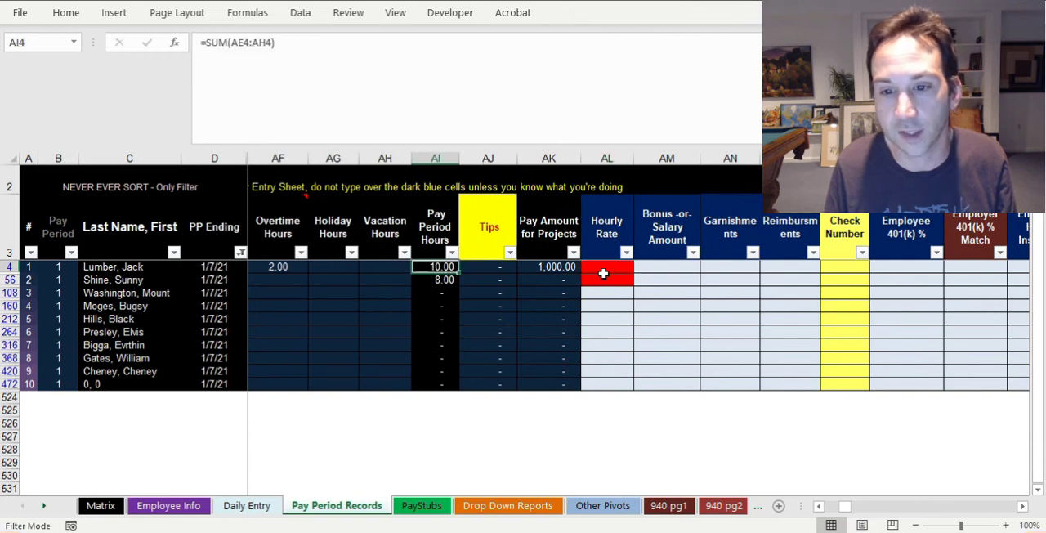
Fill the hourly rate and a 500 bonus, reviewing garnishment, reimbursement and 401(k) columns
{"action": "left_click", "coordinate": [606, 279]}
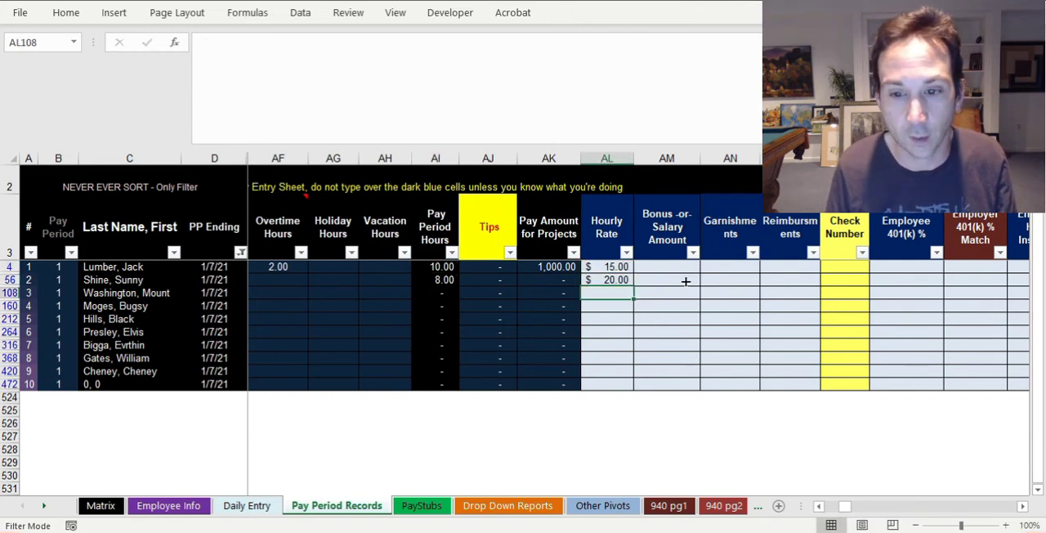
{"action": "left_click", "coordinate": [667, 267]}
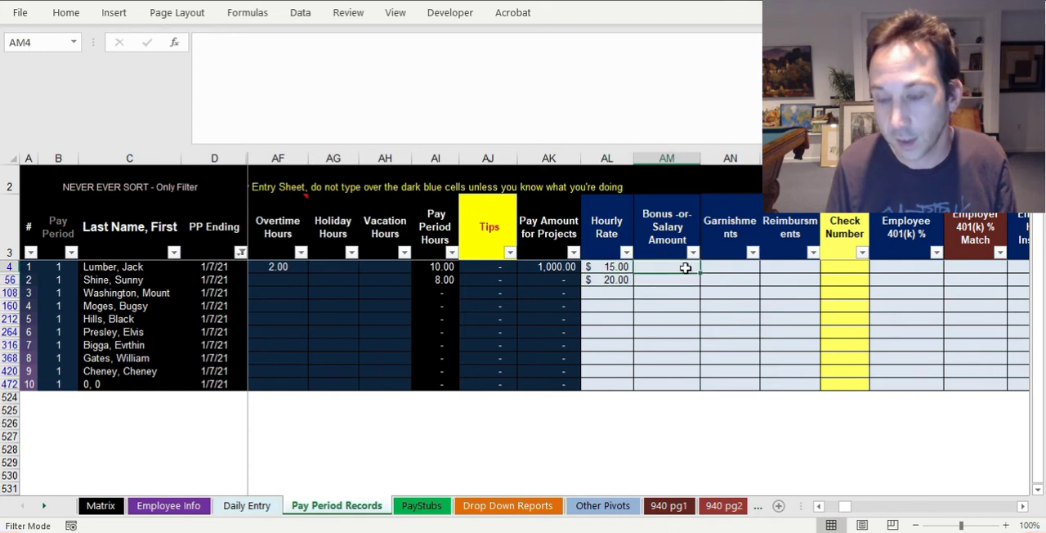
{"action": "type", "text": "500"}
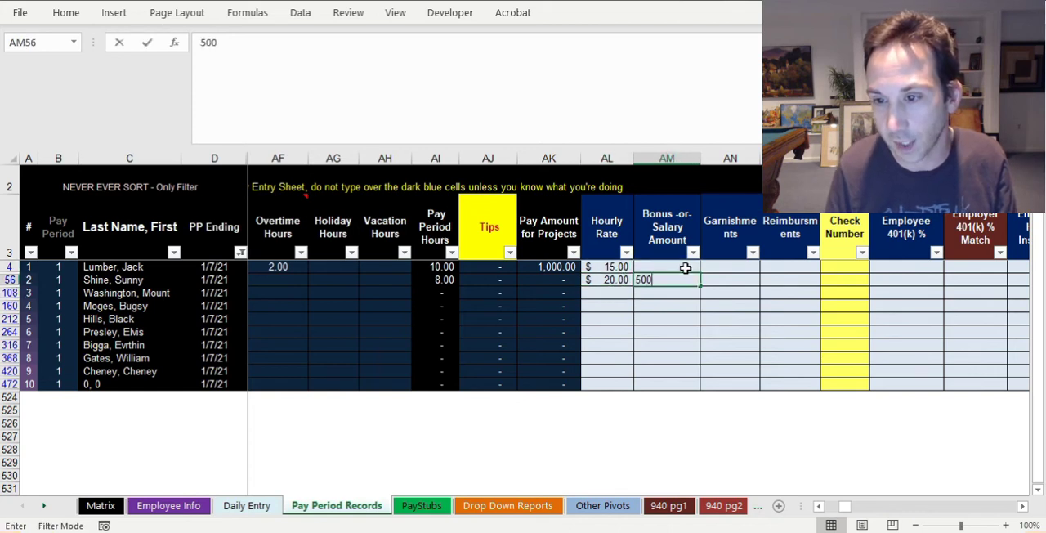
{"action": "key", "text": "Return"}
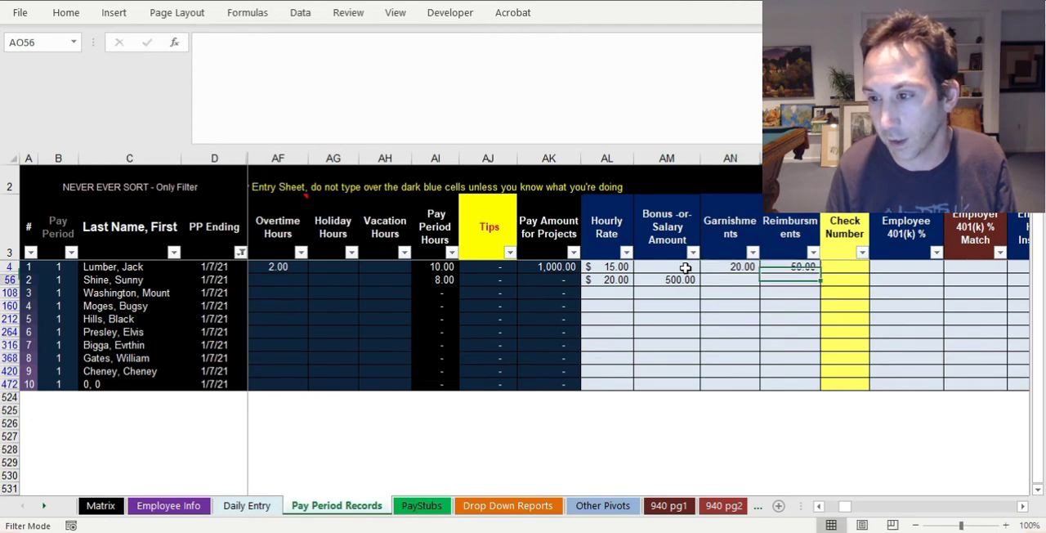
{"action": "scroll", "scroll_direction": "right", "scroll_amount": 3}
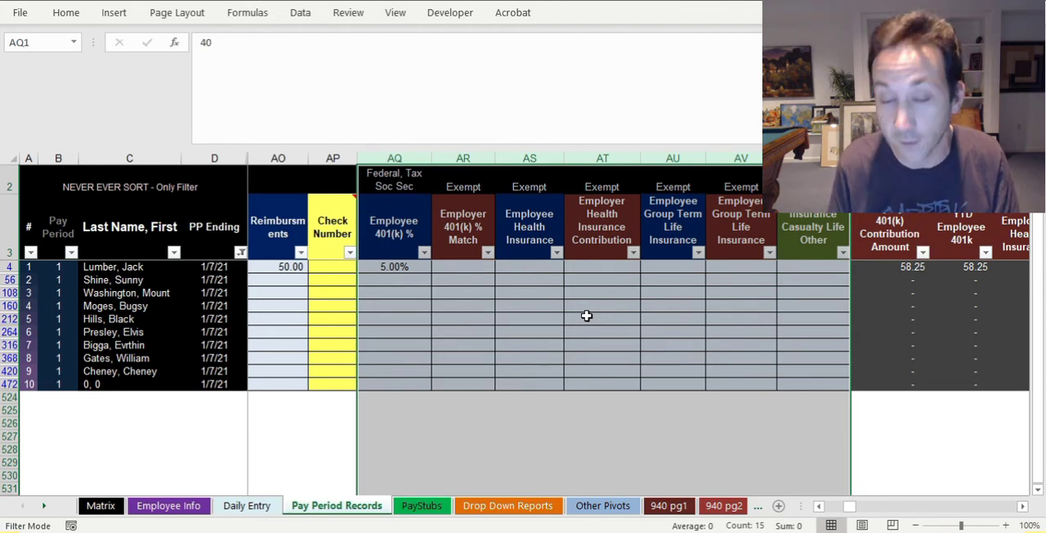
{"action": "mouse_move", "coordinate": [565, 314]}
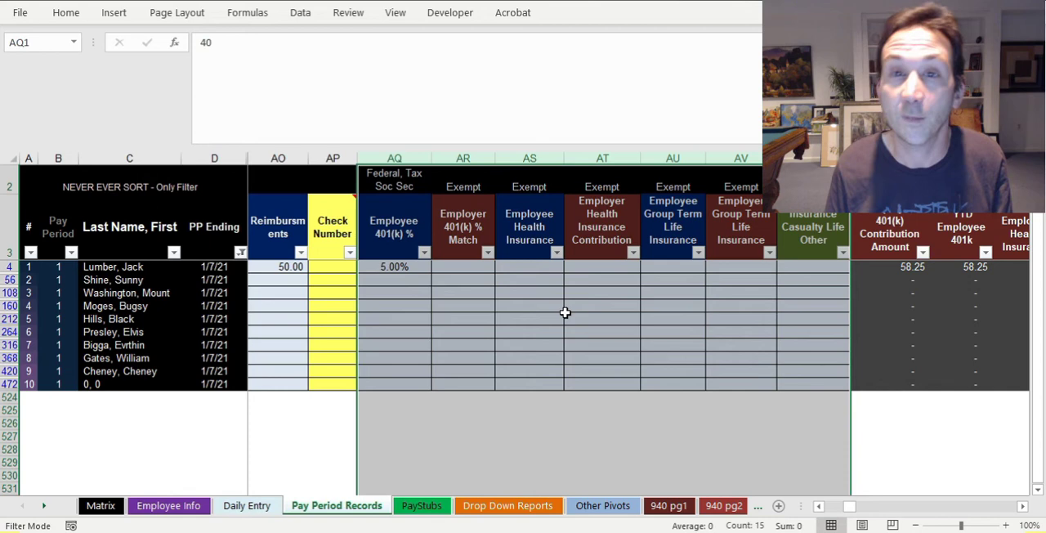
{"action": "mouse_move", "coordinate": [905, 516]}
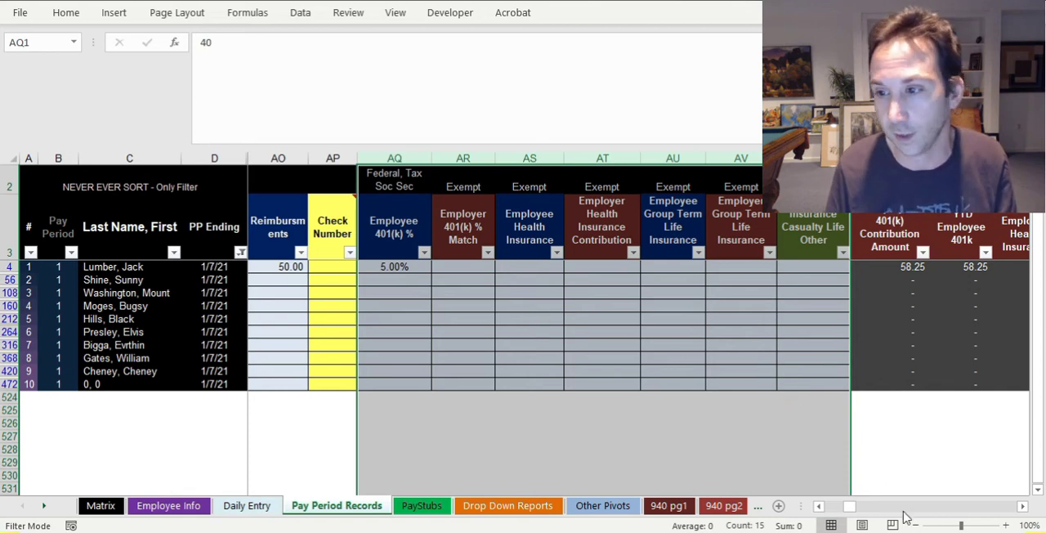
{"action": "scroll", "scroll_direction": "left", "scroll_amount": 3}
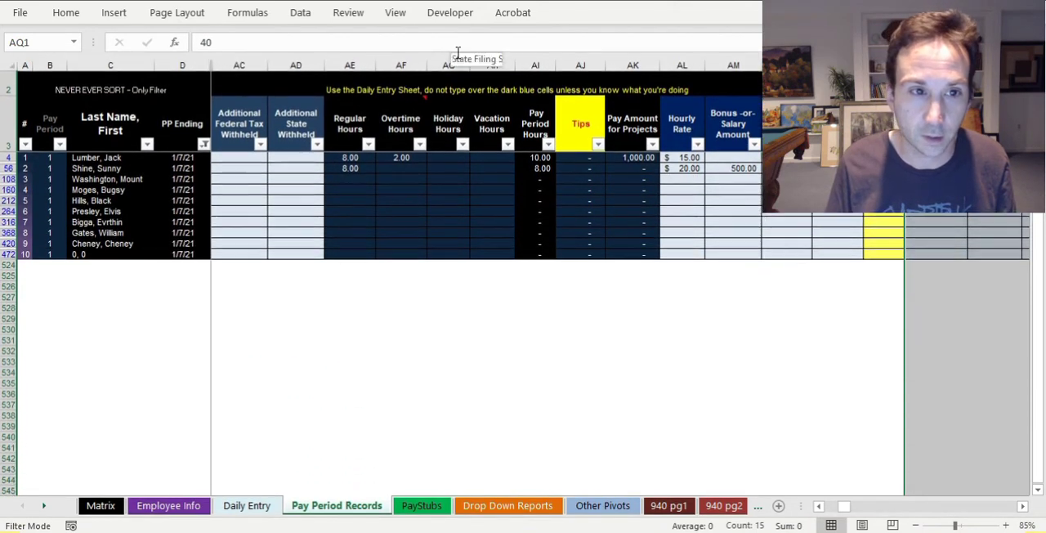
Show the first employee's paystub and inspect its federal tax and reimbursement figures
{"action": "left_click", "coordinate": [422, 505]}
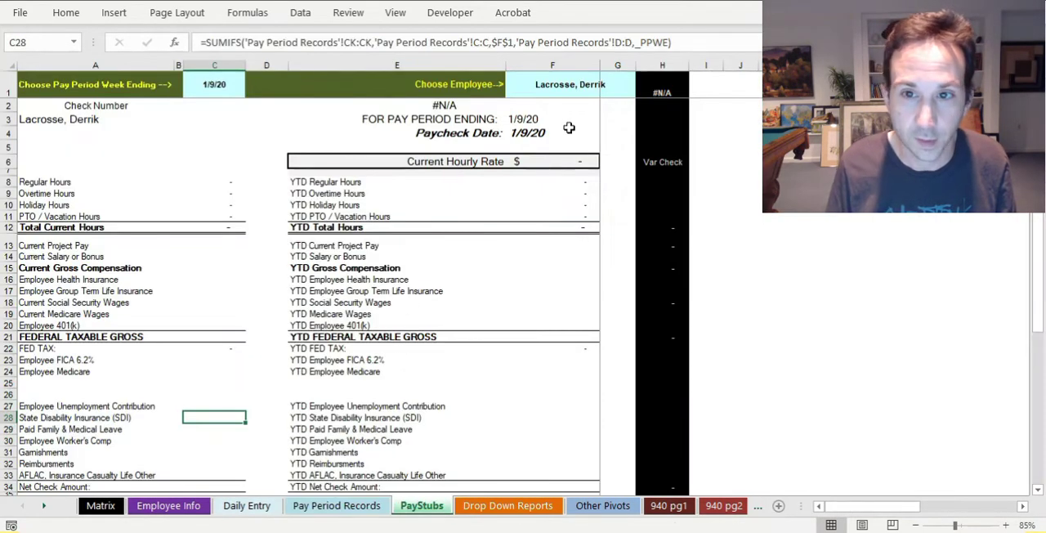
{"action": "left_click", "coordinate": [641, 90]}
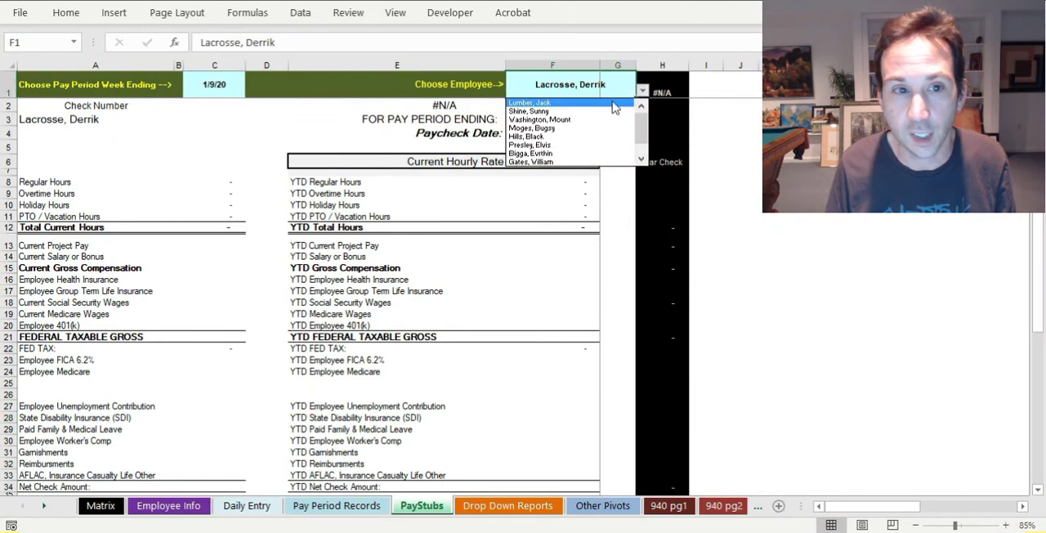
{"action": "left_click", "coordinate": [531, 102]}
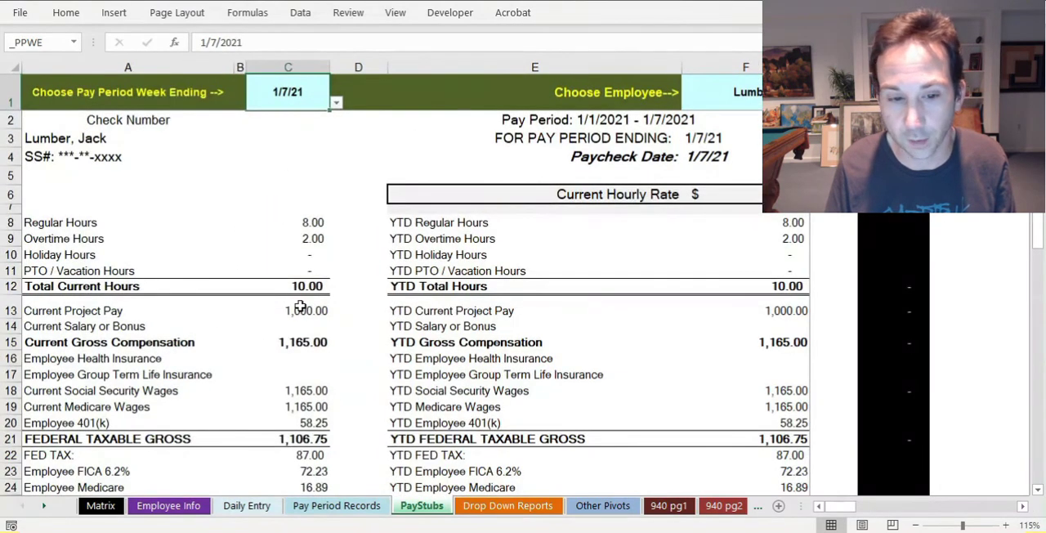
{"action": "scroll", "scroll_direction": "down", "scroll_amount": 3}
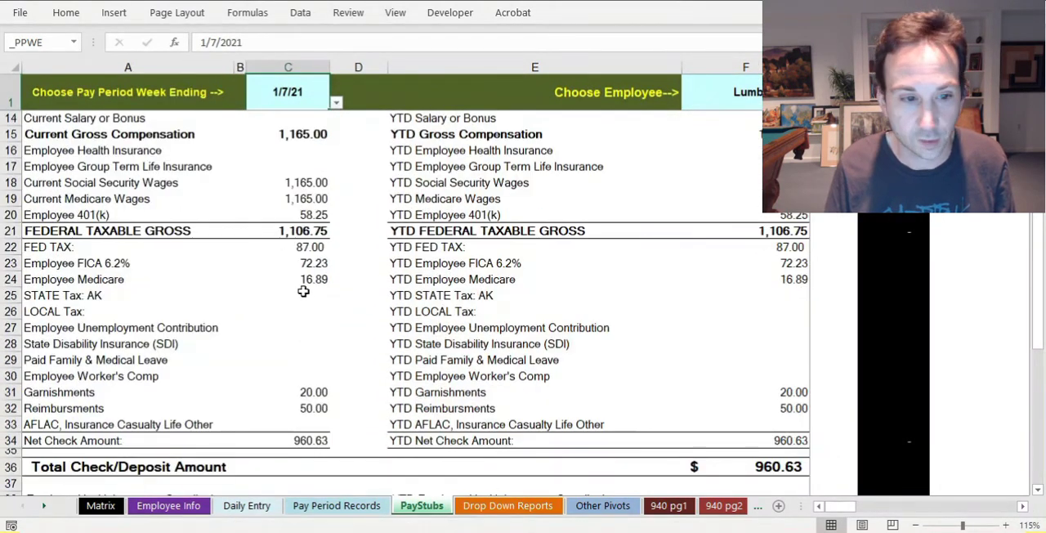
{"action": "left_click", "coordinate": [302, 247]}
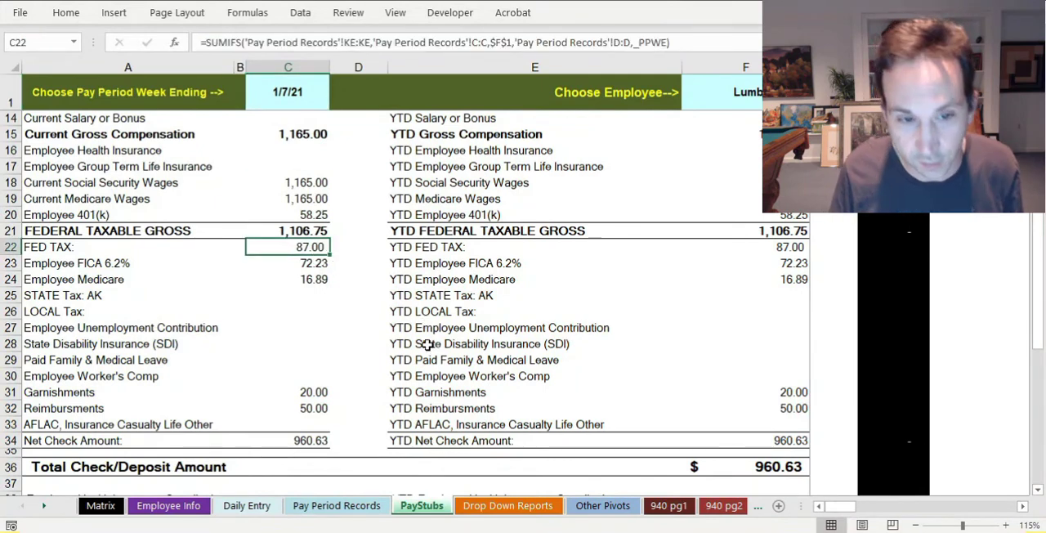
{"action": "left_click", "coordinate": [288, 294]}
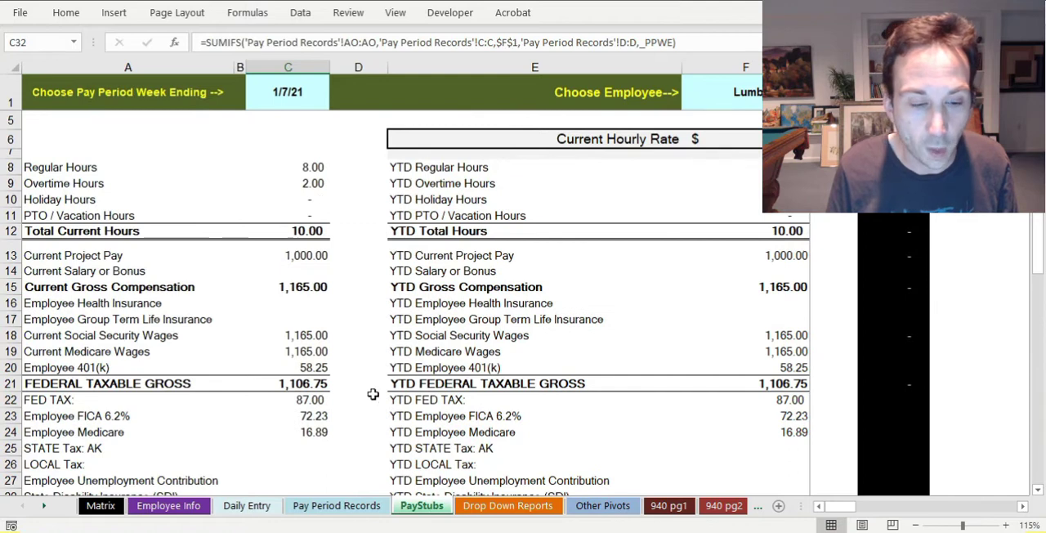
Make Jack Lumber a WA employee and confirm the 4.43 Paid Family & Medical Leave deduction on his paystub
{"action": "left_click", "coordinate": [168, 505]}
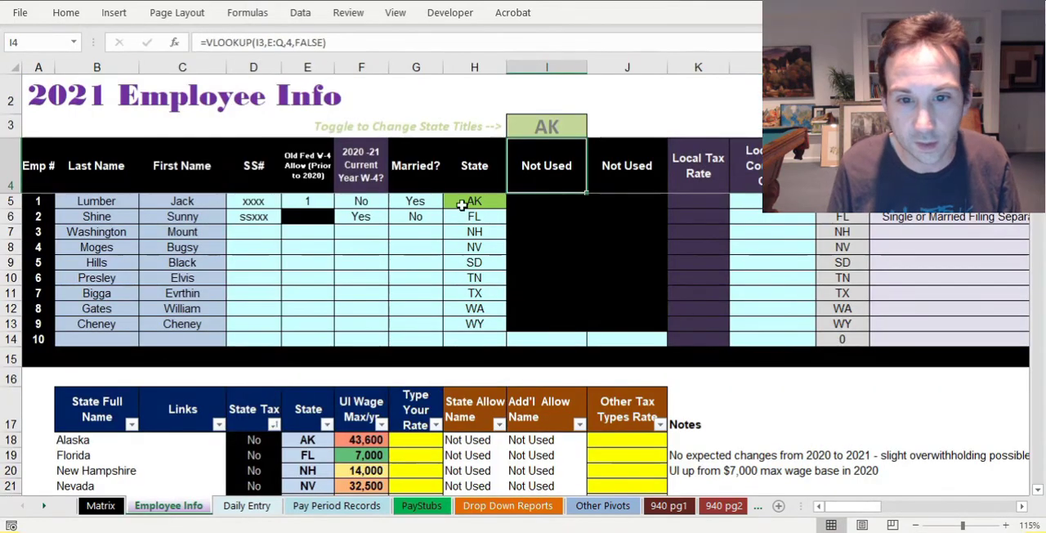
{"action": "left_click", "coordinate": [474, 216]}
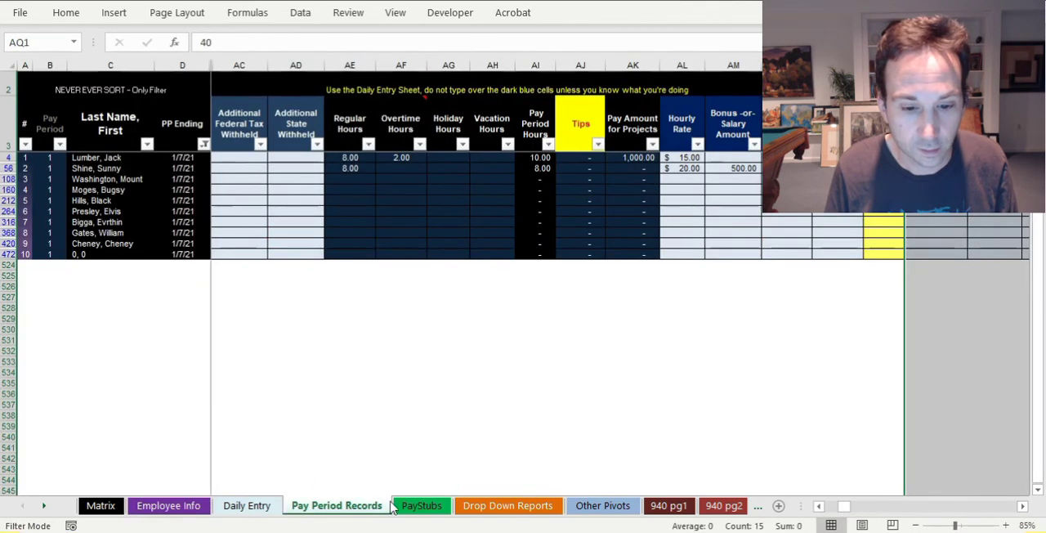
{"action": "left_click", "coordinate": [422, 505]}
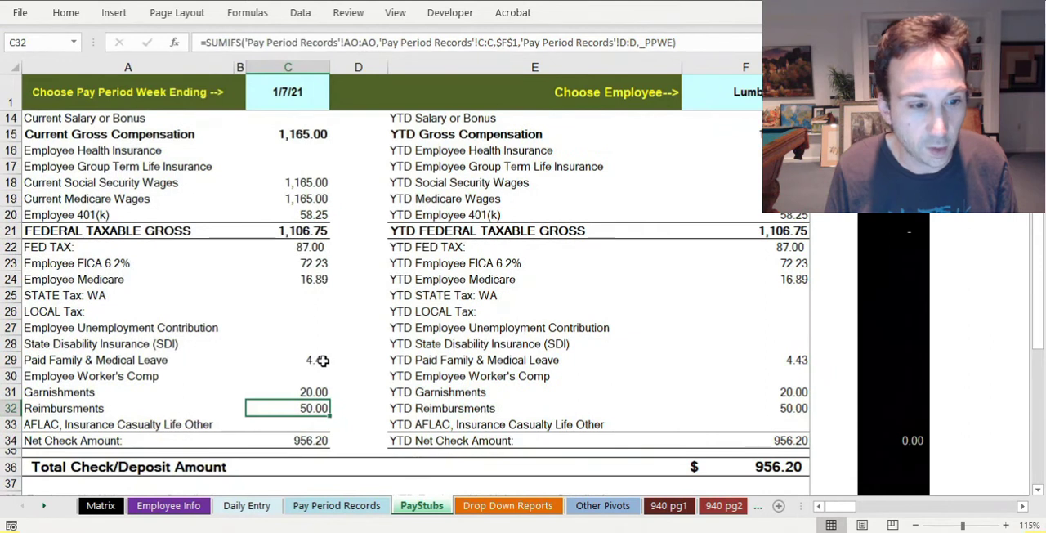
{"action": "left_click", "coordinate": [287, 360]}
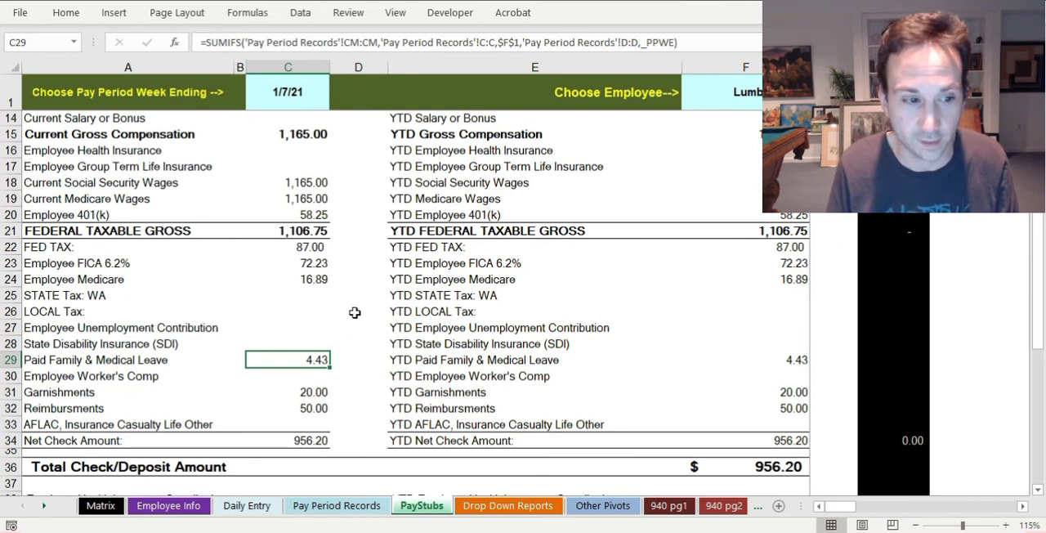
{"action": "mouse_move", "coordinate": [366, 261]}
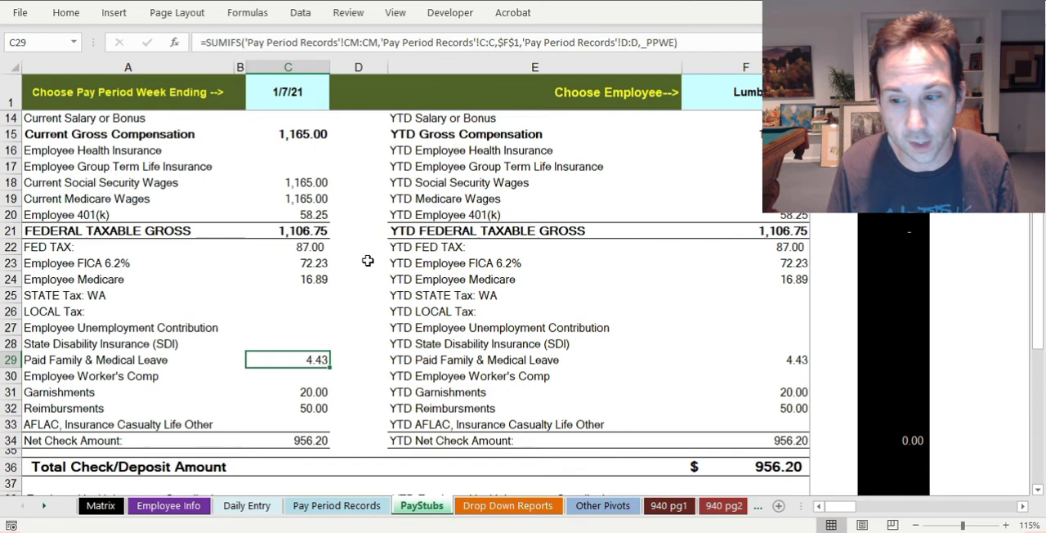
{"action": "left_click", "coordinate": [507, 505]}
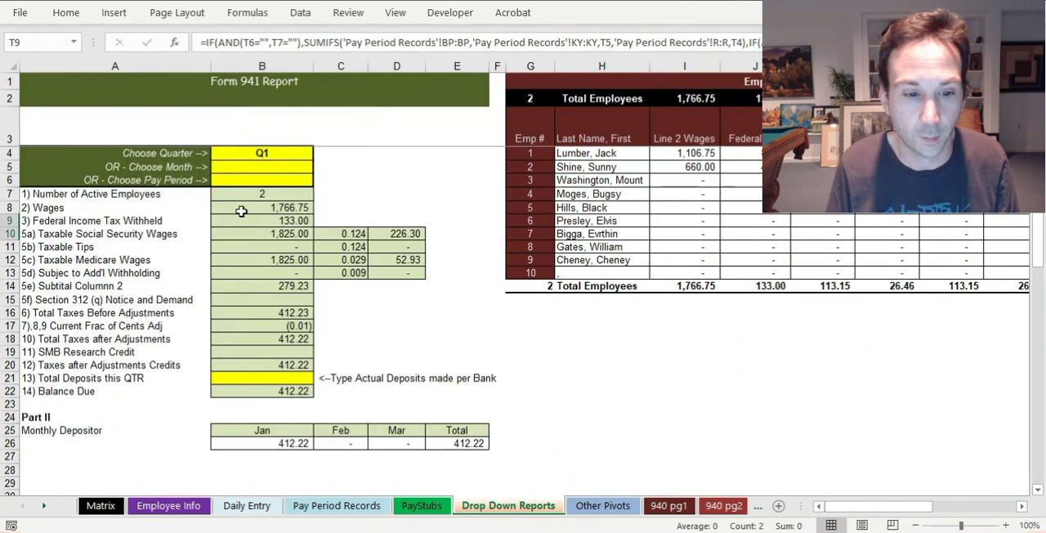
Set the 941 report dropdowns to Q1 and the 1/7/2021 pay period, totaling 1,766.75 wages
{"action": "left_click", "coordinate": [319, 154]}
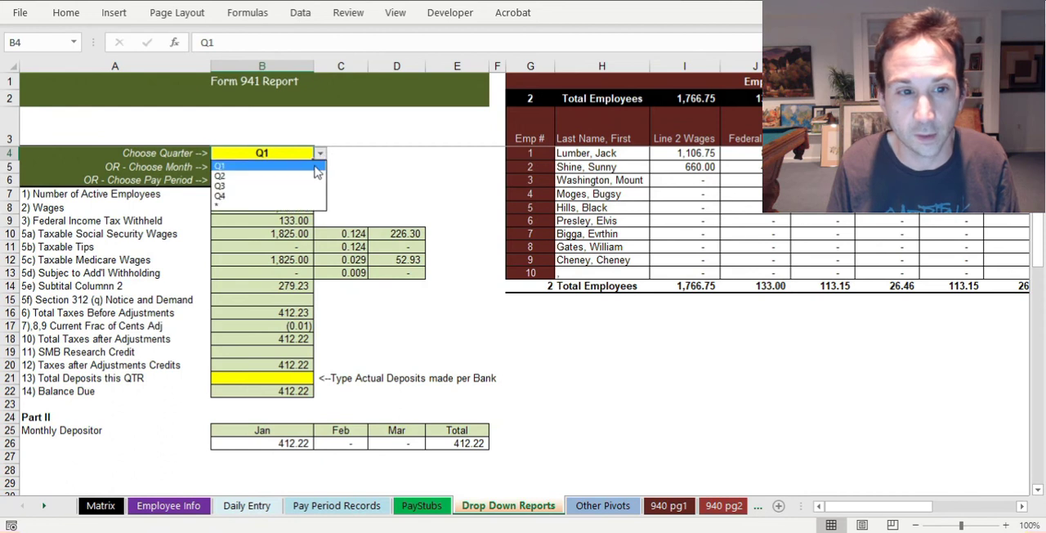
{"action": "left_click", "coordinate": [219, 176]}
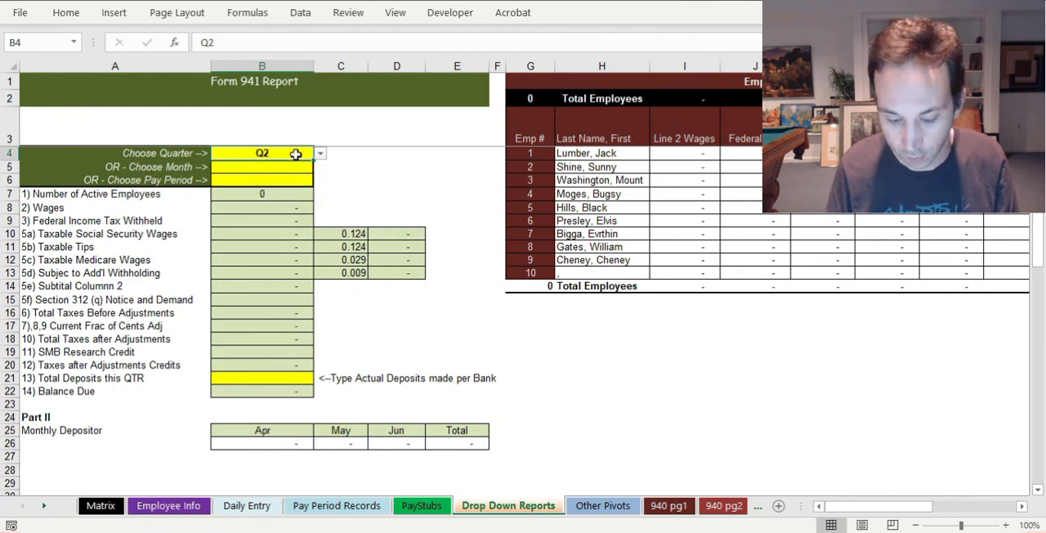
{"action": "left_click", "coordinate": [319, 167]}
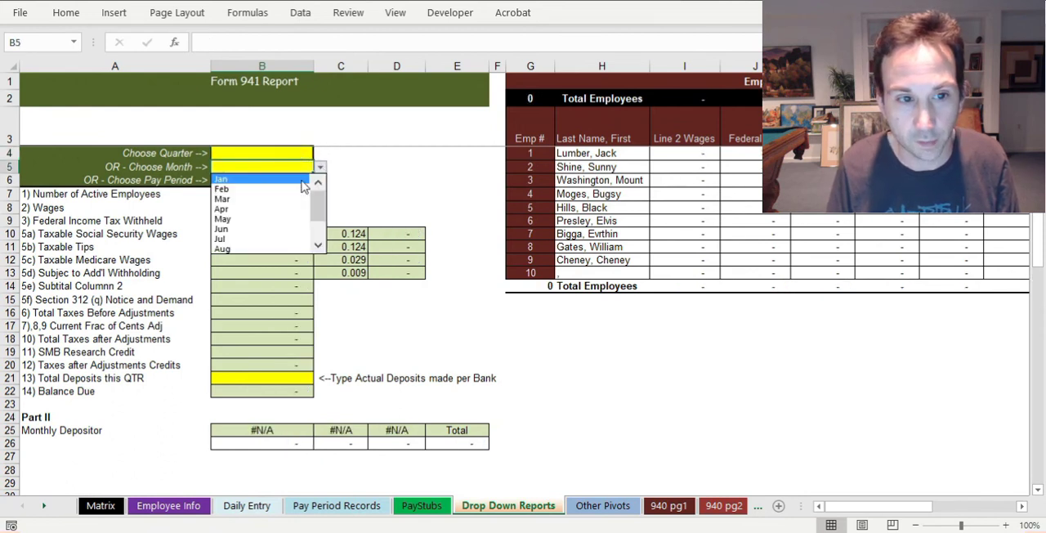
{"action": "left_click", "coordinate": [319, 153]}
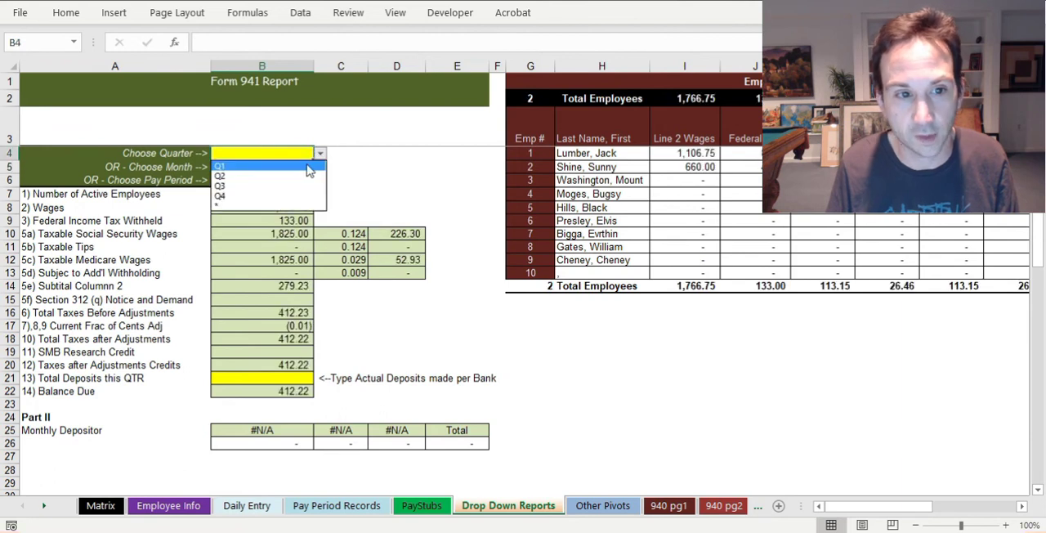
{"action": "left_click", "coordinate": [219, 167]}
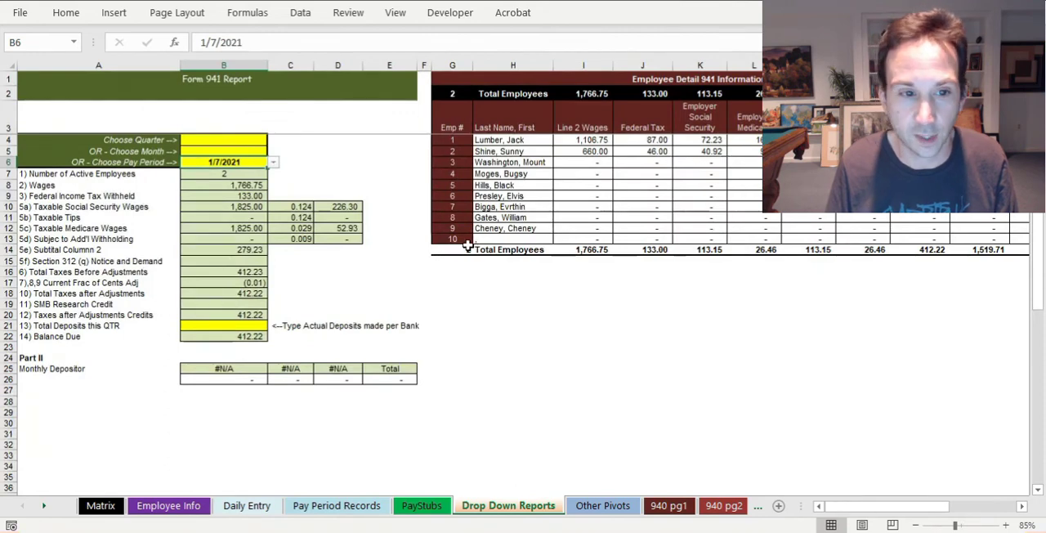
Set the state report to WA, showing wages 1,106.75 and paid family leave 4.43
{"action": "scroll", "scroll_direction": "right", "scroll_amount": 3}
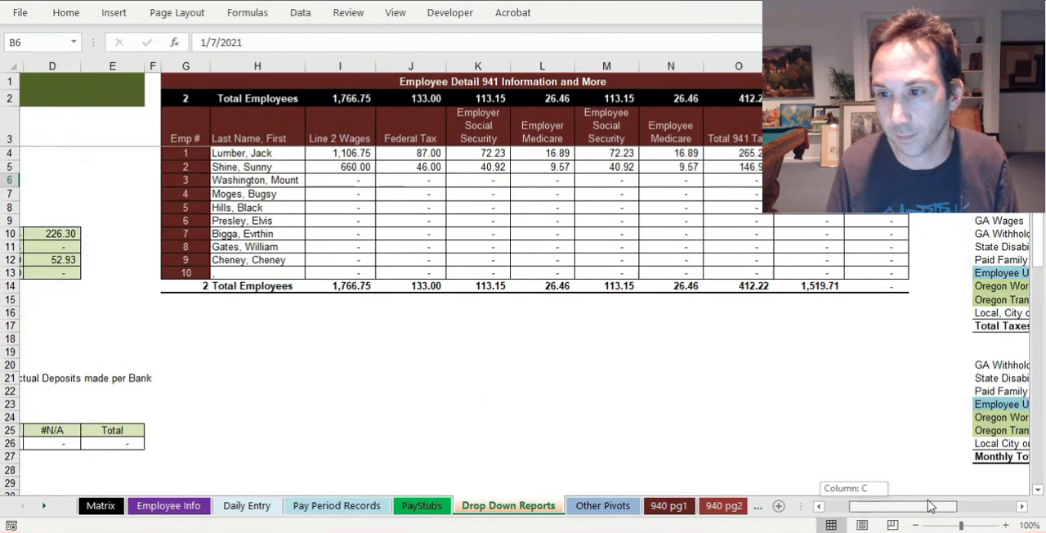
{"action": "scroll", "scroll_direction": "right", "scroll_amount": 3}
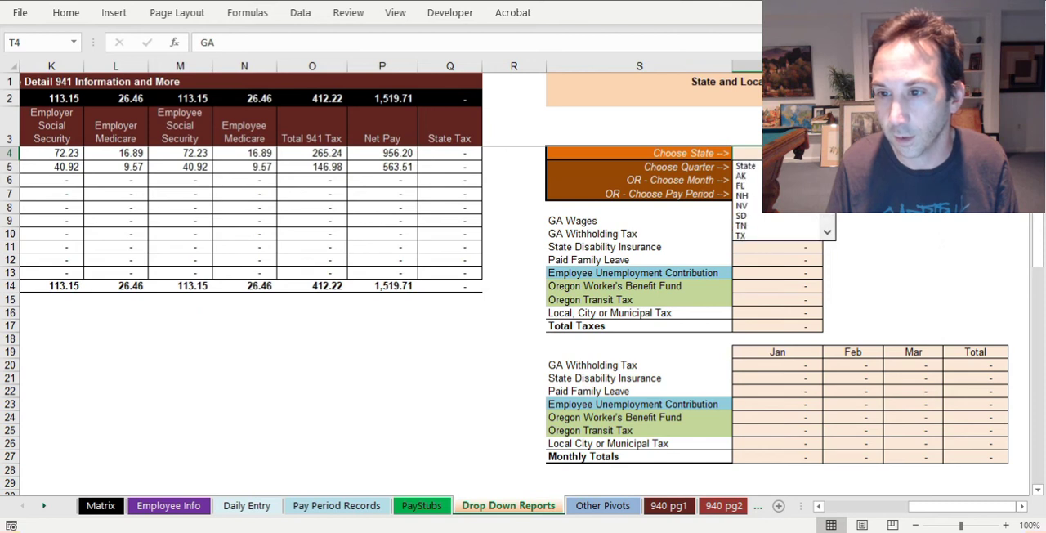
{"action": "scroll", "scroll_direction": "down", "scroll_amount": 3}
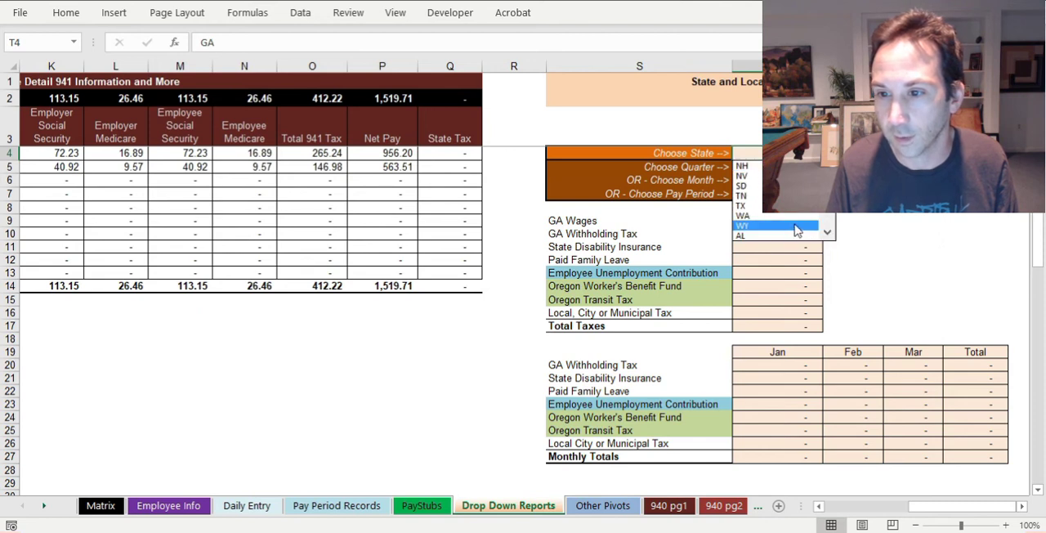
{"action": "left_click", "coordinate": [742, 225]}
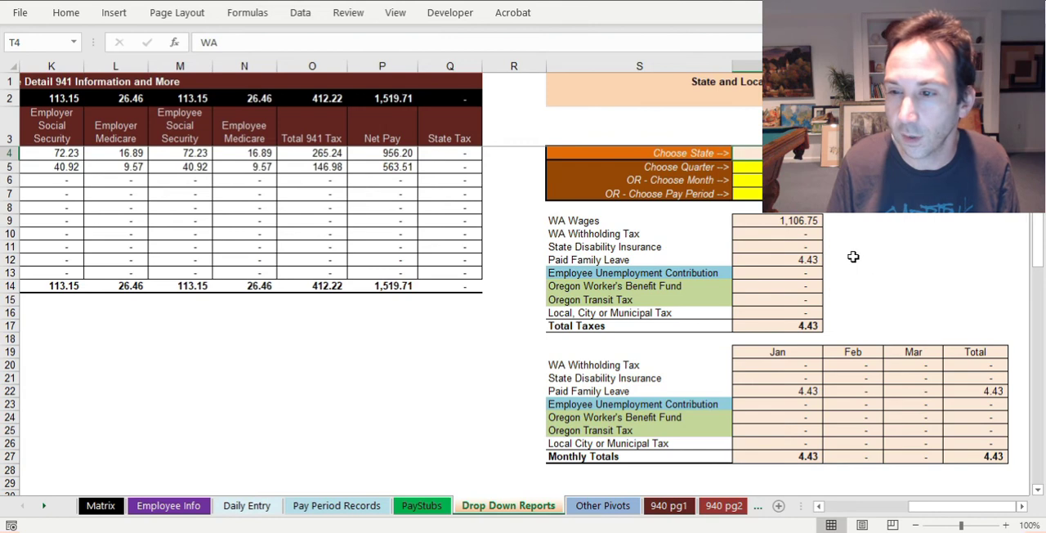
{"action": "left_click", "coordinate": [603, 505]}
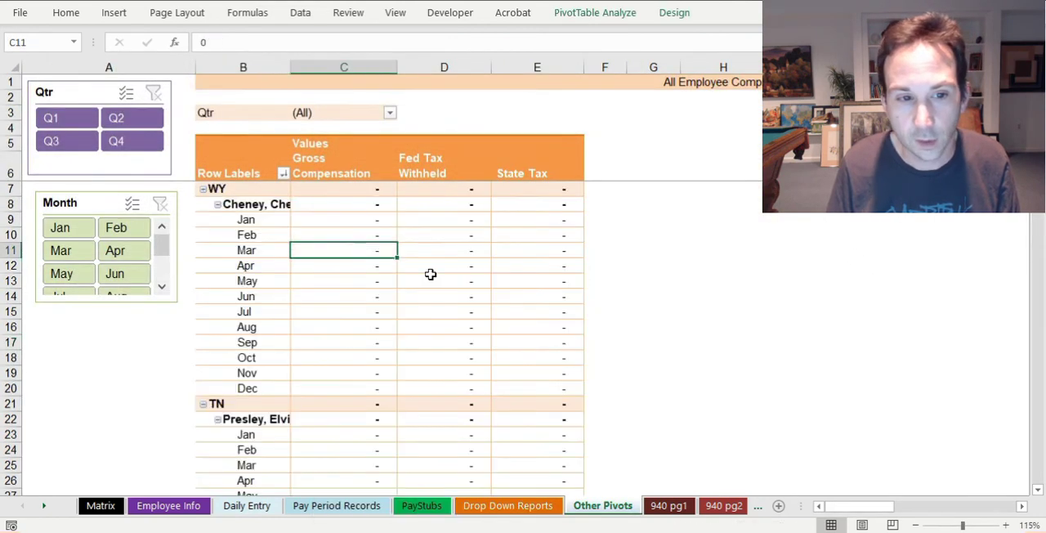
Collapse the state pivot to totals (FL 660.00, WA 1,165.00) and review both 940 form pages
{"action": "right_click", "coordinate": [216, 190]}
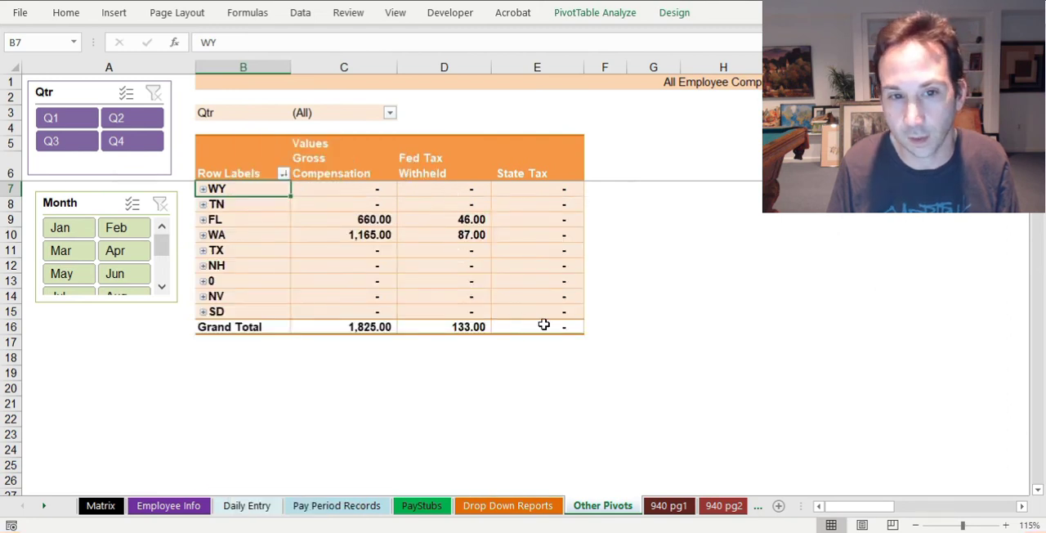
{"action": "left_click", "coordinate": [669, 505]}
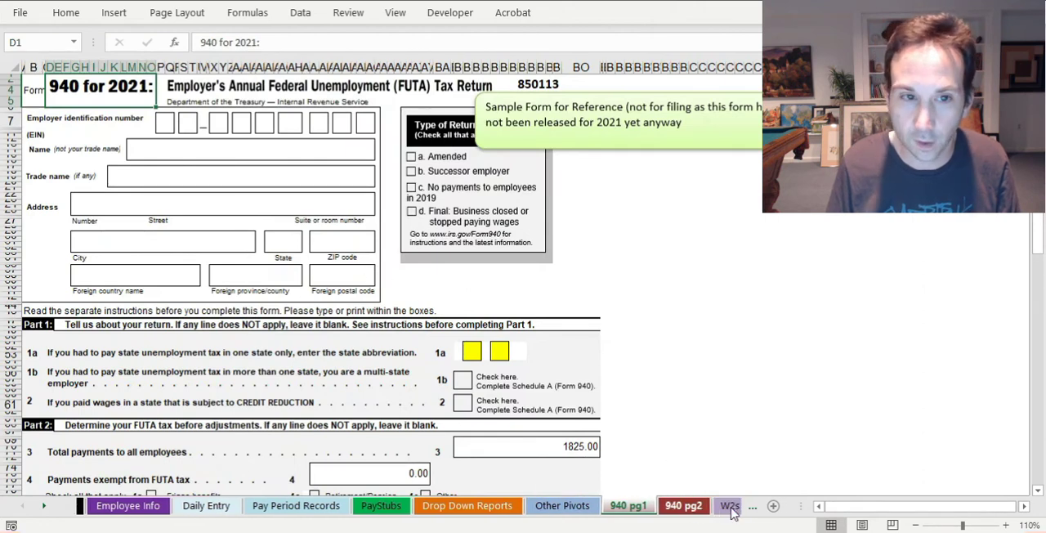
{"action": "left_click", "coordinate": [683, 505]}
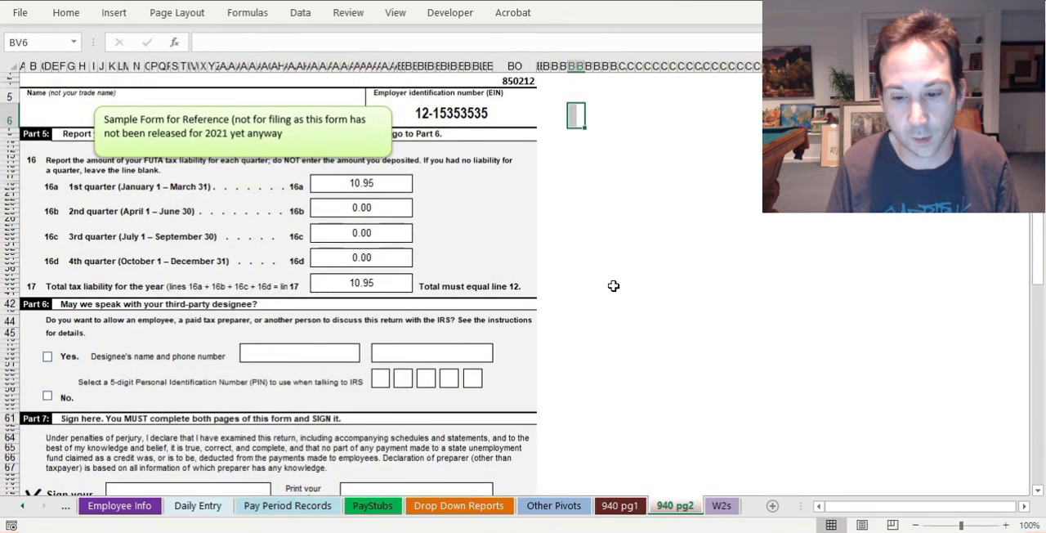
{"action": "left_click", "coordinate": [619, 505]}
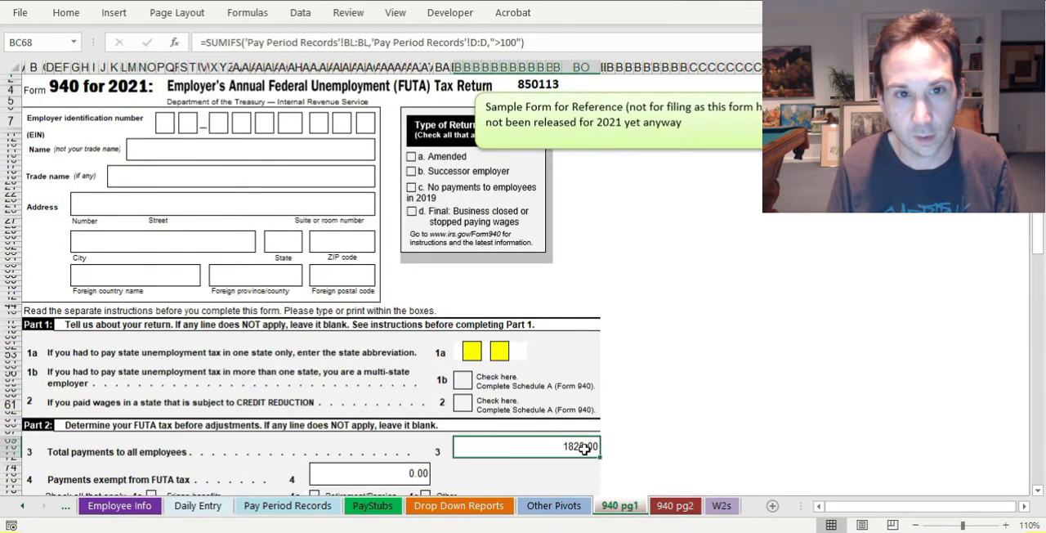
Fill the W-2 report for Lumber, Jack showing 1,106.75 wages, then return to employee info
{"action": "left_click", "coordinate": [721, 505]}
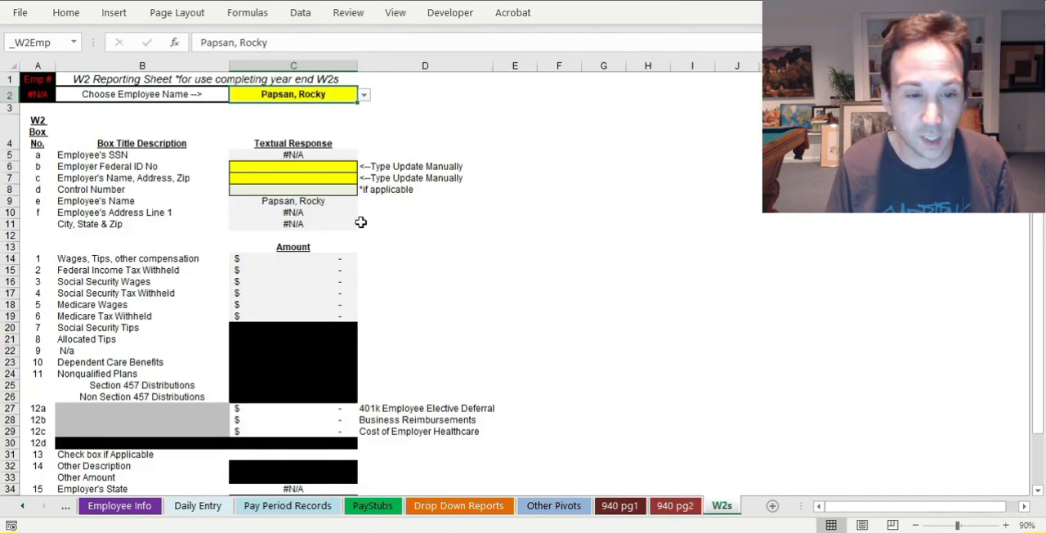
{"action": "left_click", "coordinate": [362, 95]}
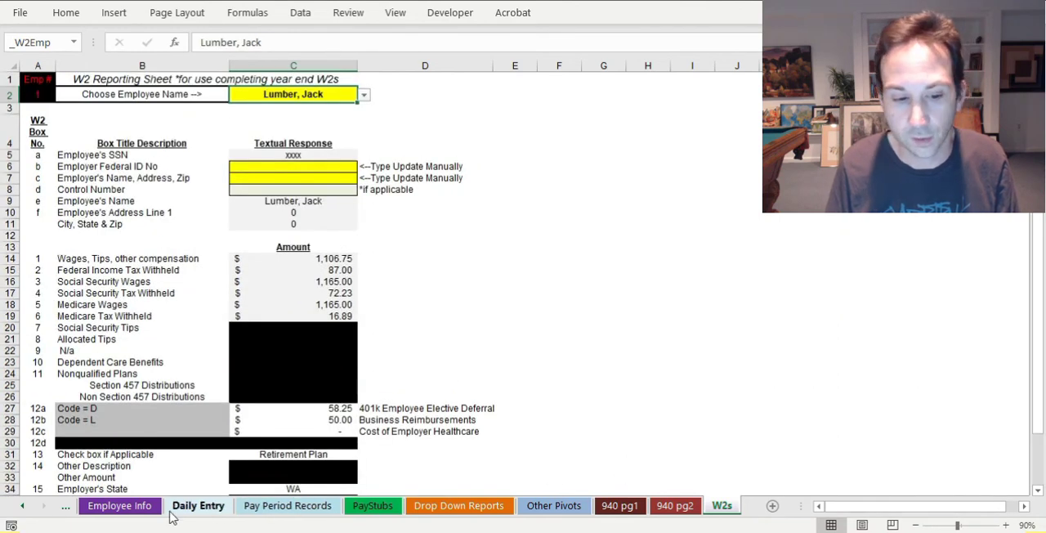
{"action": "left_click", "coordinate": [119, 505]}
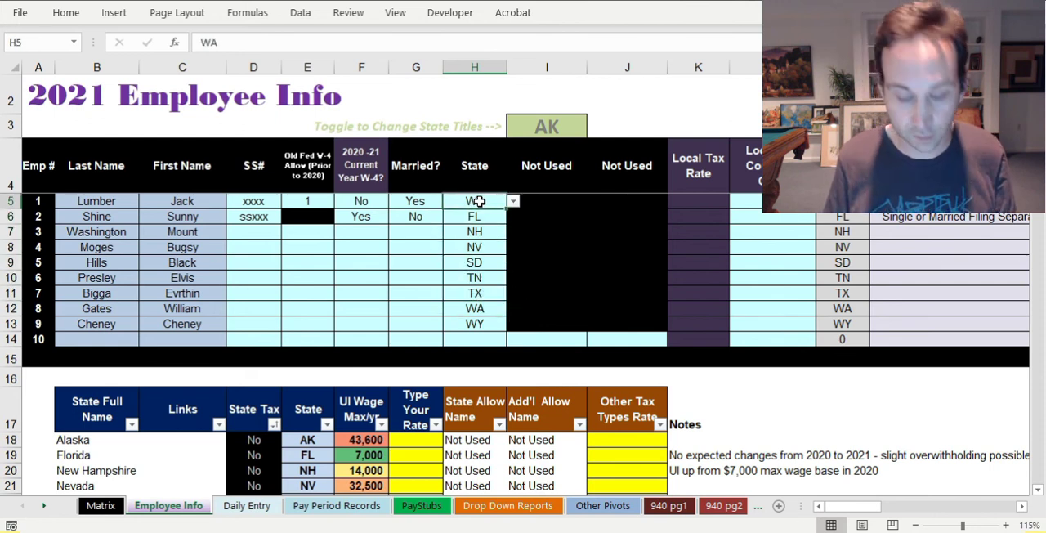
Set Jack Lumber's state back to AK and return to the 1/7/21 pay period records
{"action": "left_click", "coordinate": [474, 201]}
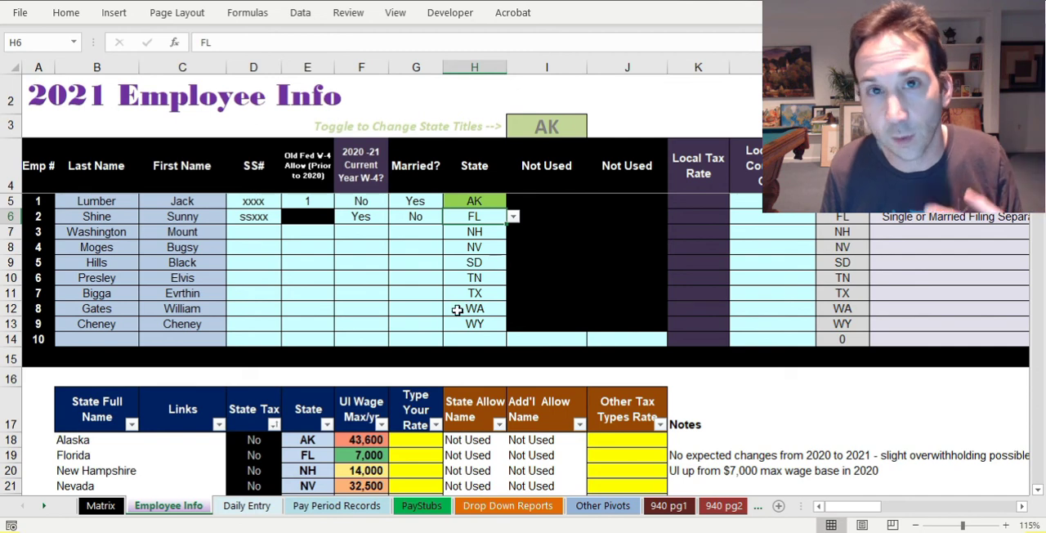
{"action": "left_click", "coordinate": [246, 505]}
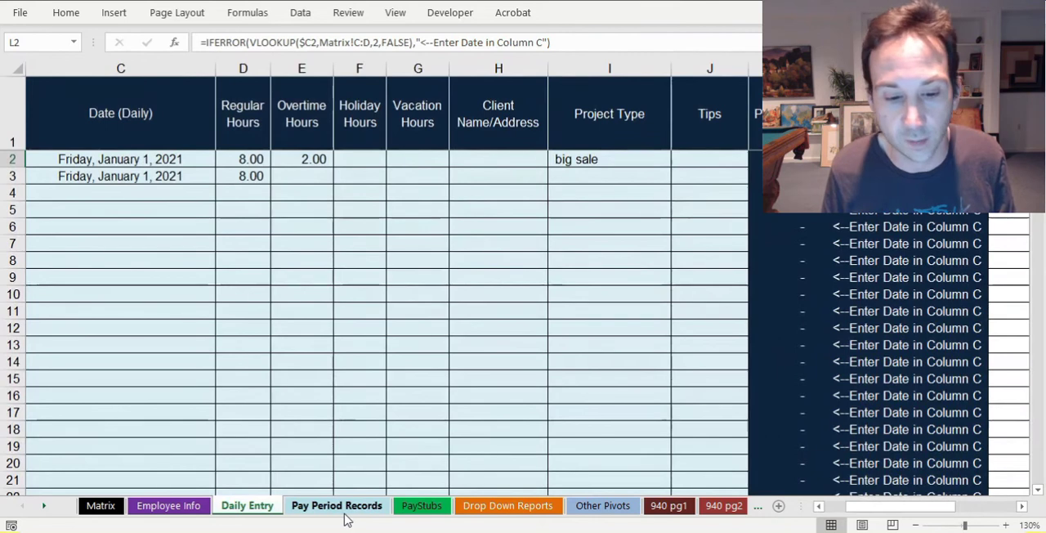
{"action": "left_click", "coordinate": [337, 505]}
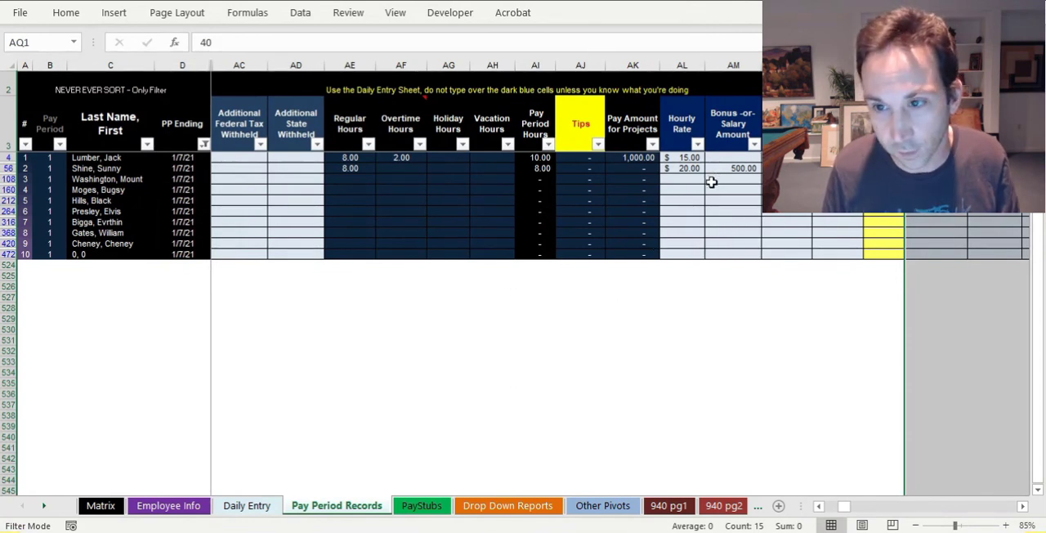
{"action": "mouse_move", "coordinate": [451, 458]}
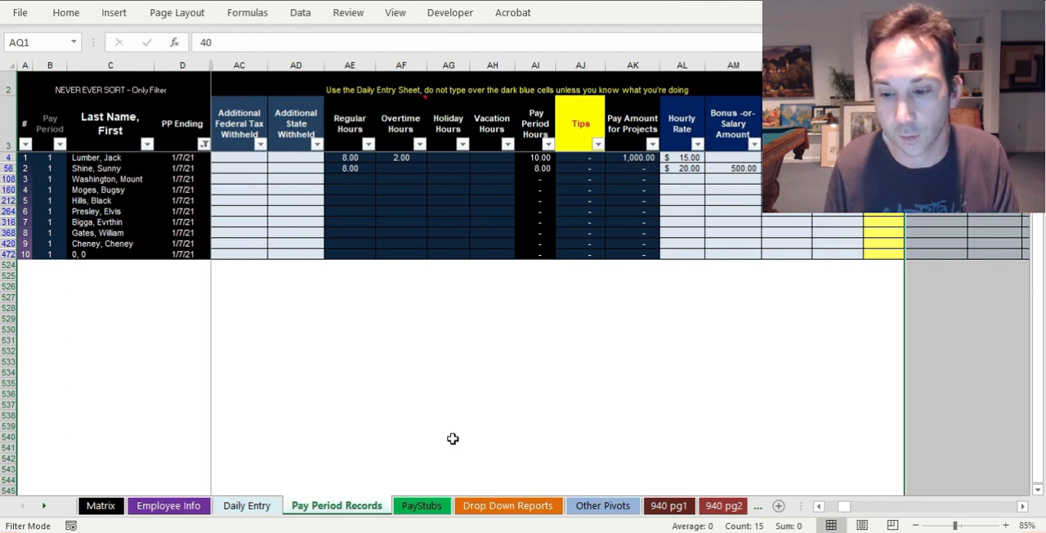
{"action": "mouse_move", "coordinate": [567, 460]}
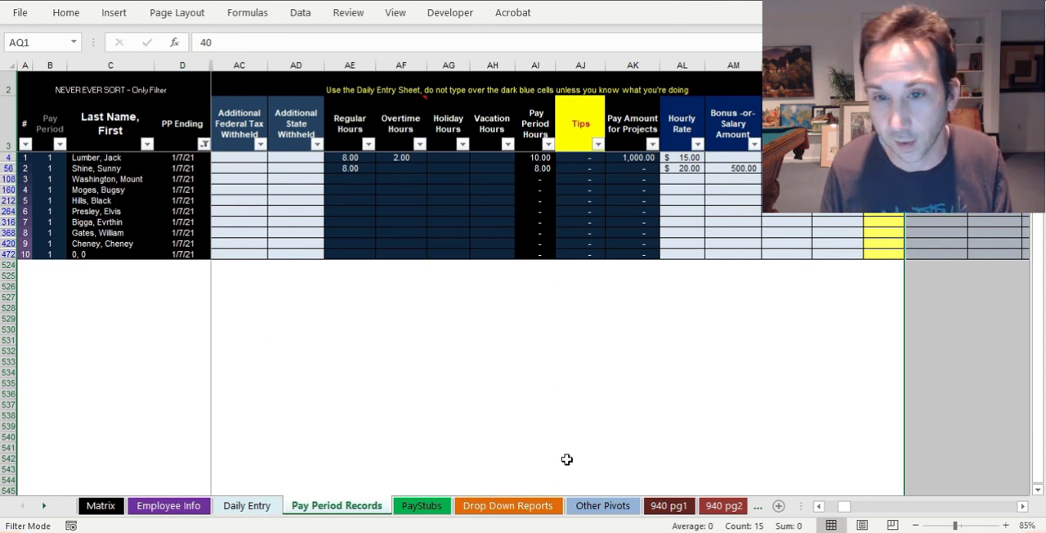